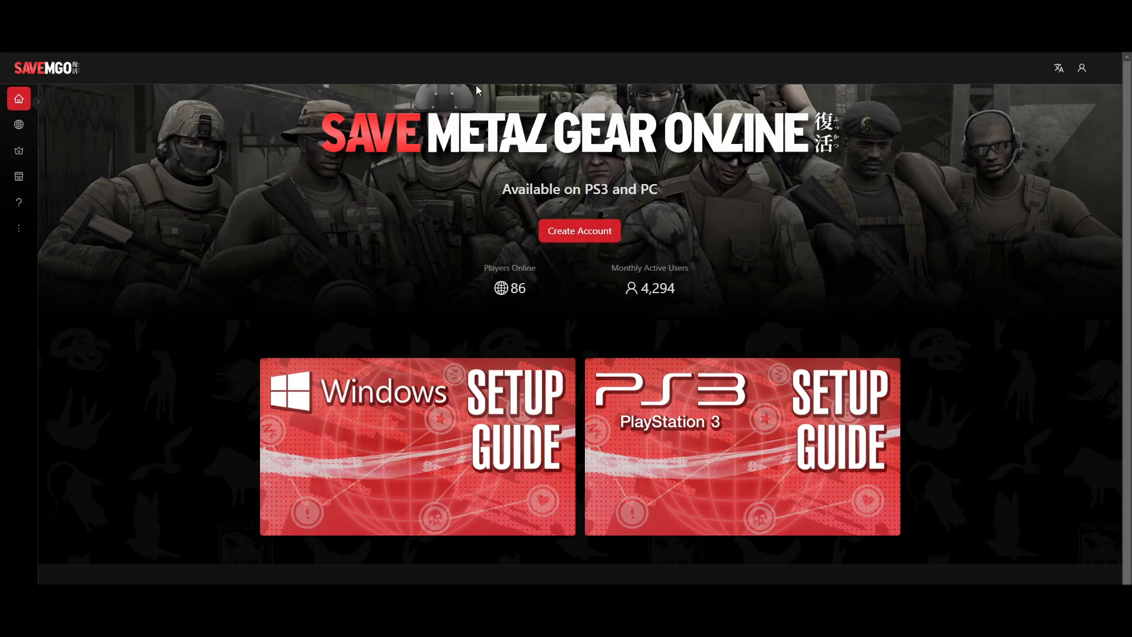
pyautogui.moveTo(269, 112)
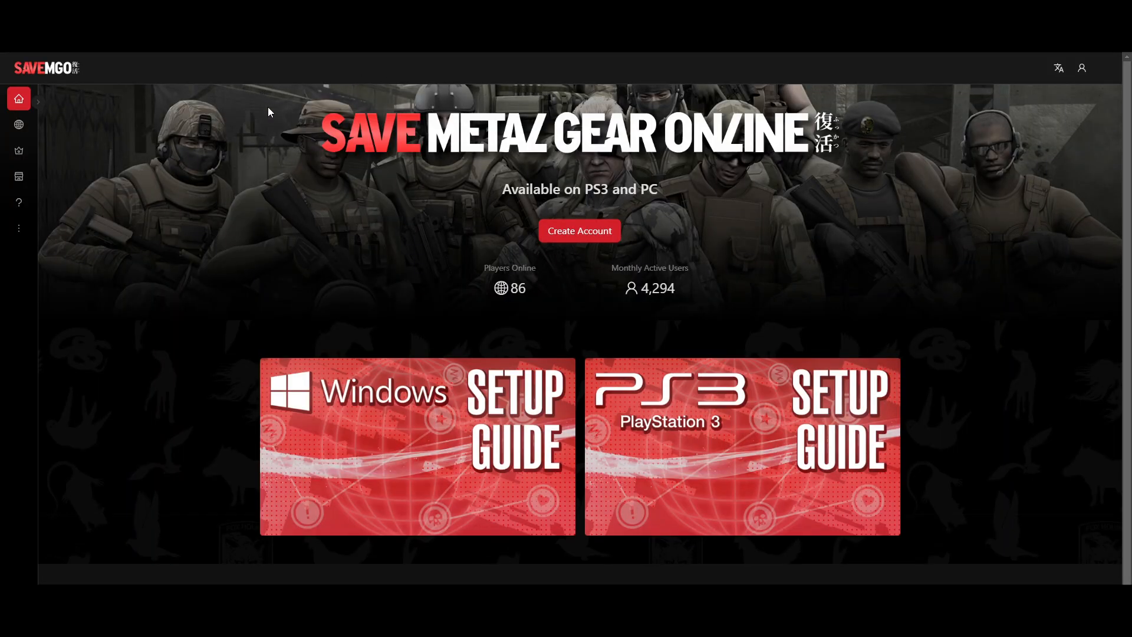
pyautogui.moveTo(248, 56)
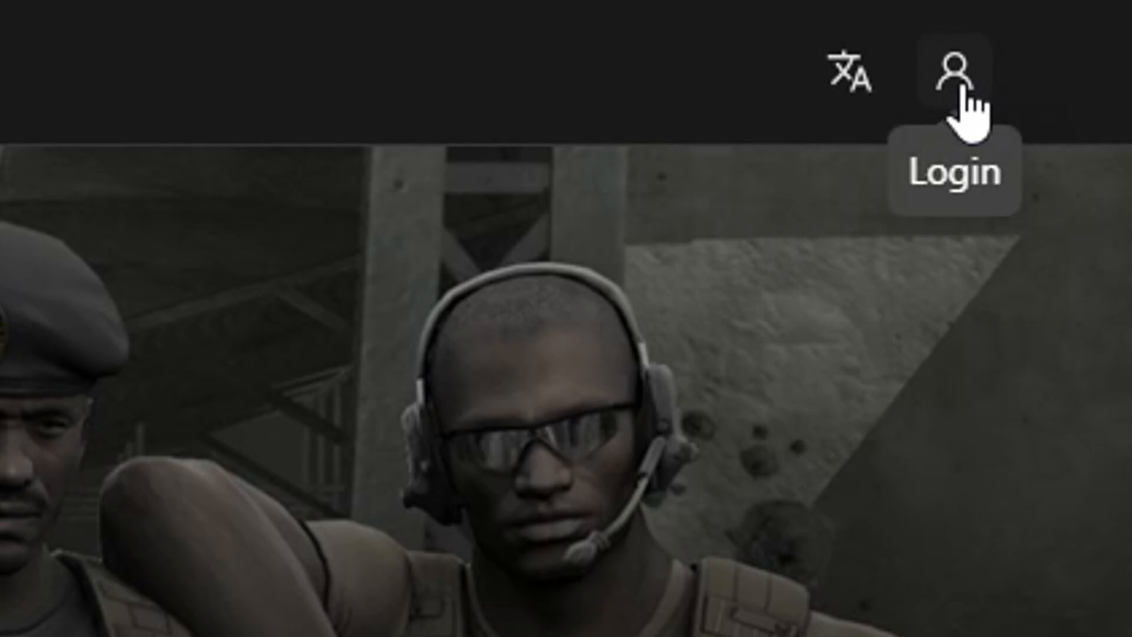
# Go to the SaveMGO login page from the home page's user icon
pyautogui.click(957, 72)
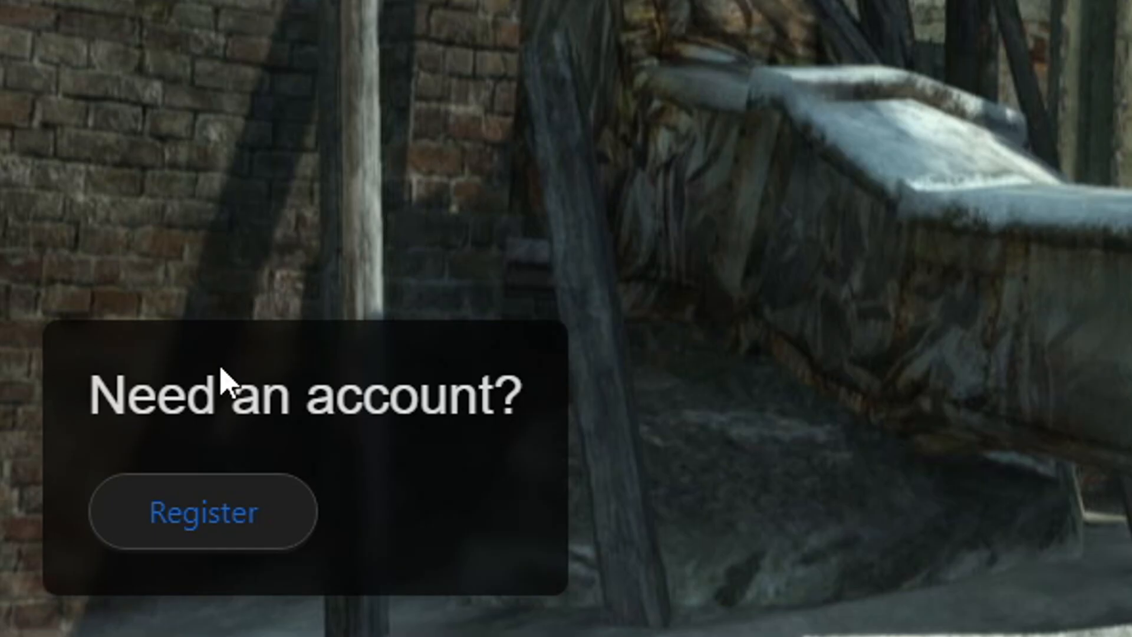
pyautogui.moveTo(235, 415)
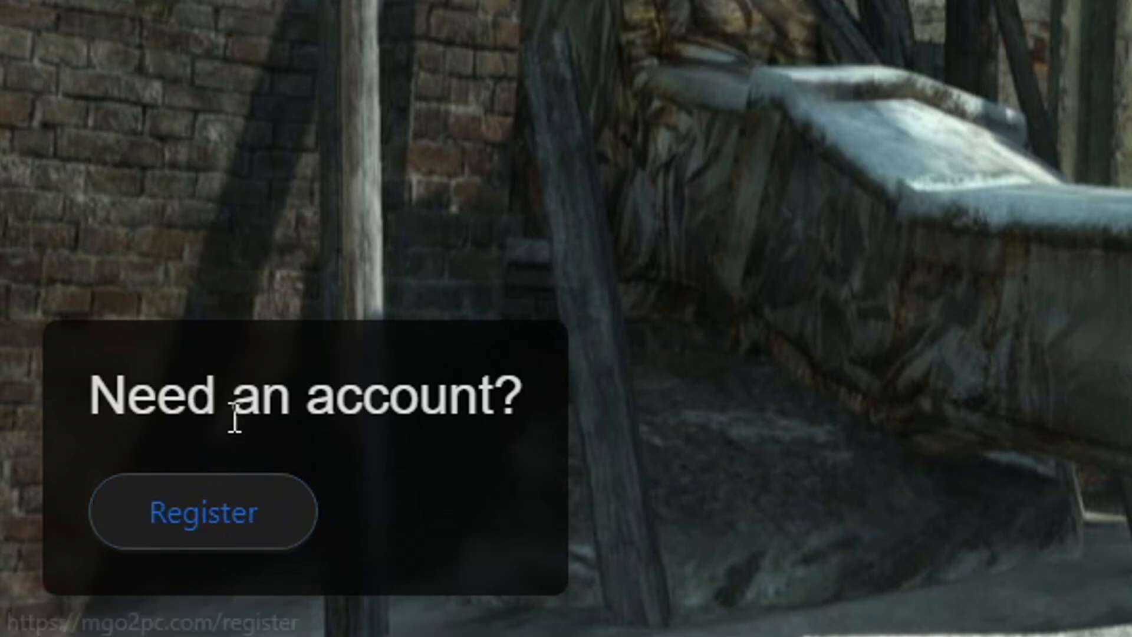
pyautogui.click(203, 510)
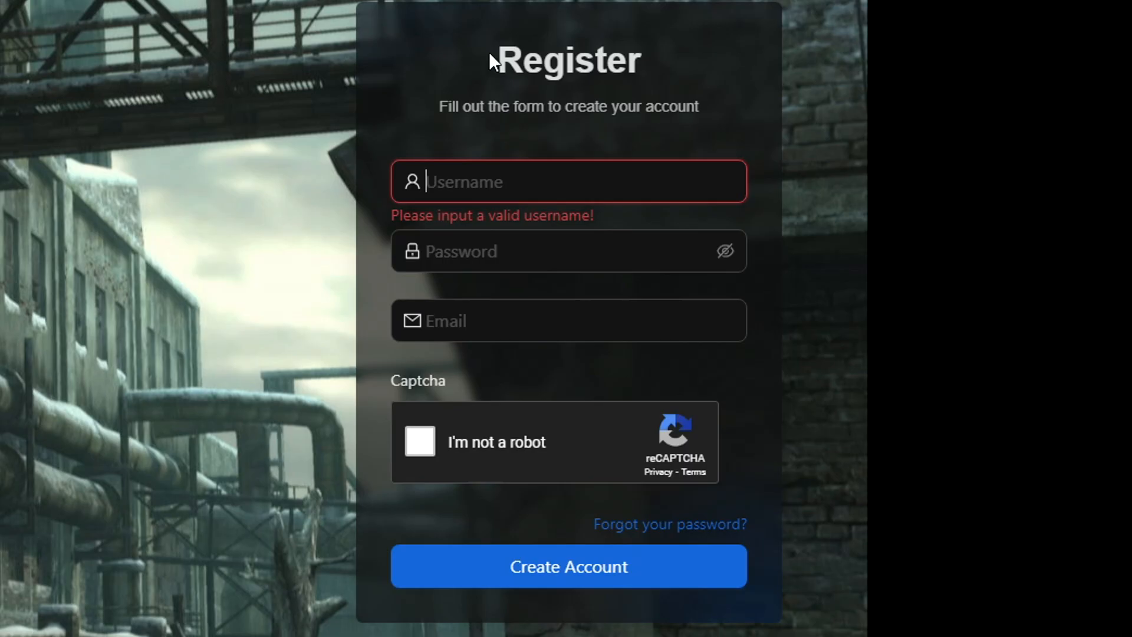
pyautogui.moveTo(516, 180)
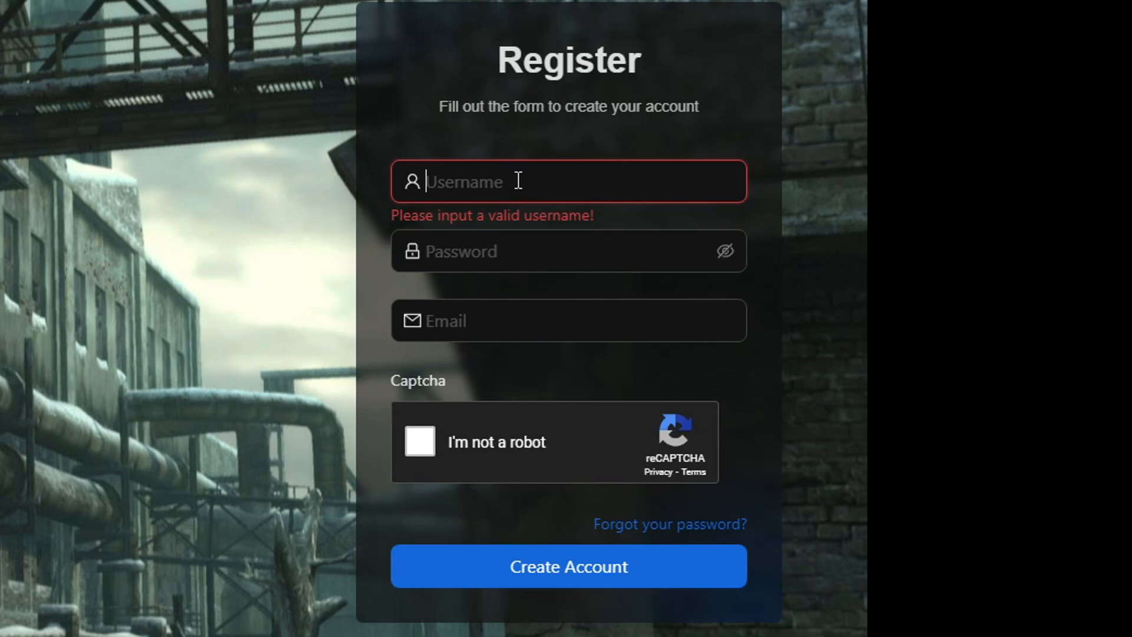
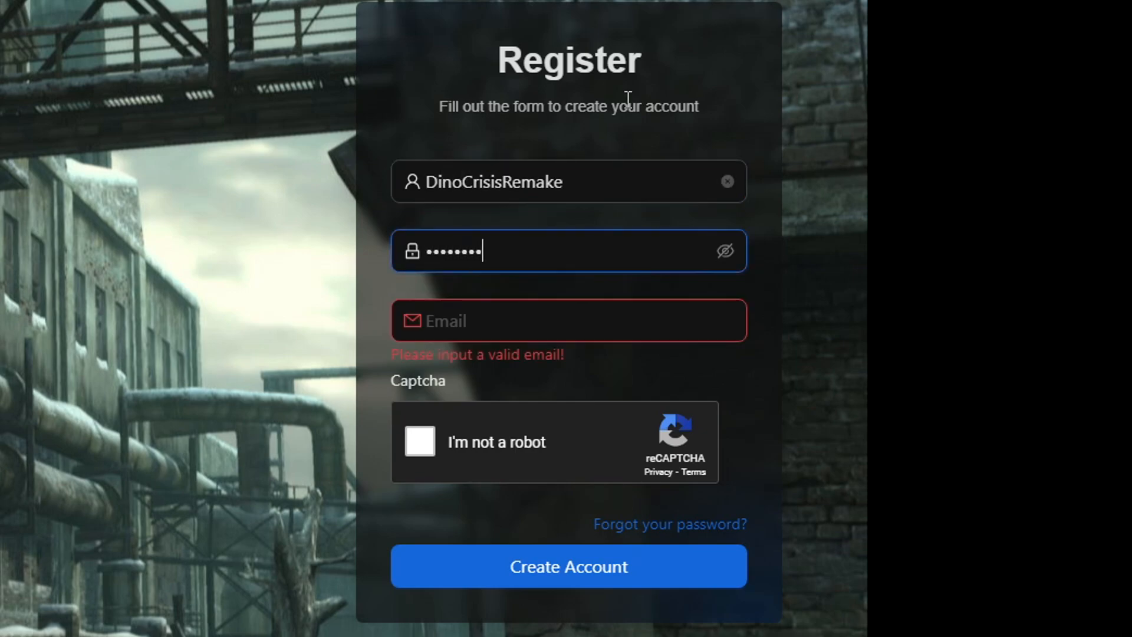
pyautogui.click(569, 321)
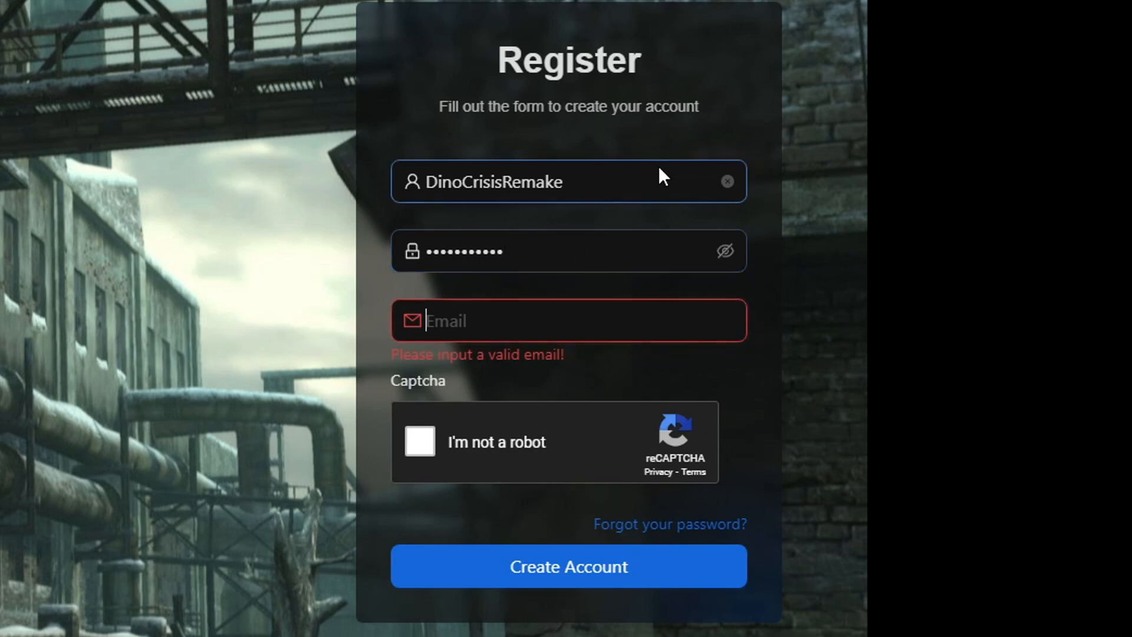
pyautogui.write('Your')
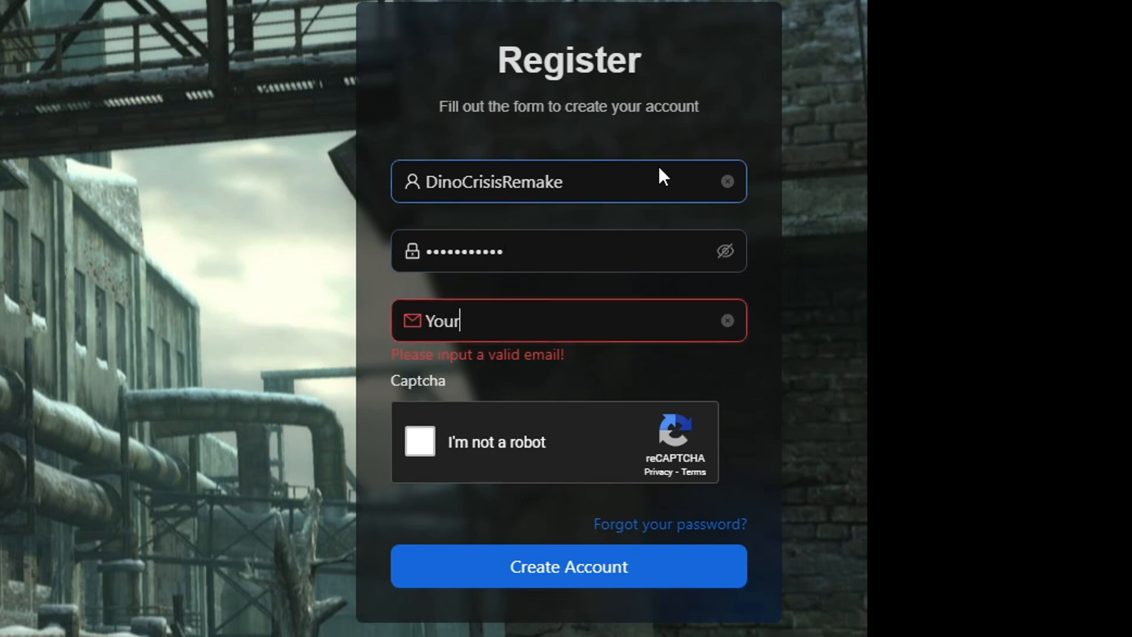
pyautogui.write('Email@')
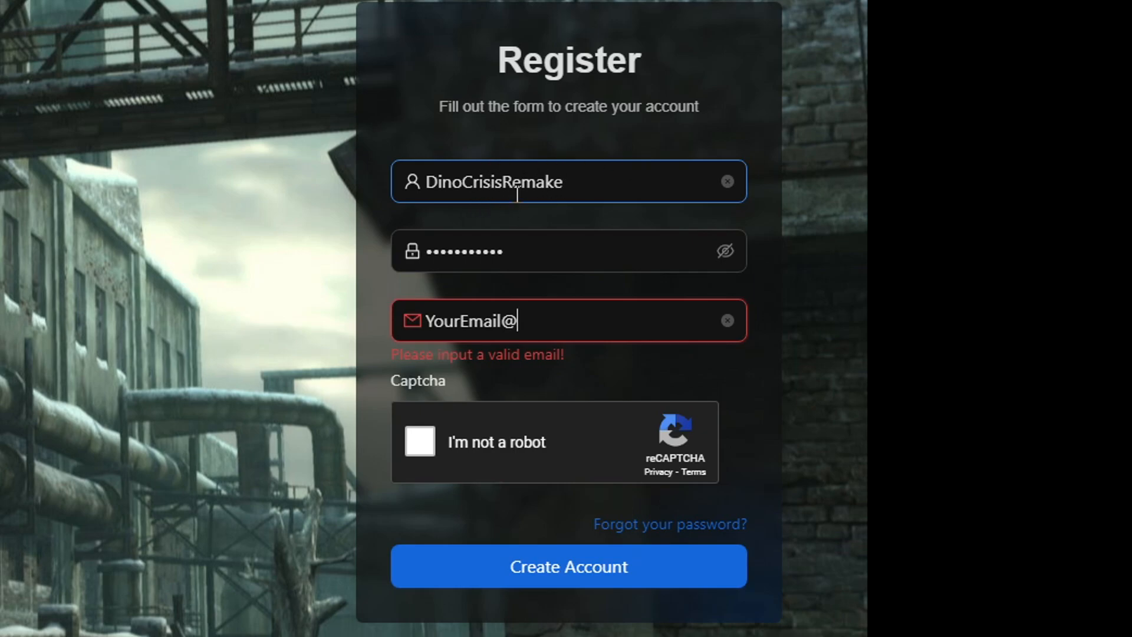
pyautogui.moveTo(568, 115)
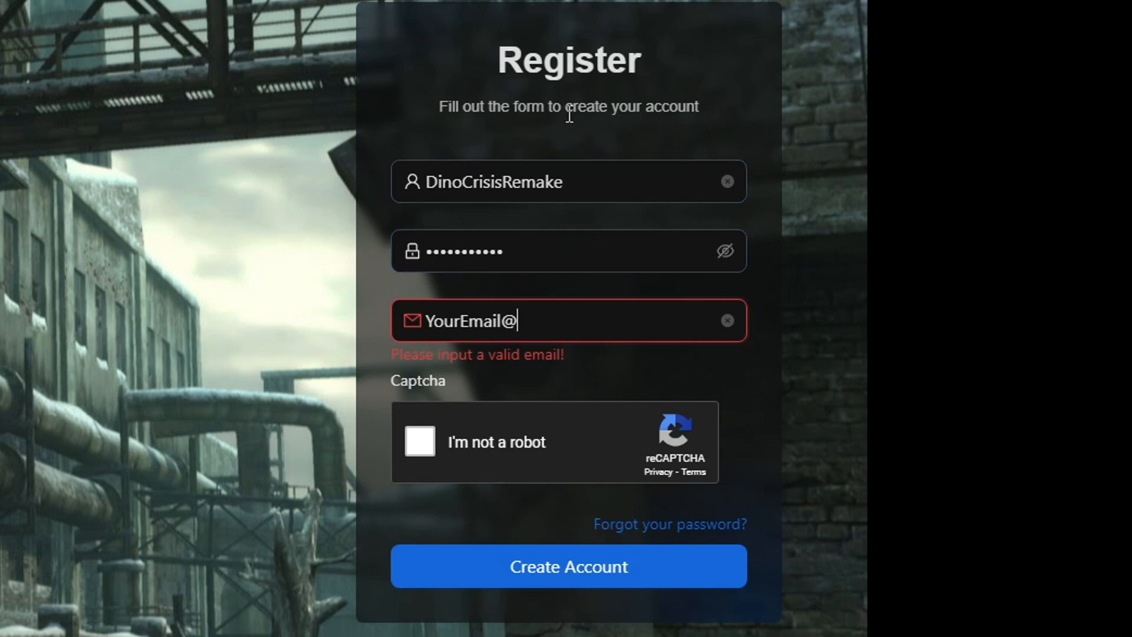
pyautogui.write('mail.com')
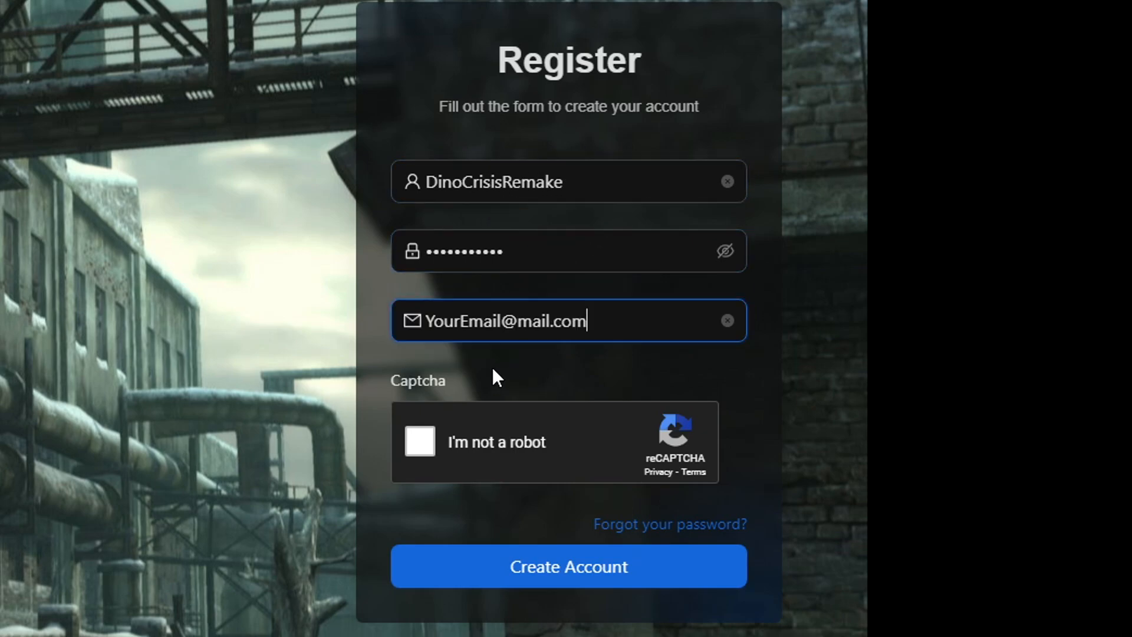
pyautogui.click(418, 441)
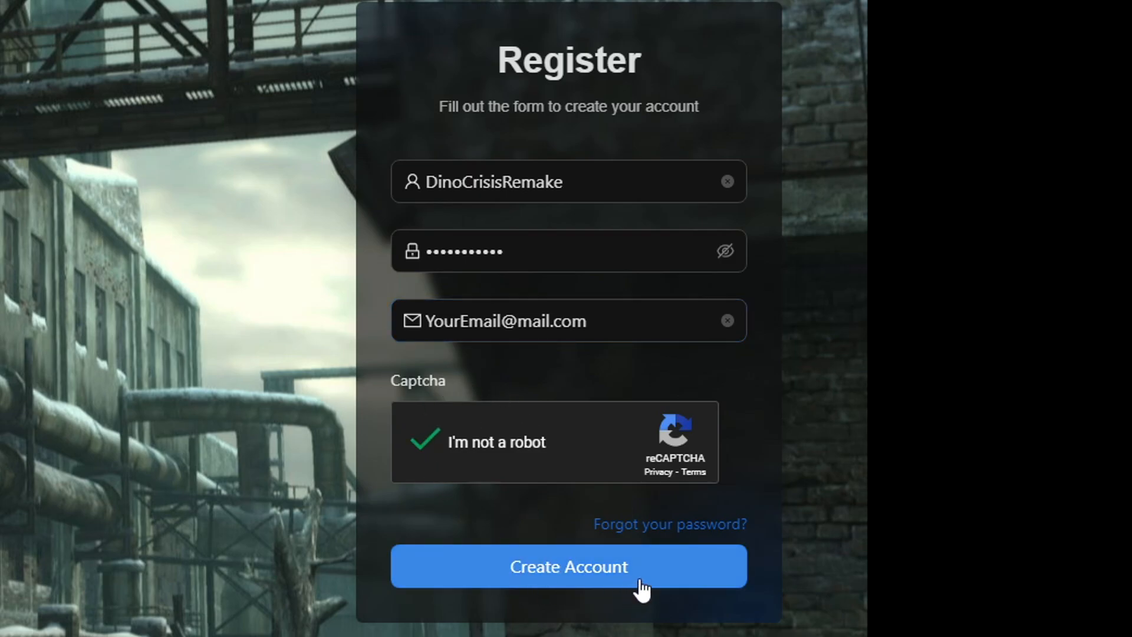
# Submit the form to create the SaveMGO account
pyautogui.click(568, 566)
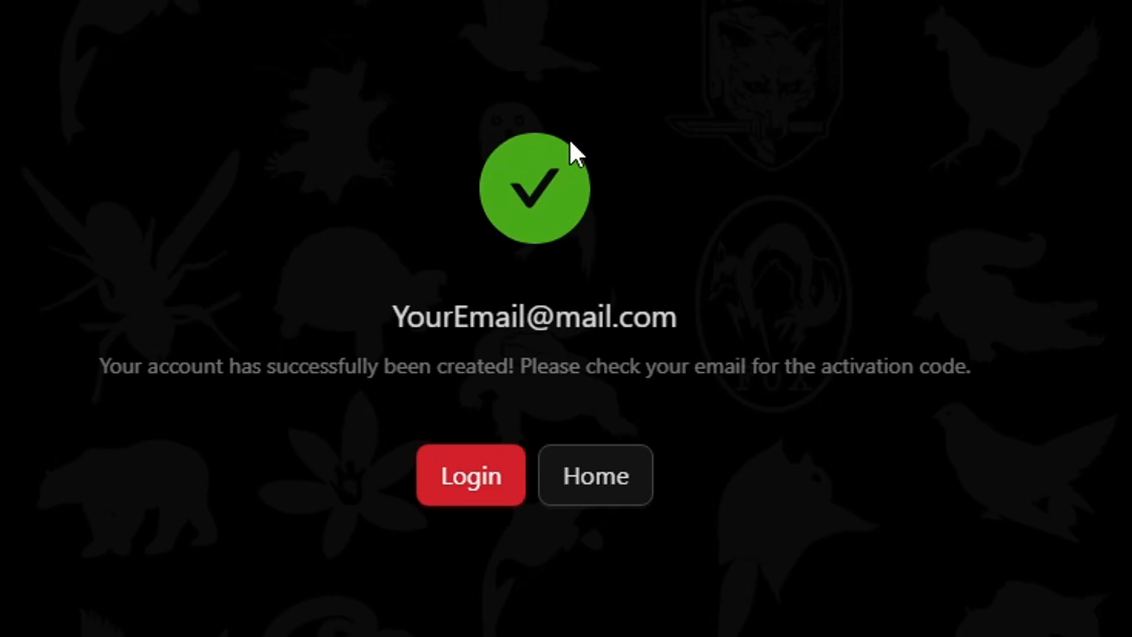
pyautogui.moveTo(687, 362)
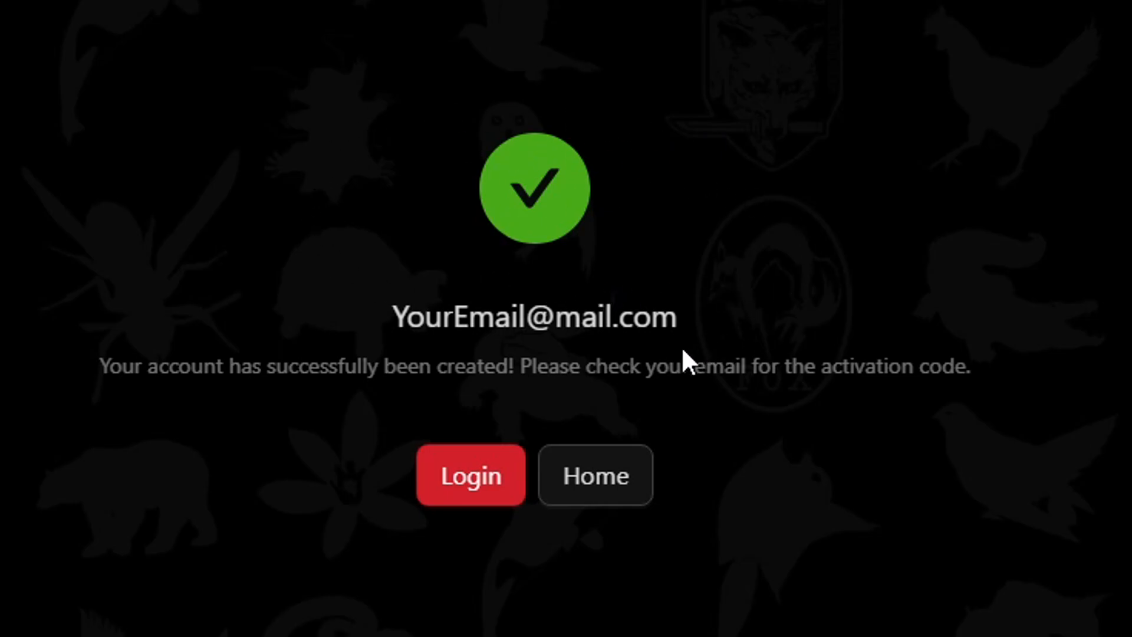
pyautogui.moveTo(828, 364)
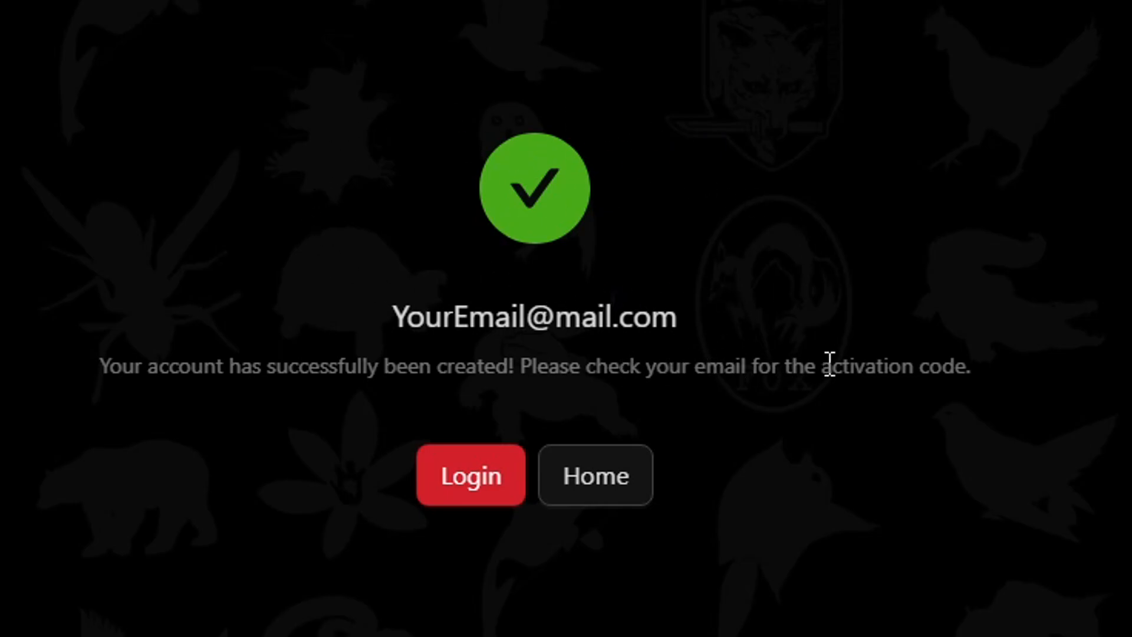
pyautogui.moveTo(543, 263)
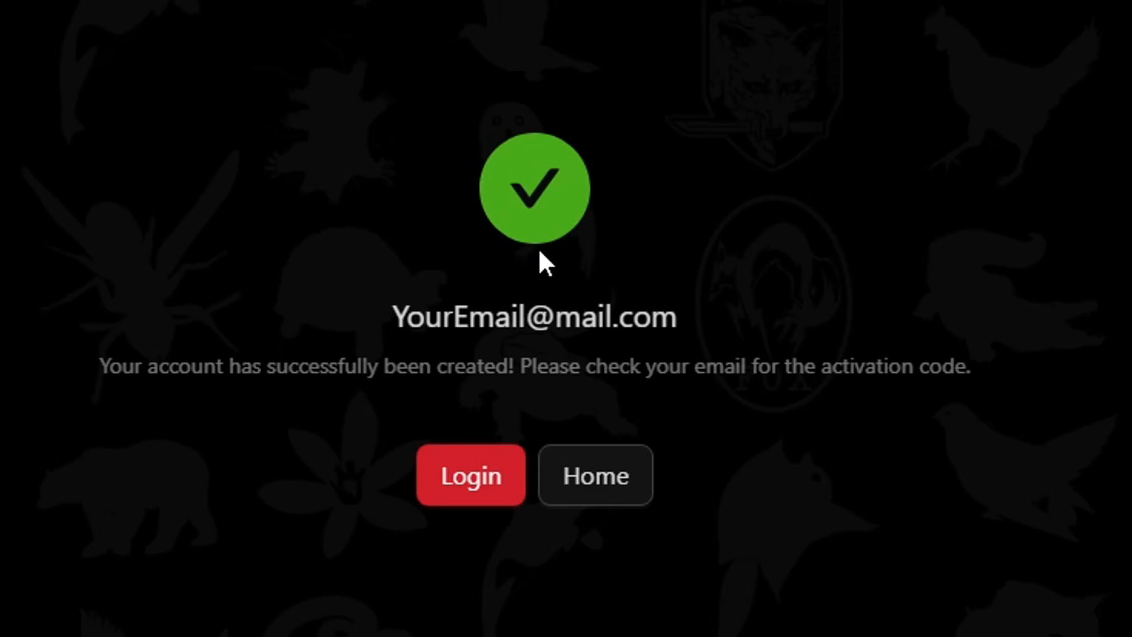
pyautogui.moveTo(563, 252)
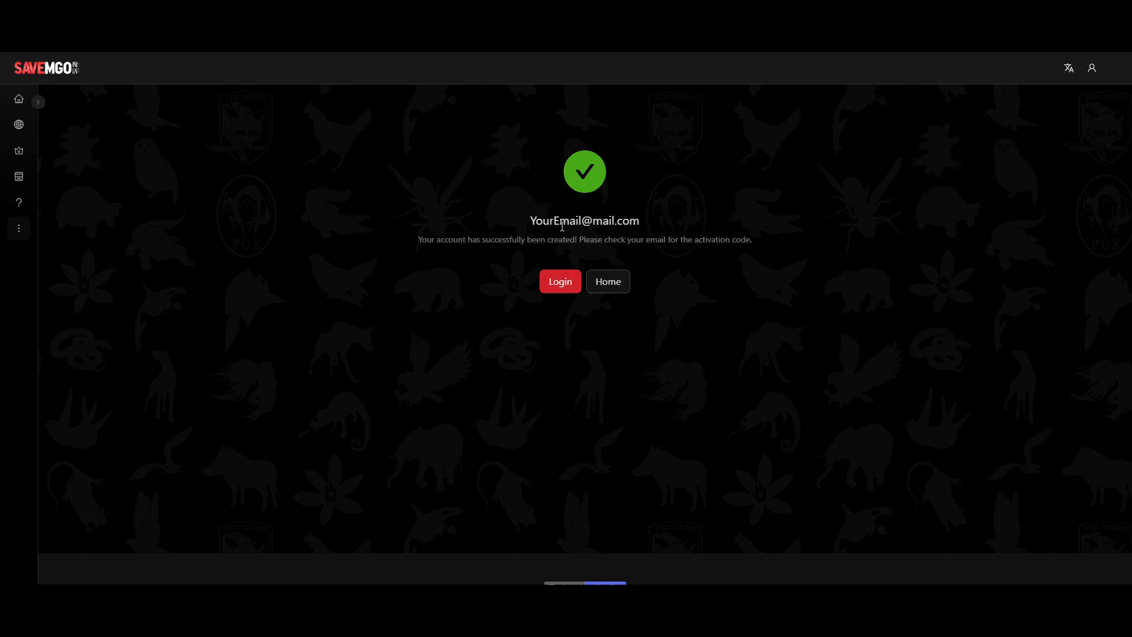
pyautogui.moveTo(622, 213)
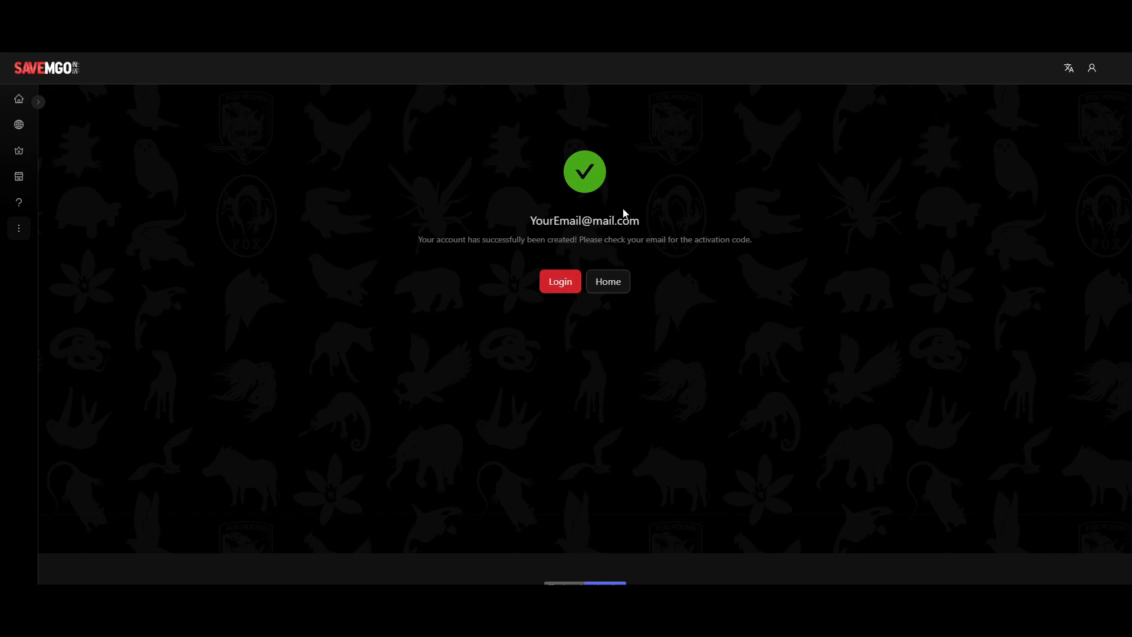
pyautogui.moveTo(504, 173)
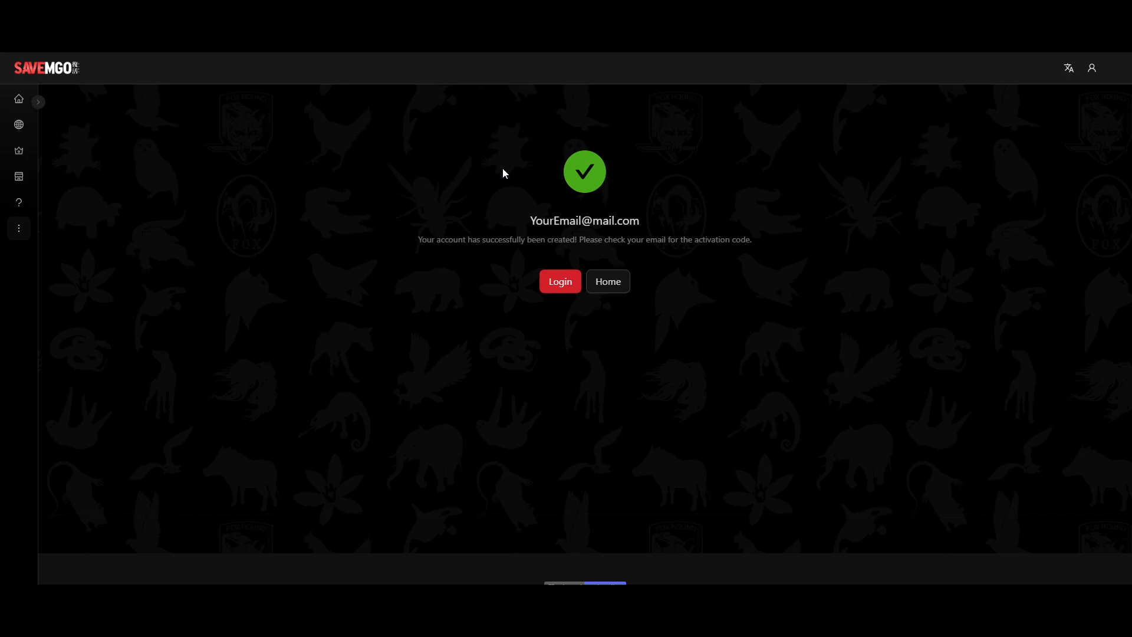
pyautogui.moveTo(554, 159)
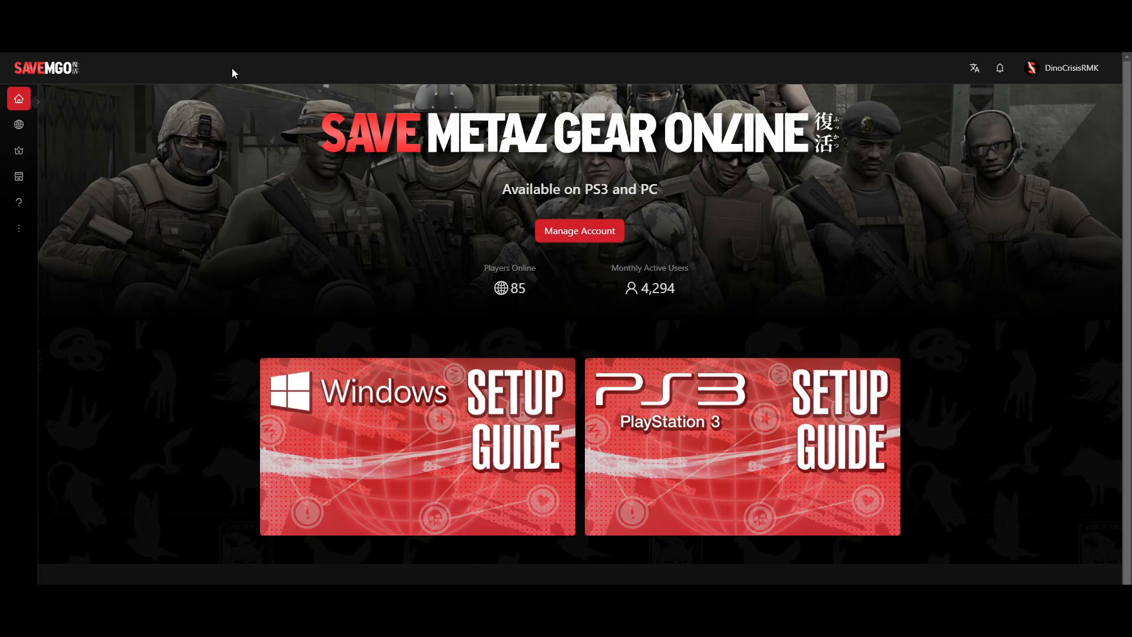
pyautogui.moveTo(401, 347)
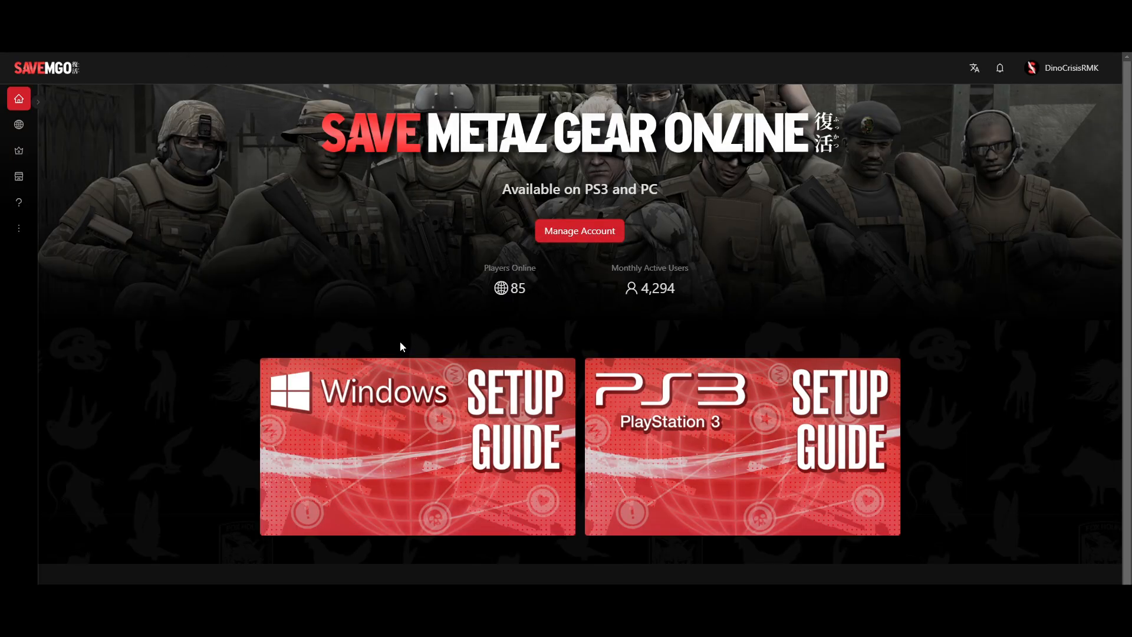
pyautogui.moveTo(408, 384)
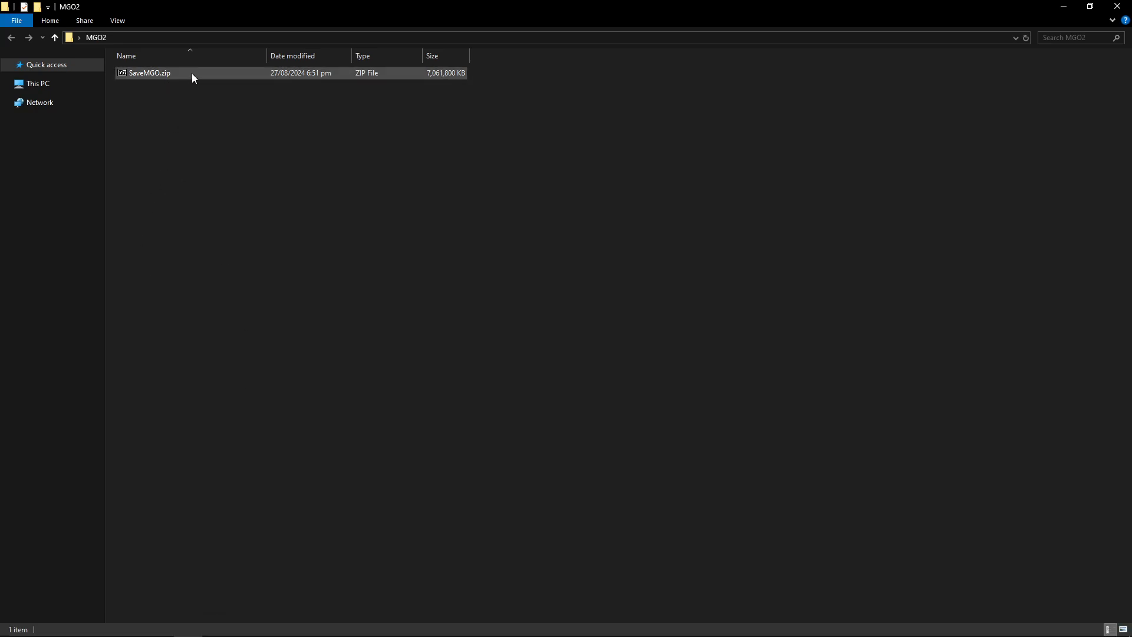
# Extract SaveMGO.zip in place with 7-Zip, leaving a SaveMGO folder in MGO2
pyautogui.click(149, 73)
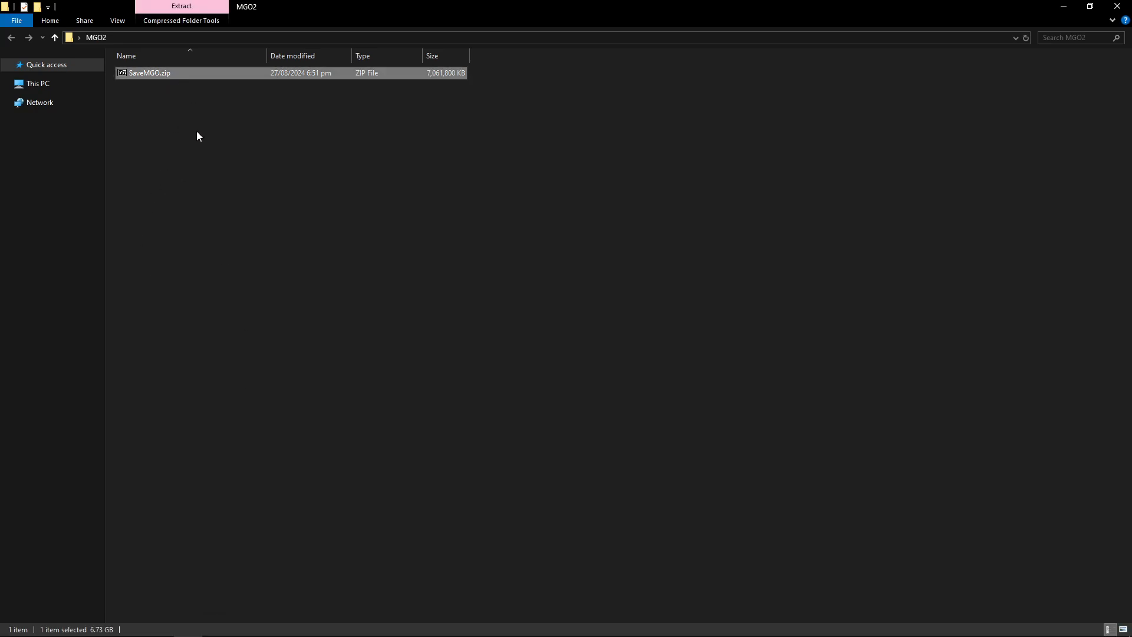
pyautogui.moveTo(210, 137)
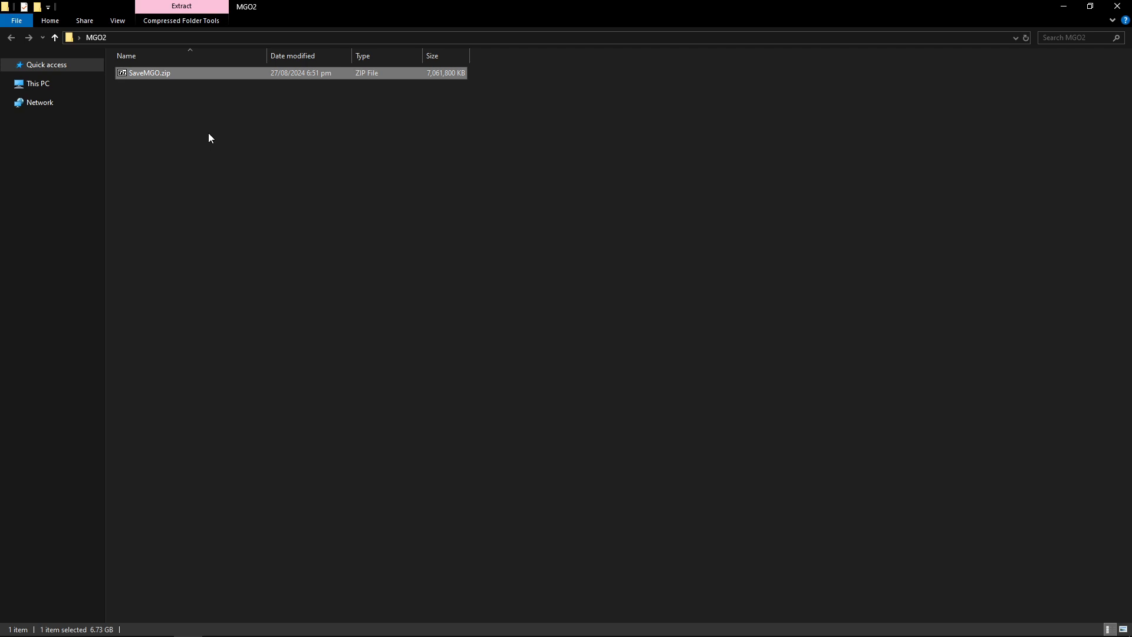
pyautogui.moveTo(164, 81)
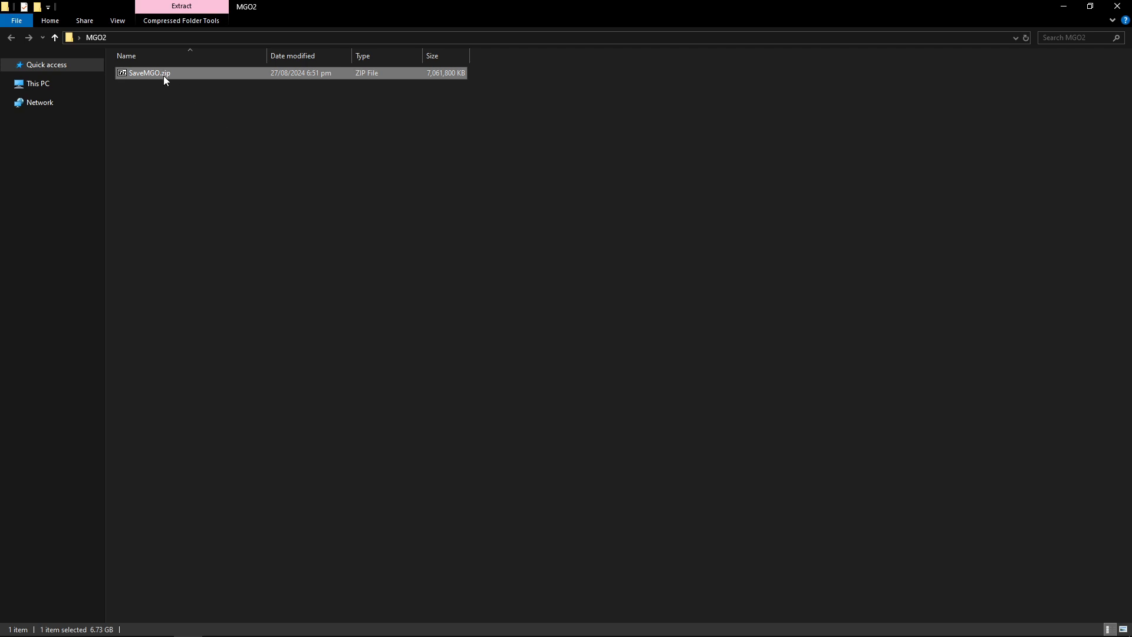
pyautogui.rightClick(150, 73)
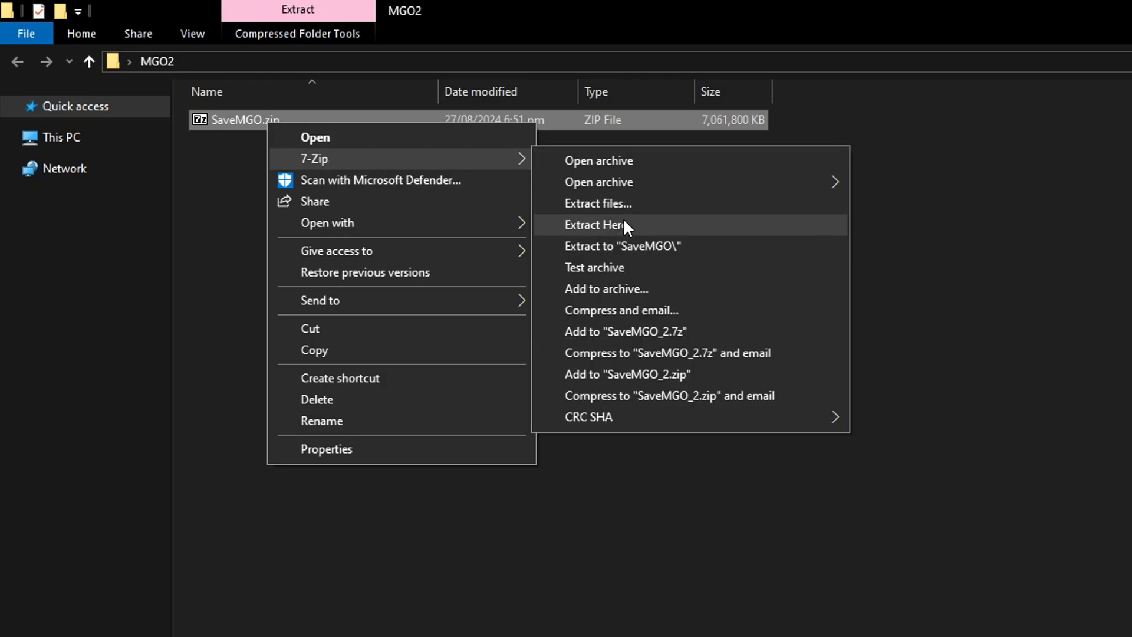
pyautogui.click(595, 224)
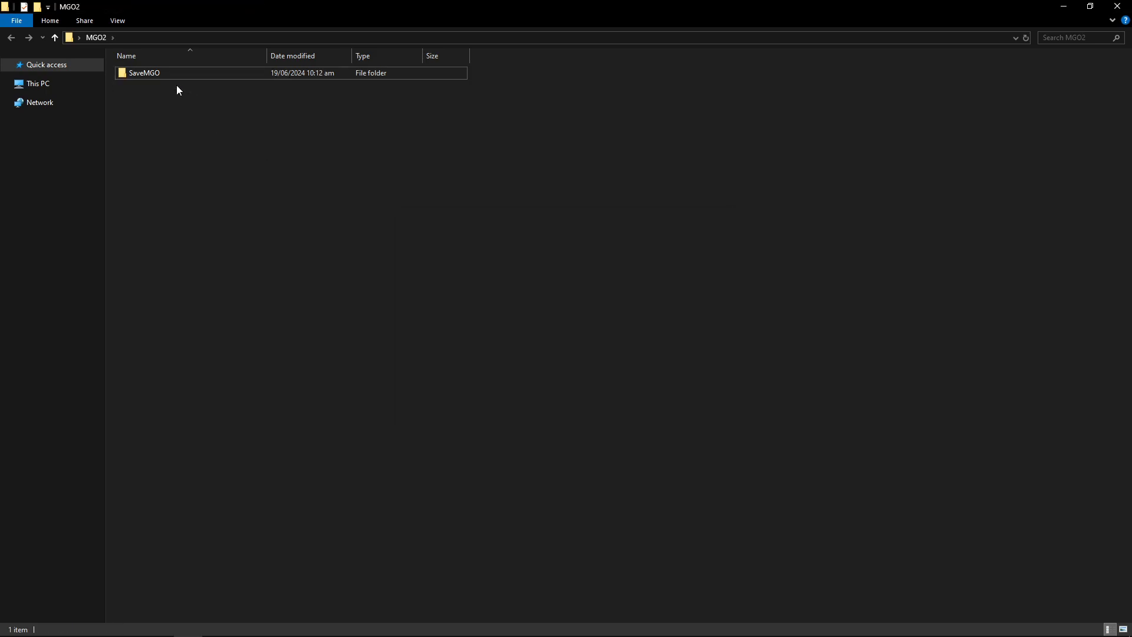
# Launch rpcs3.exe from the SaveMGO\MGO2 folder
pyautogui.doubleClick(144, 72)
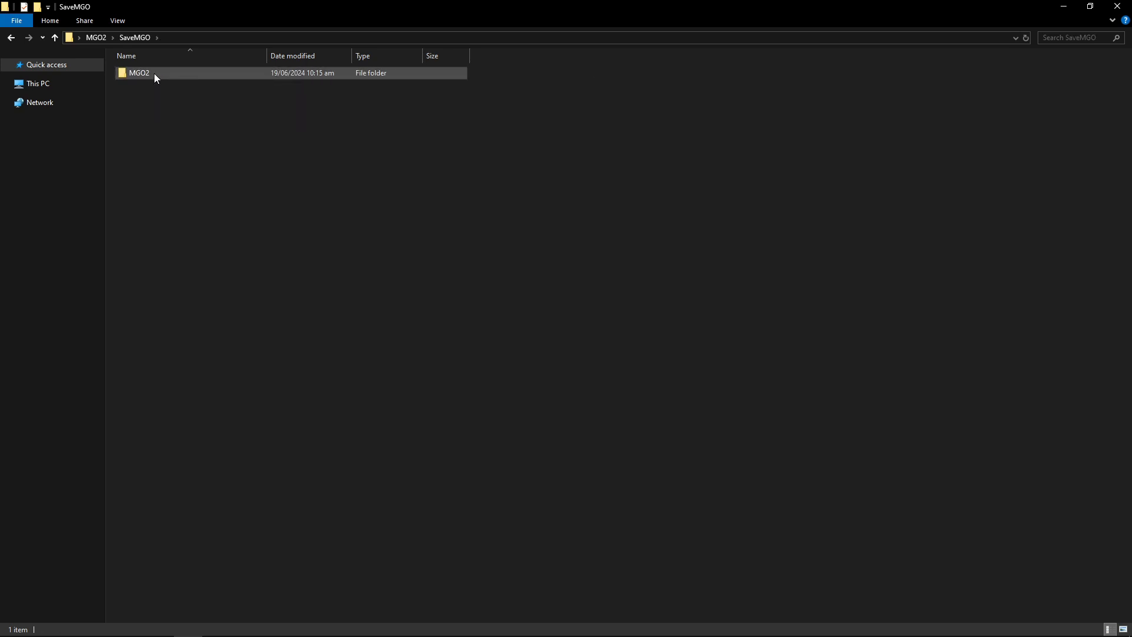
pyautogui.doubleClick(140, 73)
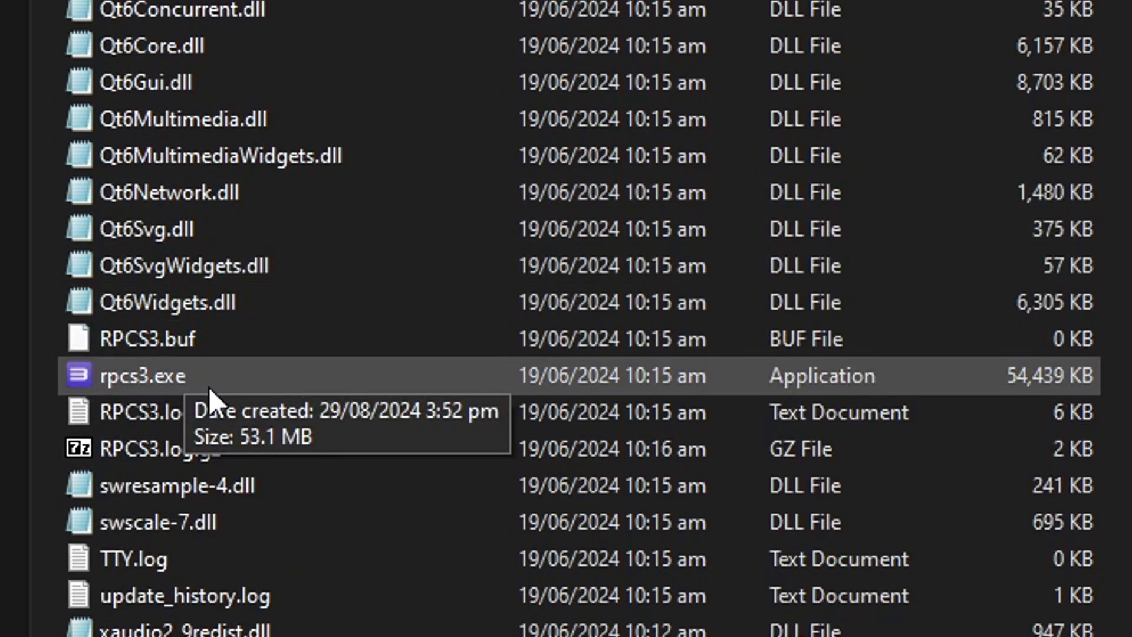
pyautogui.doubleClick(143, 375)
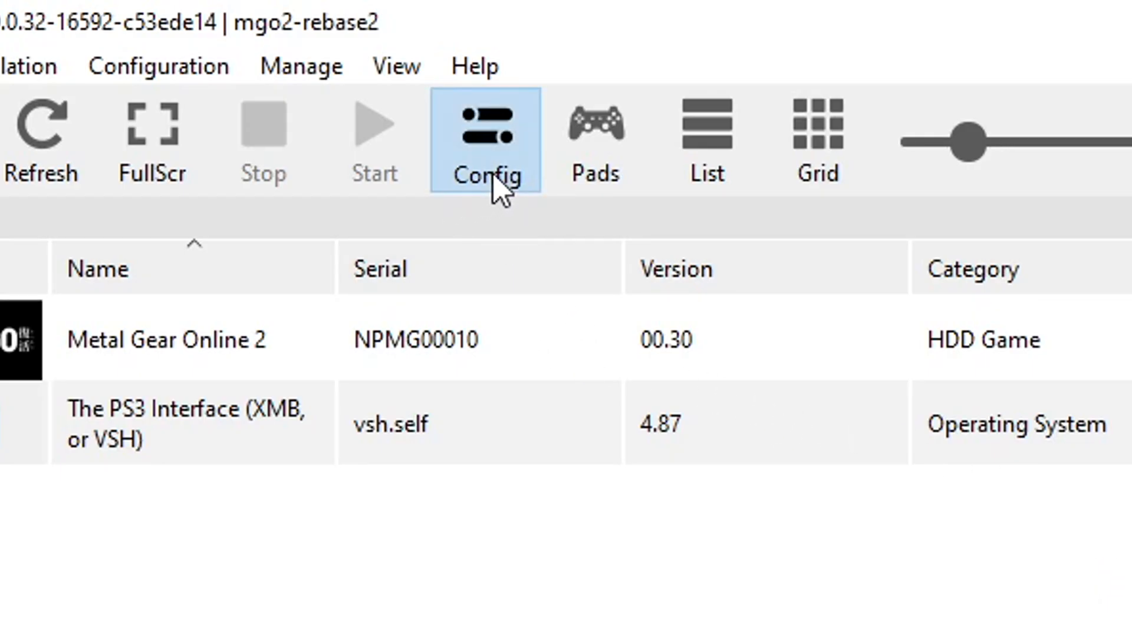
# Review the GPU settings, trying 150% resolution scale and leaving it at 100%
pyautogui.click(486, 141)
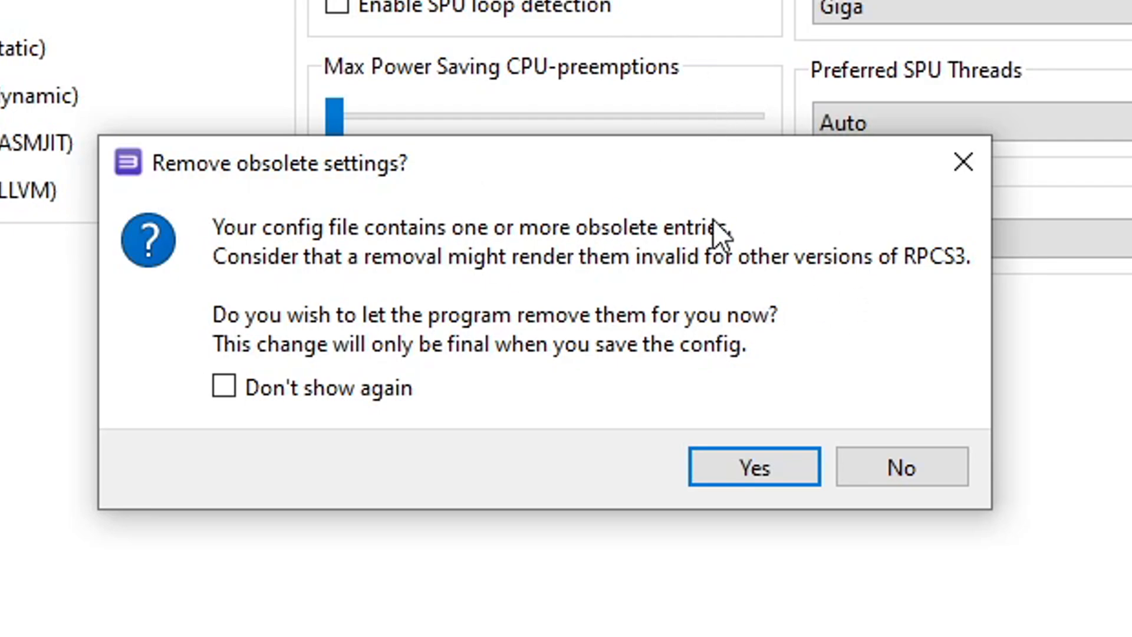
pyautogui.click(754, 466)
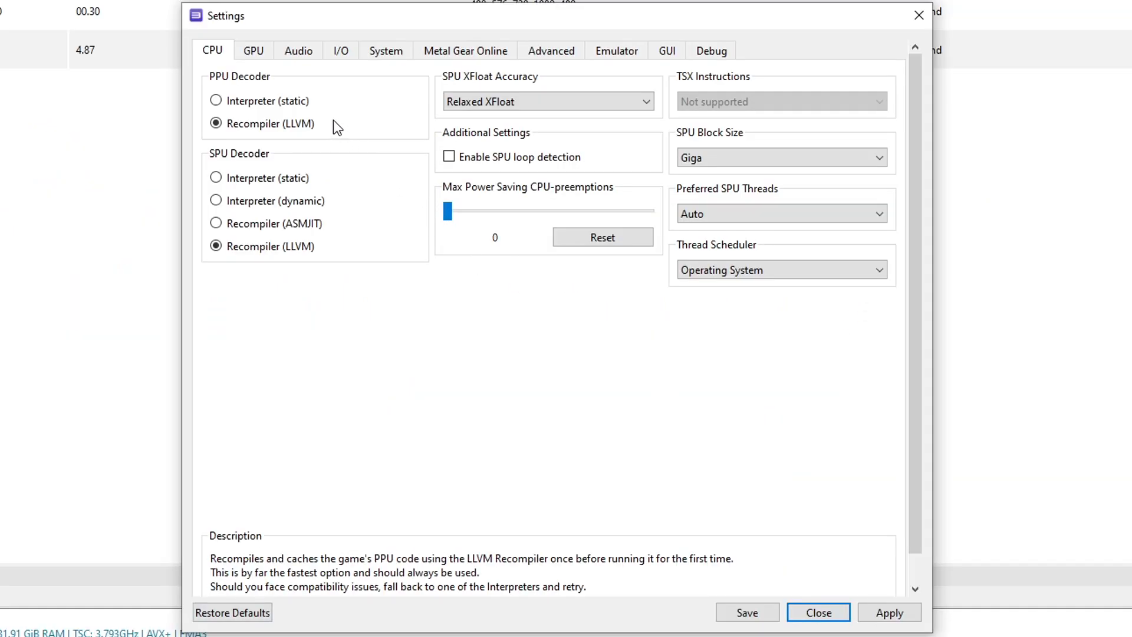
pyautogui.moveTo(284, 85)
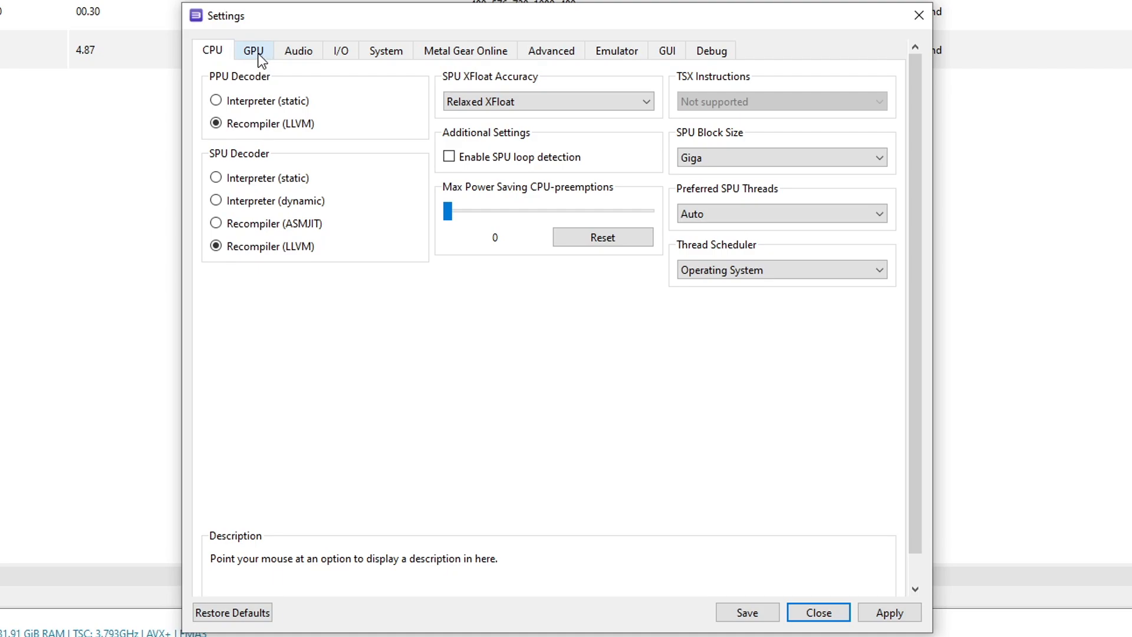
pyautogui.click(252, 51)
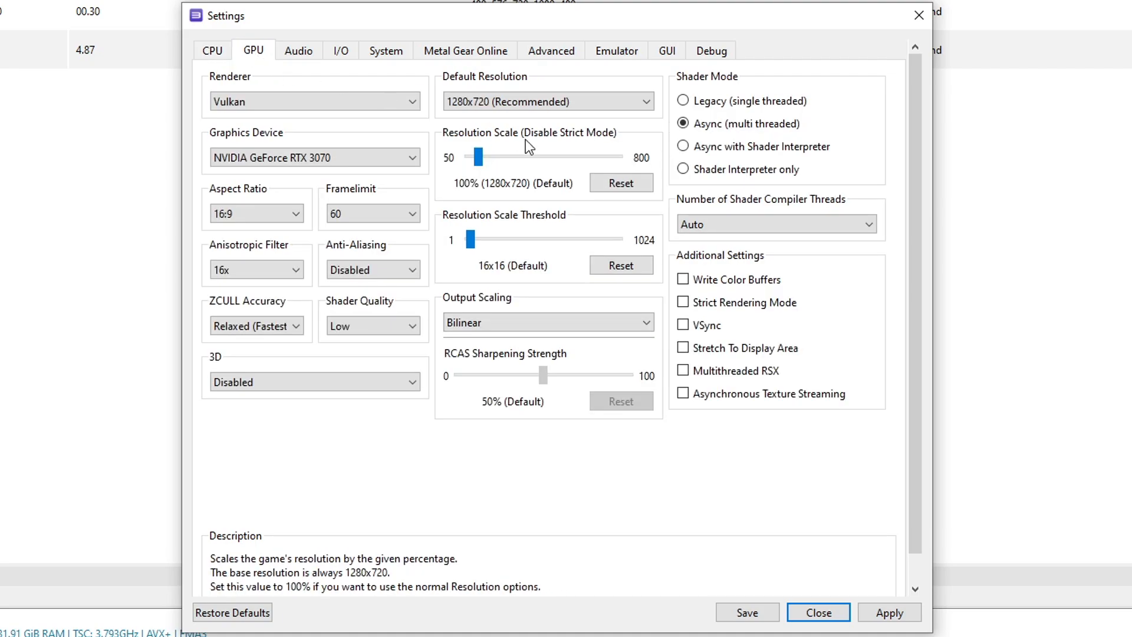
pyautogui.moveTo(548, 137)
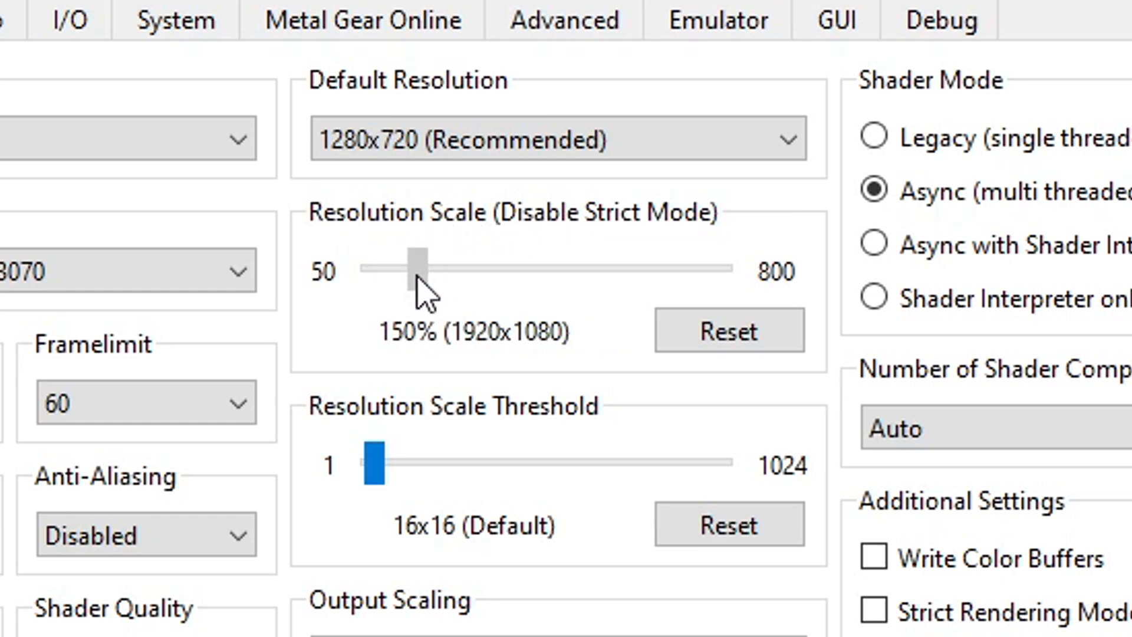
pyautogui.click(418, 268)
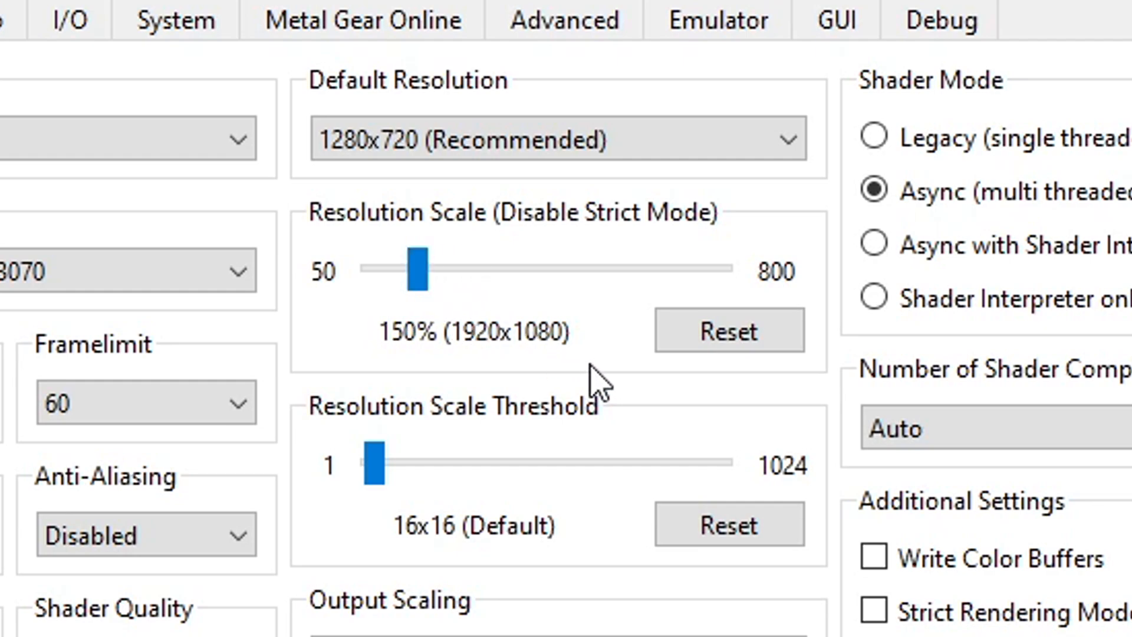
pyautogui.moveTo(418, 269); pyautogui.dragTo(390, 269)
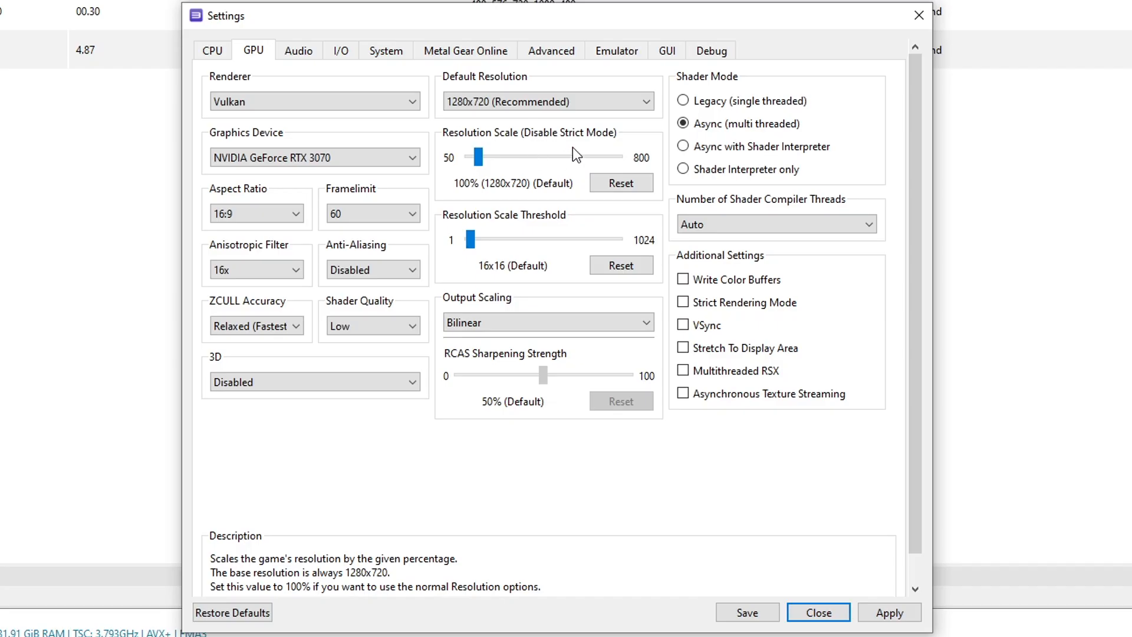
# Set the I/O Keyboard Handler to Null
pyautogui.click(339, 51)
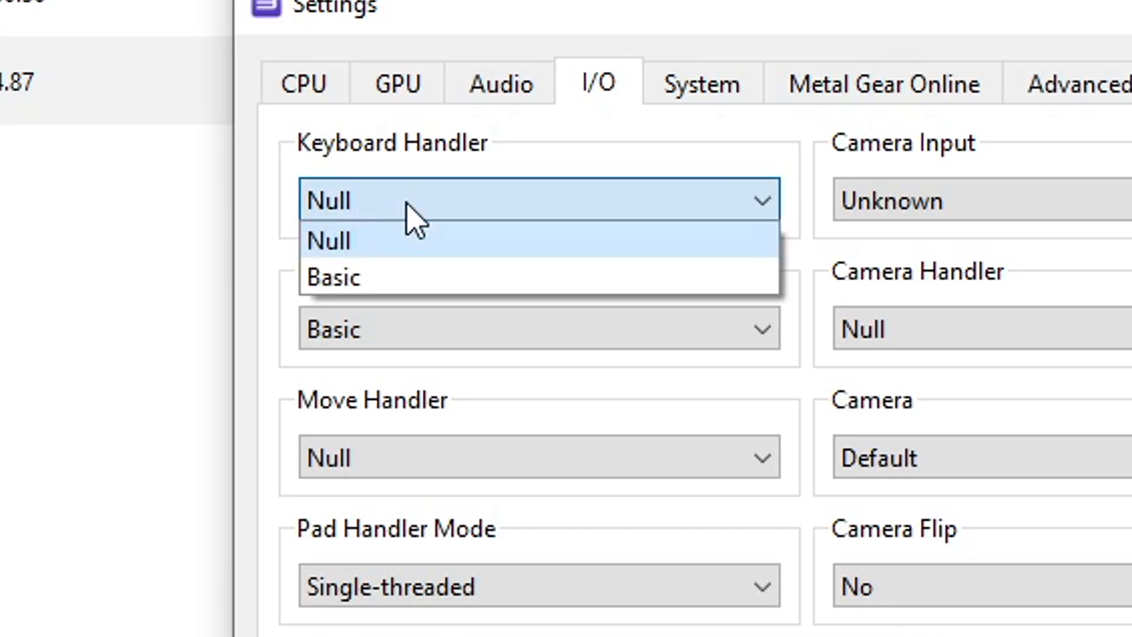
pyautogui.click(333, 276)
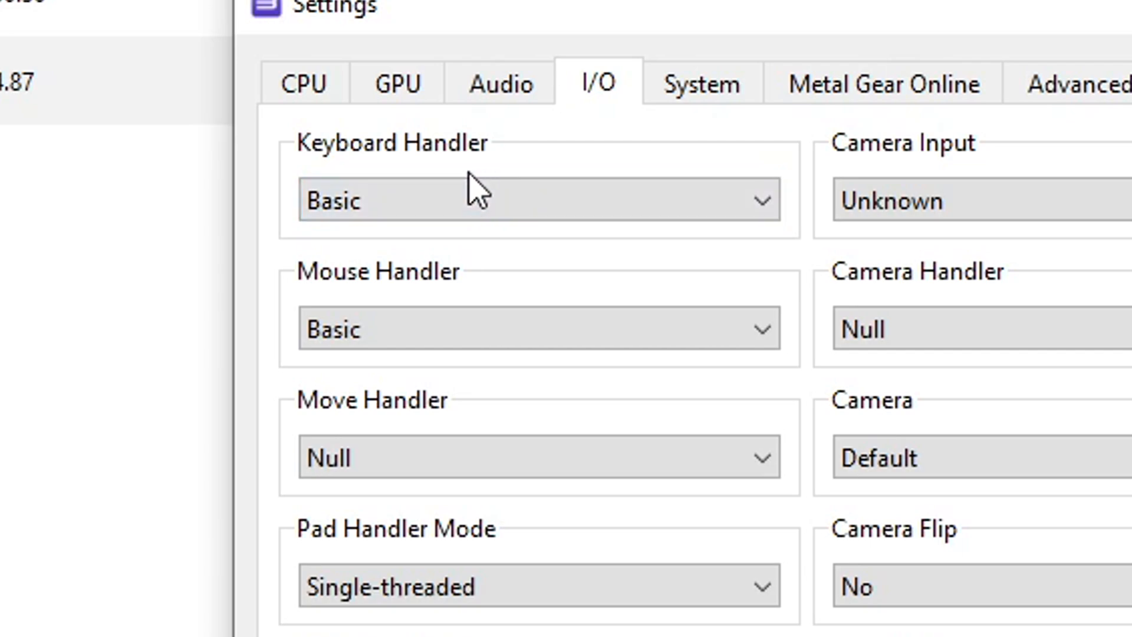
pyautogui.moveTo(469, 252)
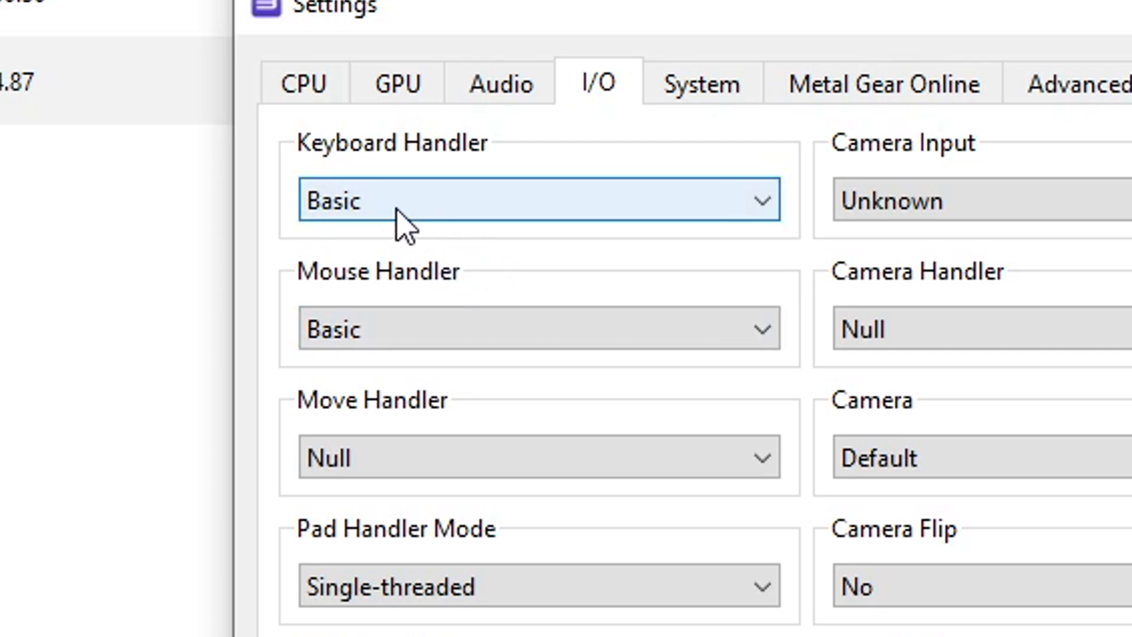
pyautogui.click(539, 201)
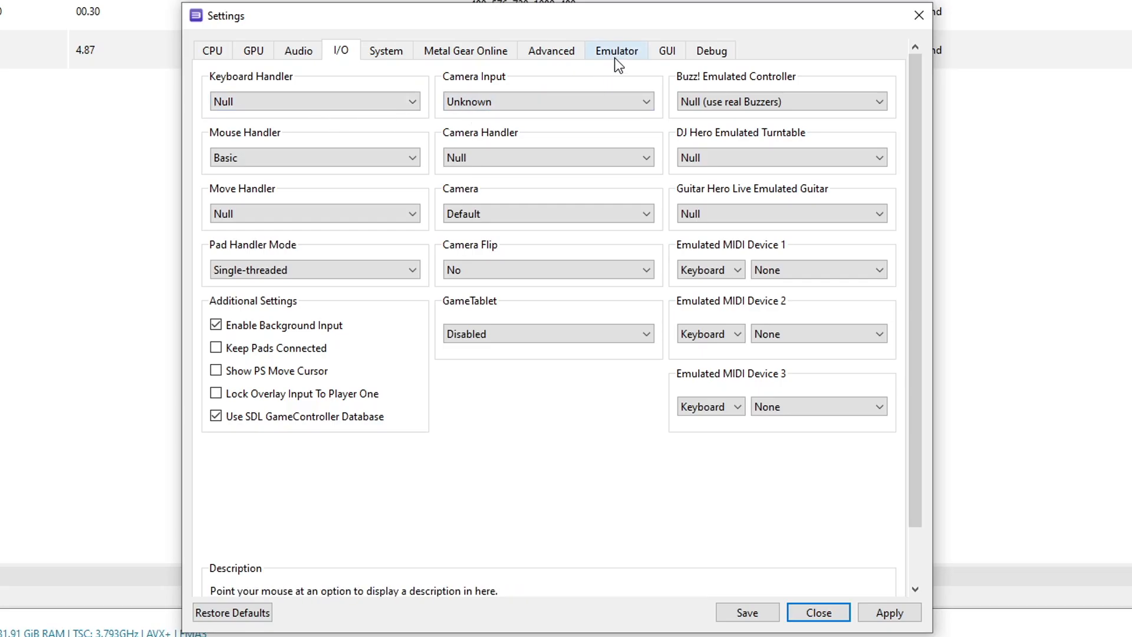
# Disable 'Show shader compilation hint' under Emulator and save the settings
pyautogui.click(615, 50)
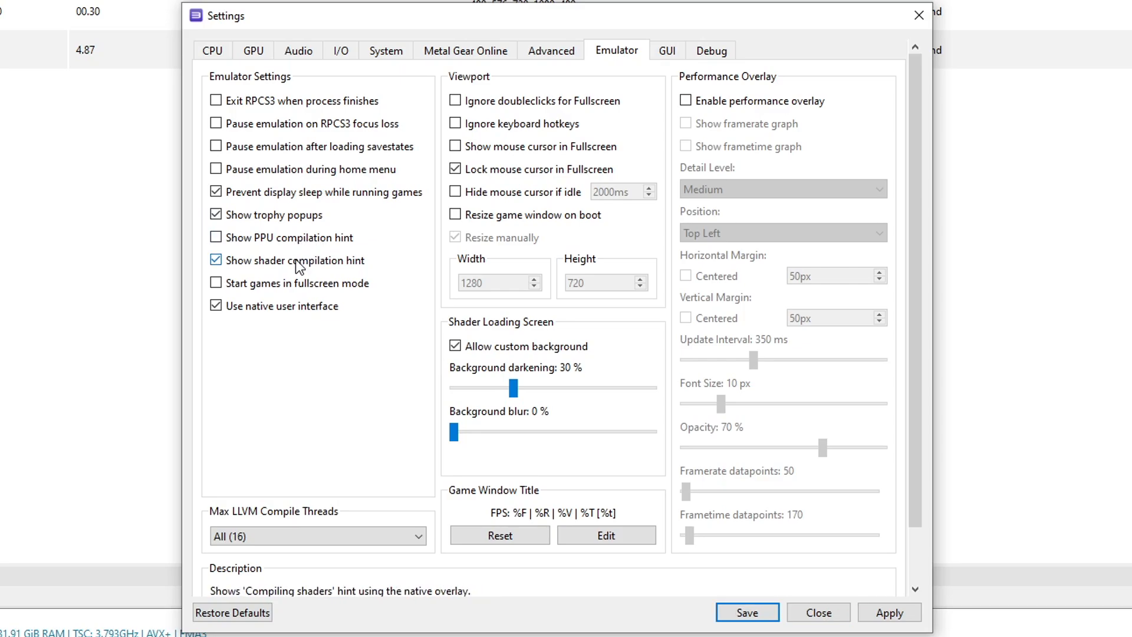
pyautogui.click(215, 259)
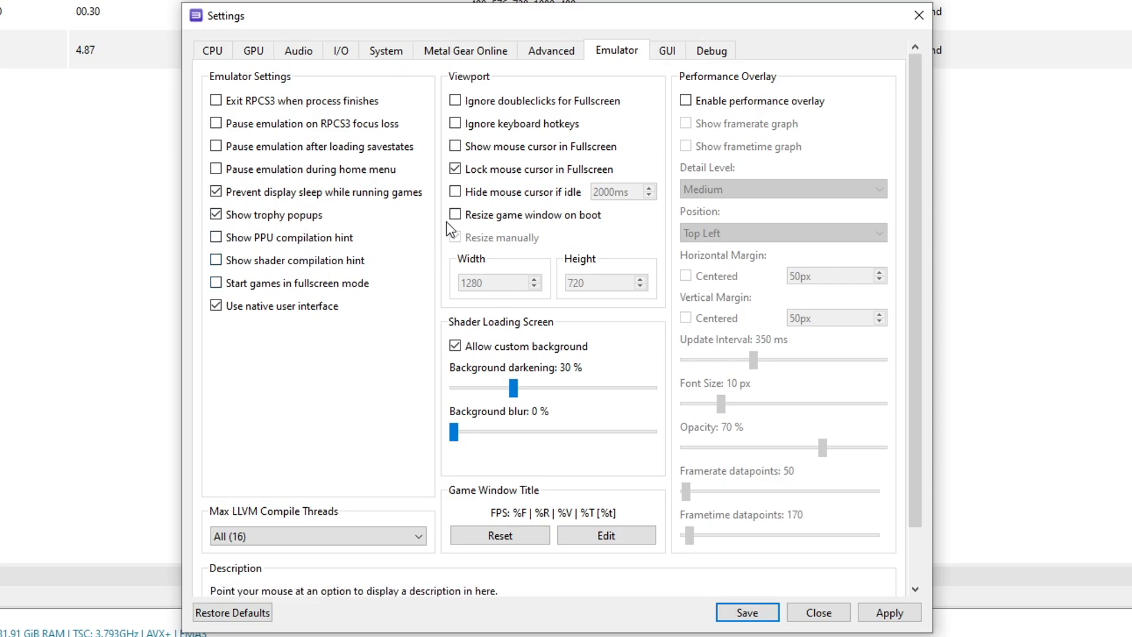
pyautogui.moveTo(410, 280)
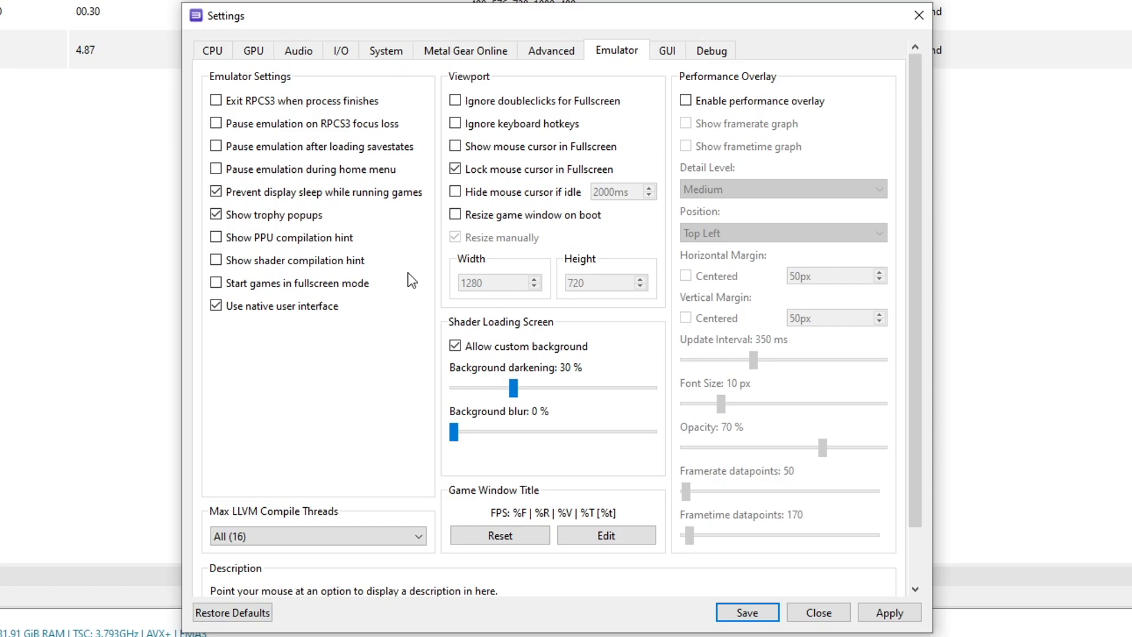
pyautogui.moveTo(382, 271)
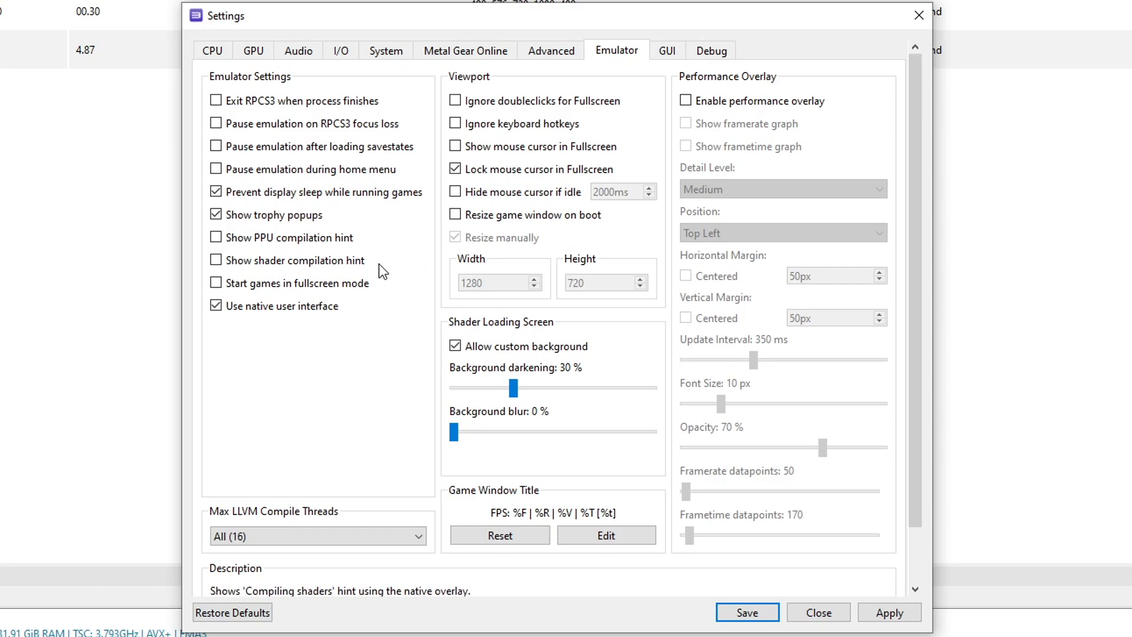
pyautogui.moveTo(410, 279)
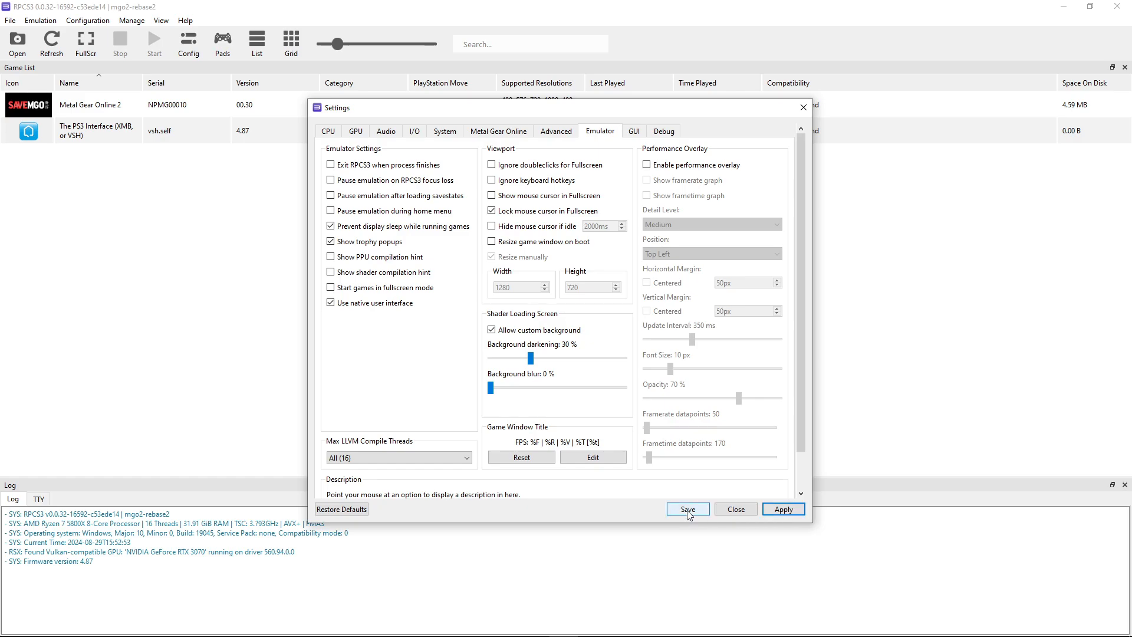
pyautogui.click(686, 509)
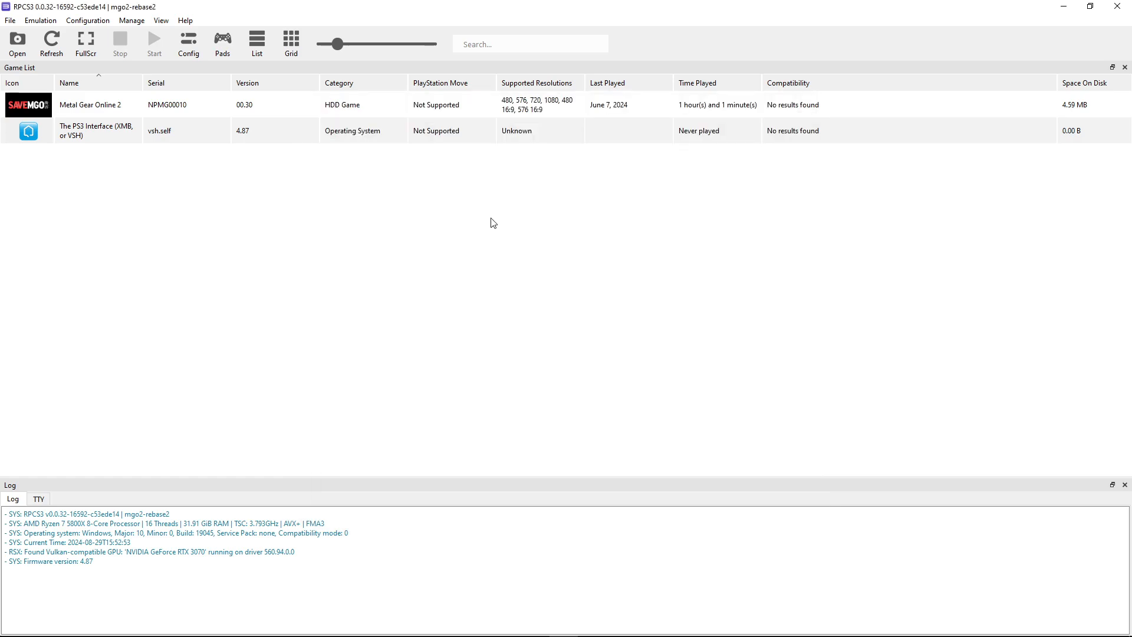
pyautogui.moveTo(436, 227)
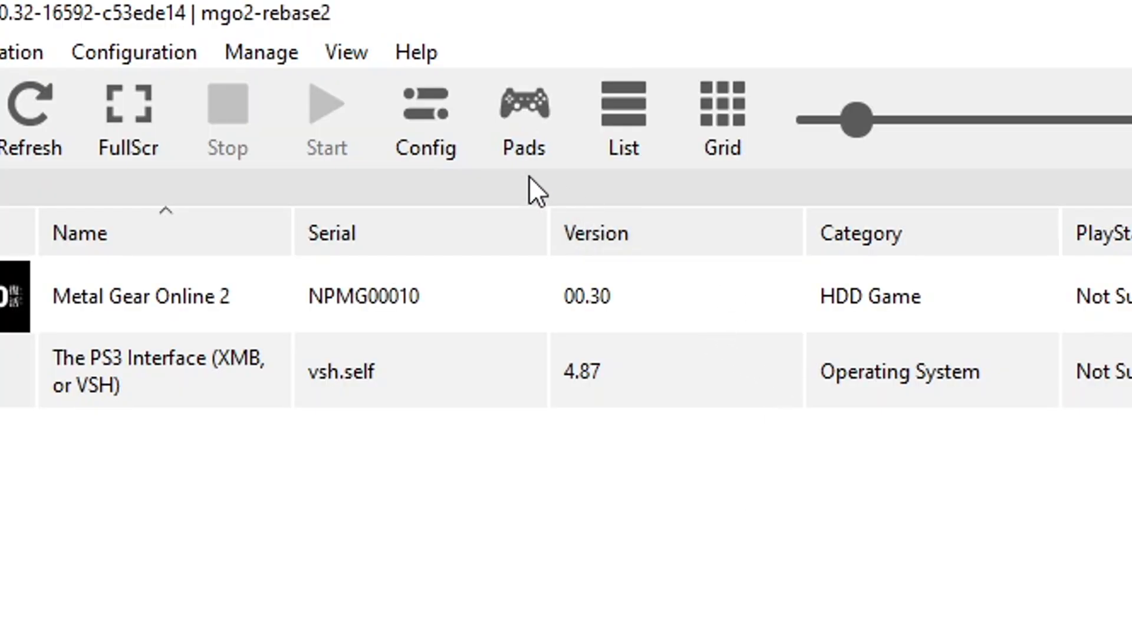
# Keep XInput as Player 1's gamepad handler and save the pad settings
pyautogui.click(522, 119)
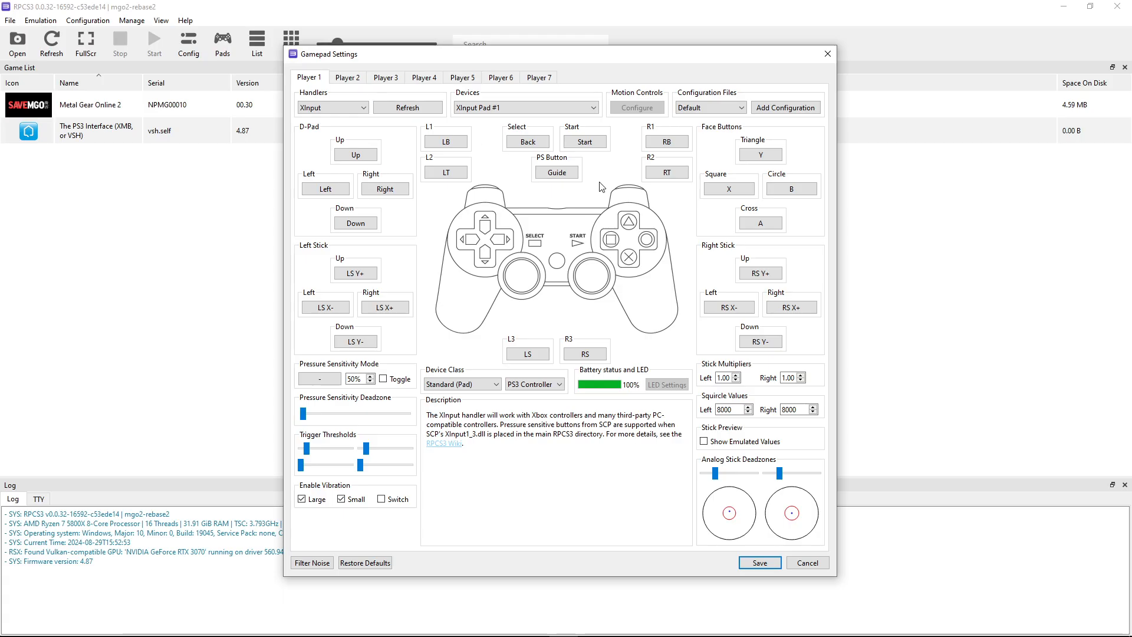
pyautogui.moveTo(558, 194)
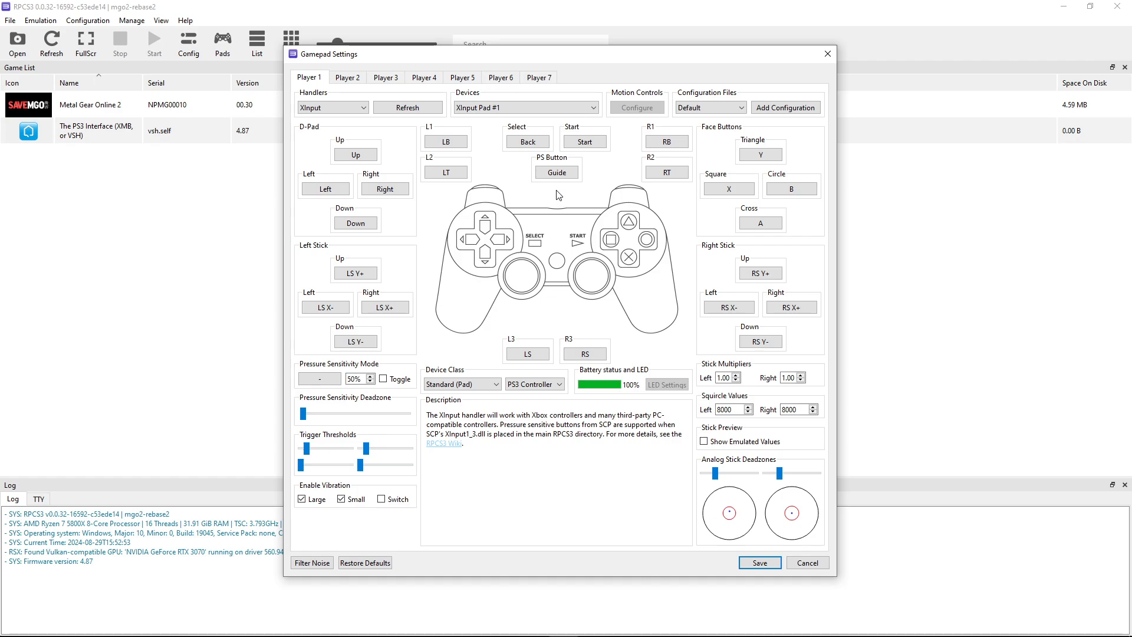
pyautogui.moveTo(507, 186)
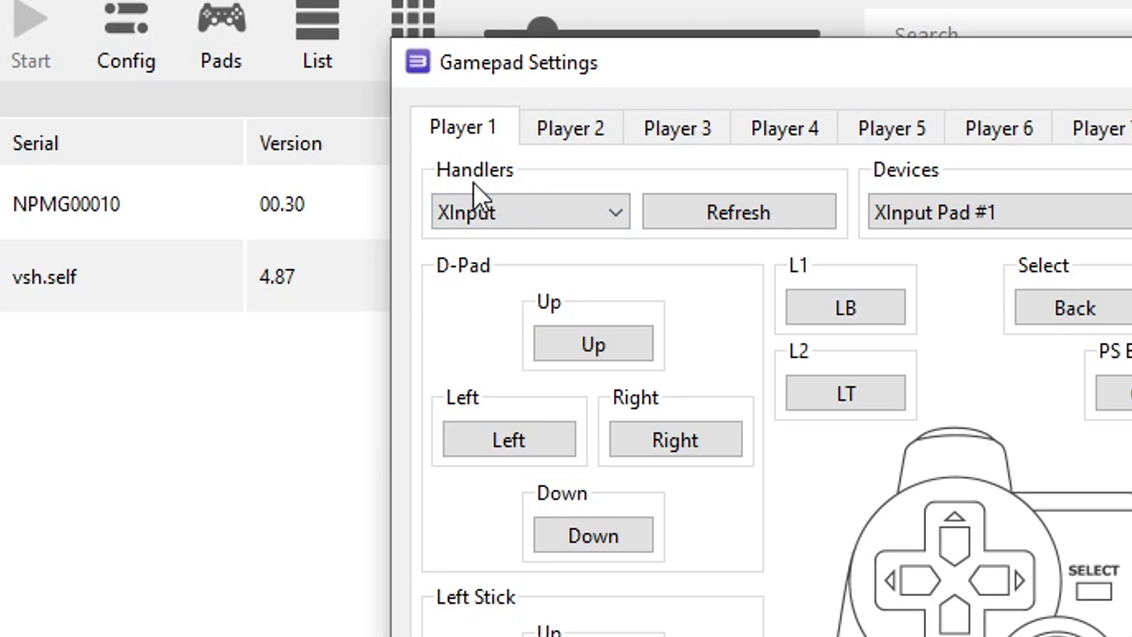
pyautogui.click(528, 211)
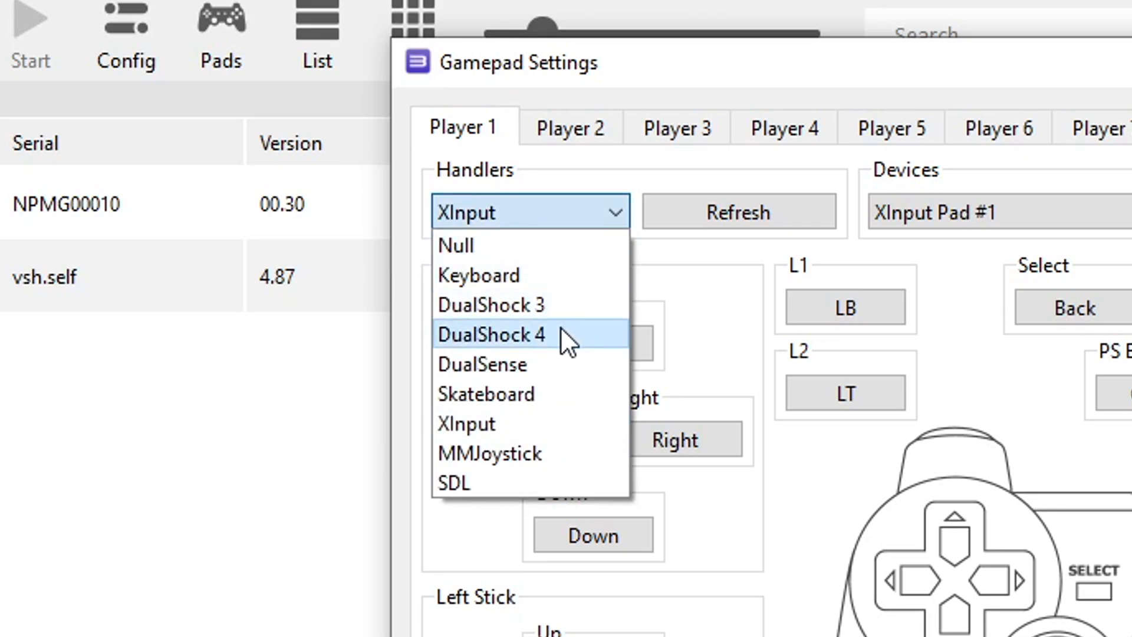
pyautogui.moveTo(570, 364)
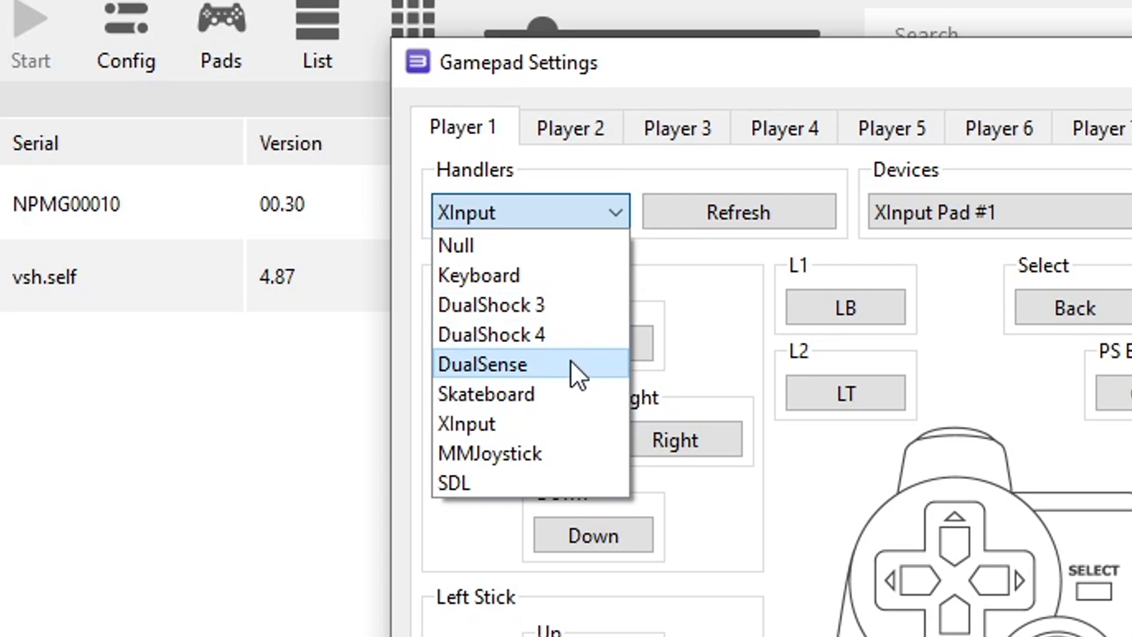
pyautogui.moveTo(571, 304)
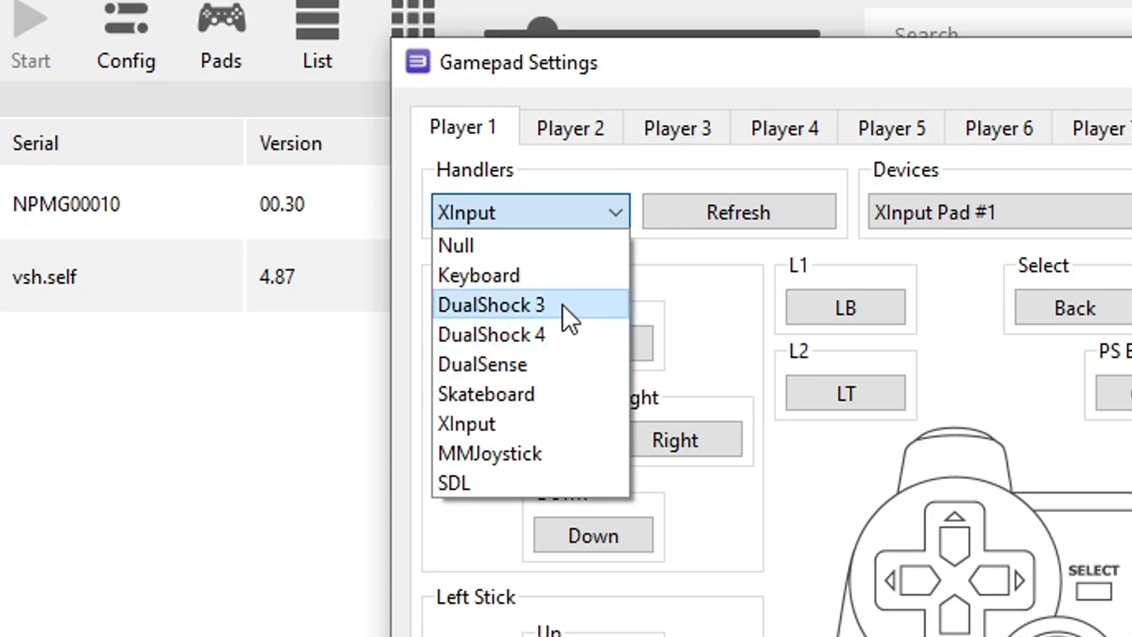
pyautogui.moveTo(567, 364)
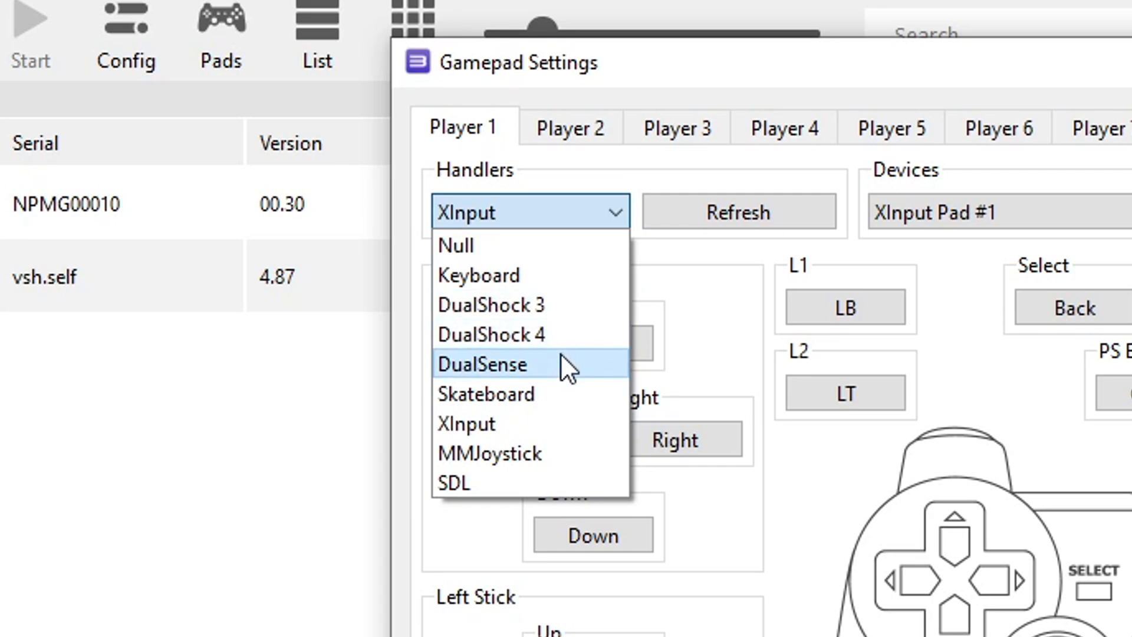
pyautogui.moveTo(577, 368)
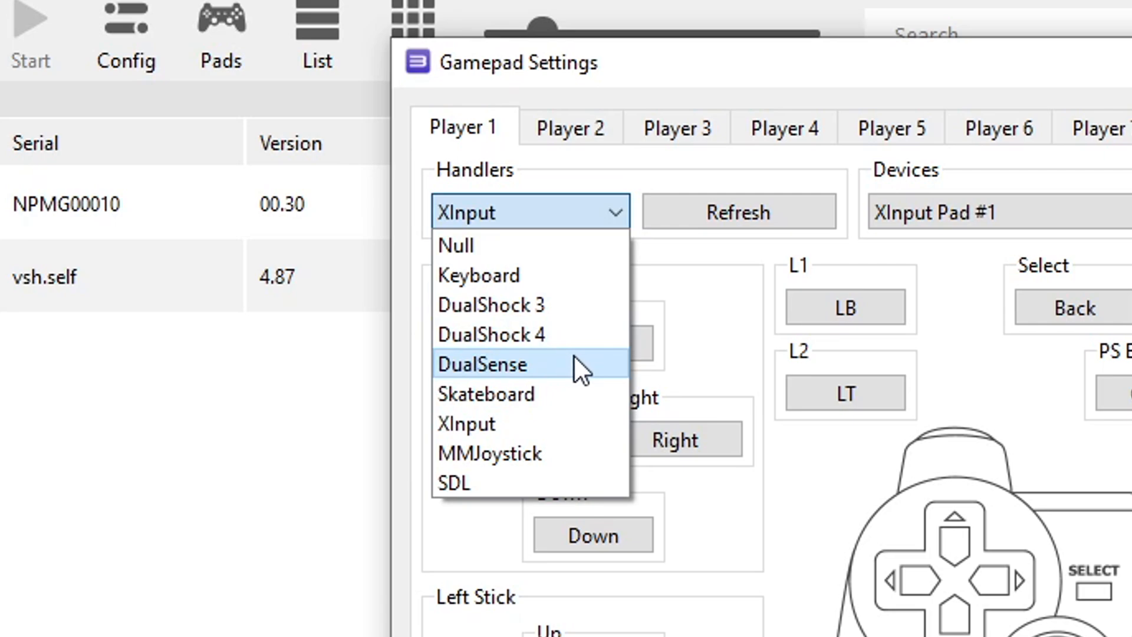
pyautogui.moveTo(592, 378)
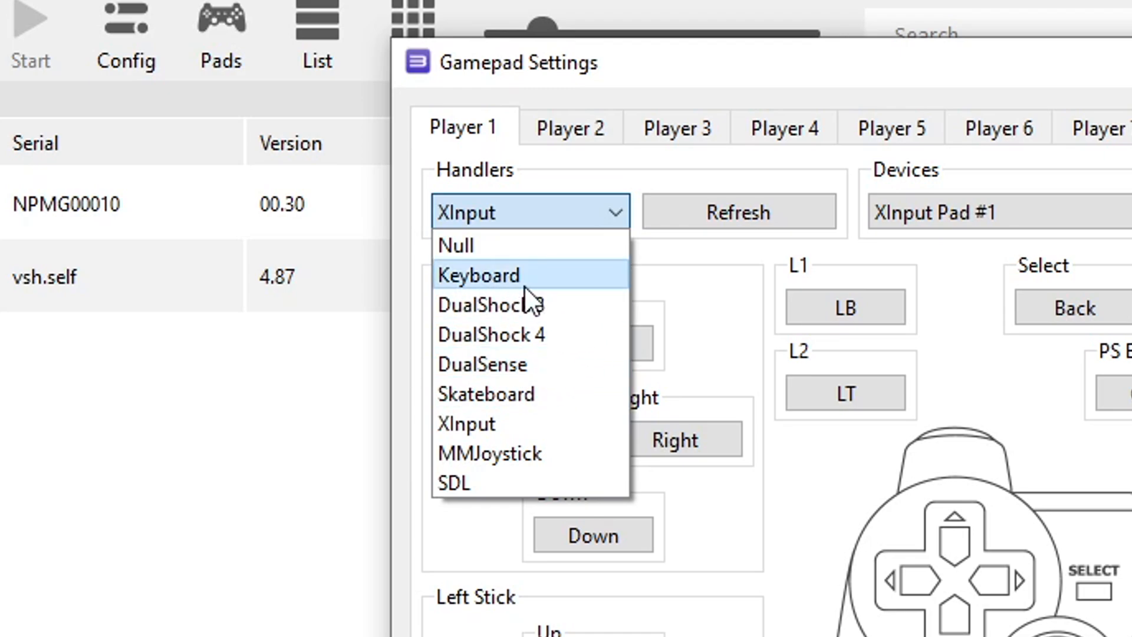
pyautogui.moveTo(551, 393)
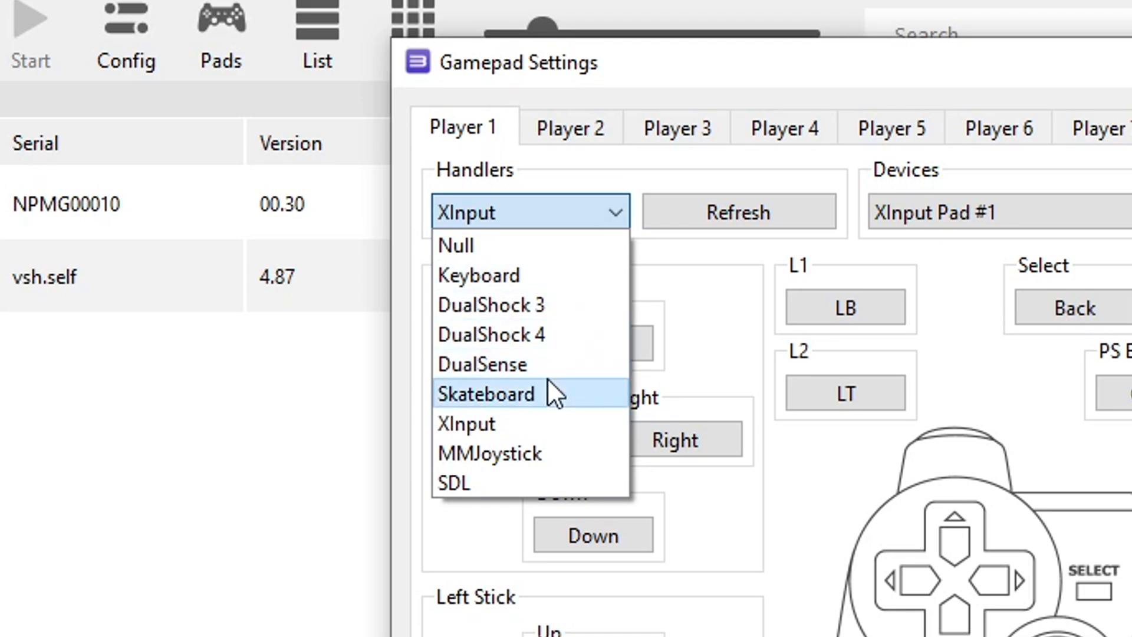
pyautogui.moveTo(468, 423)
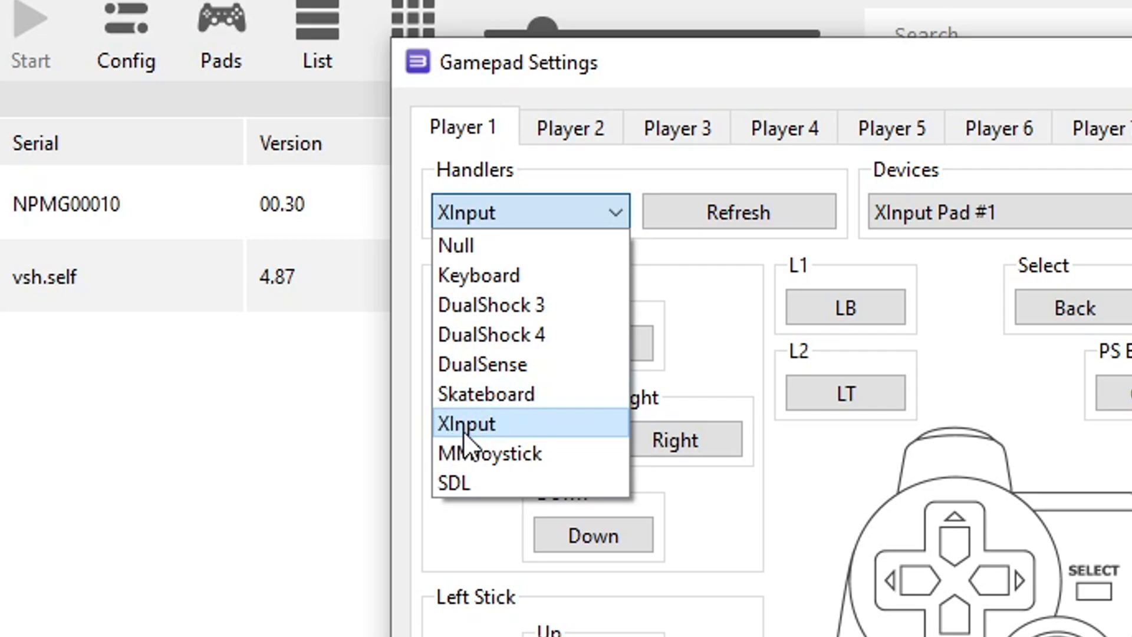
pyautogui.click(464, 423)
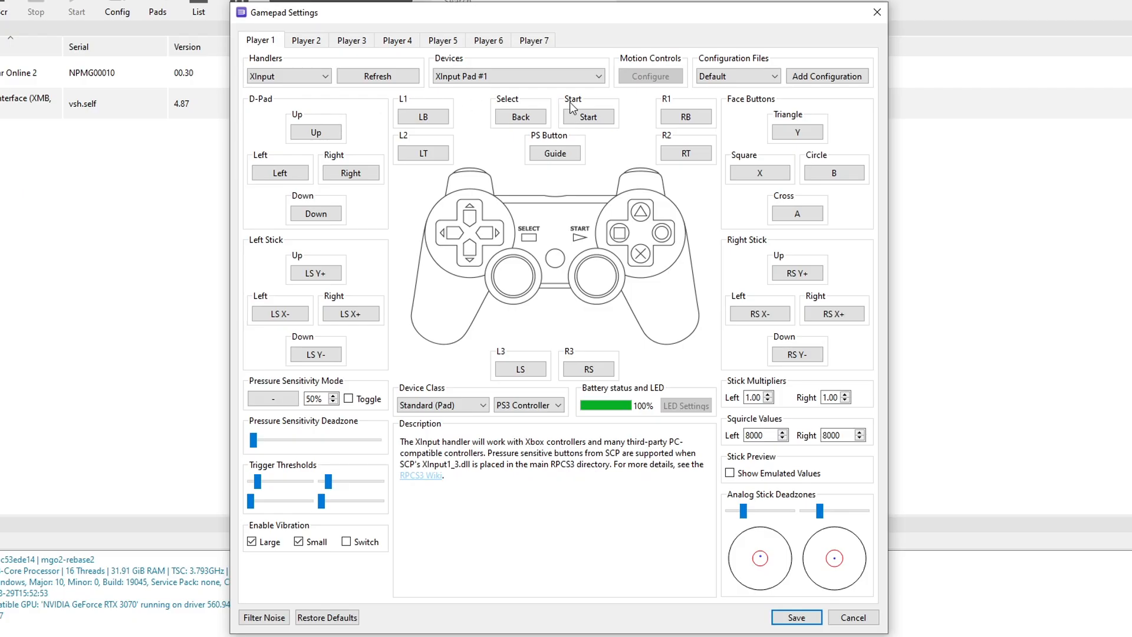
pyautogui.moveTo(531, 193)
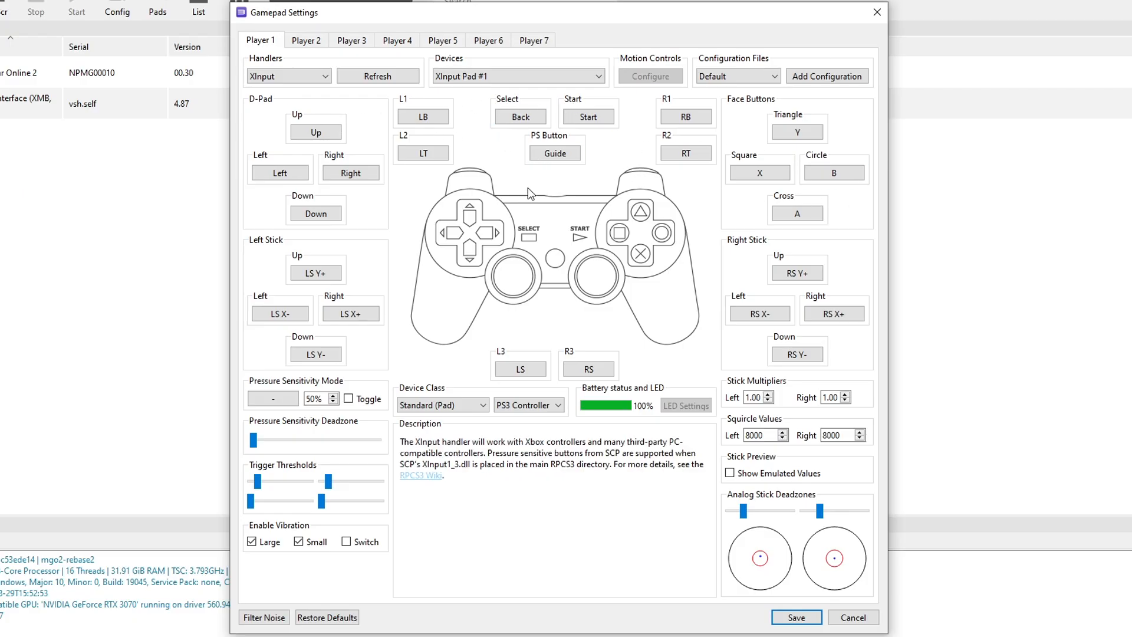
pyautogui.moveTo(792, 188)
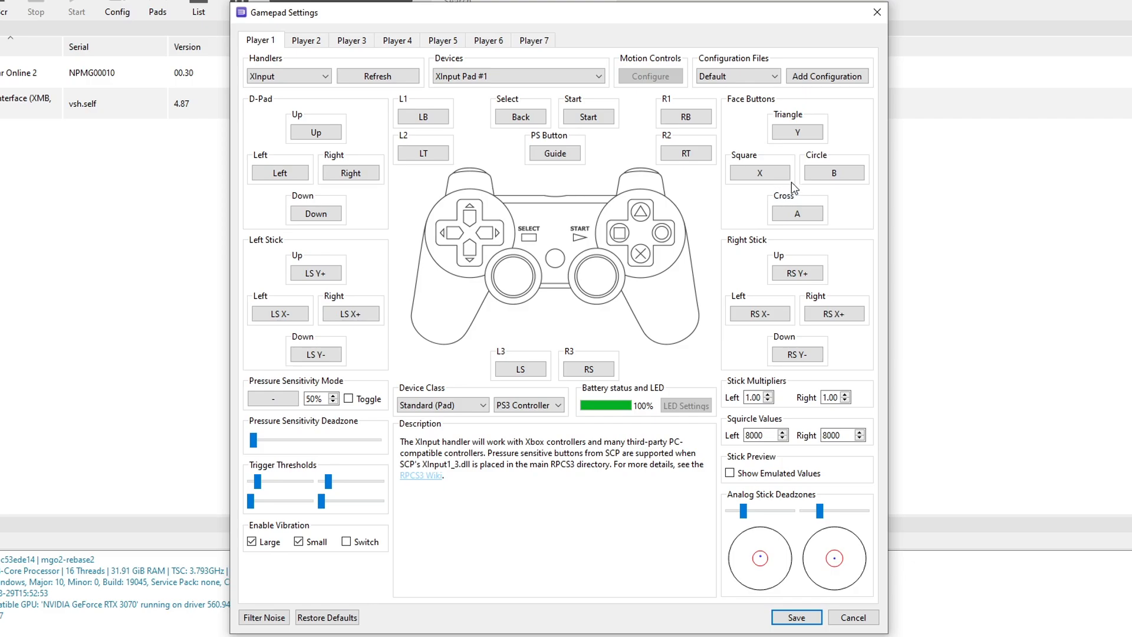
pyautogui.moveTo(798, 151)
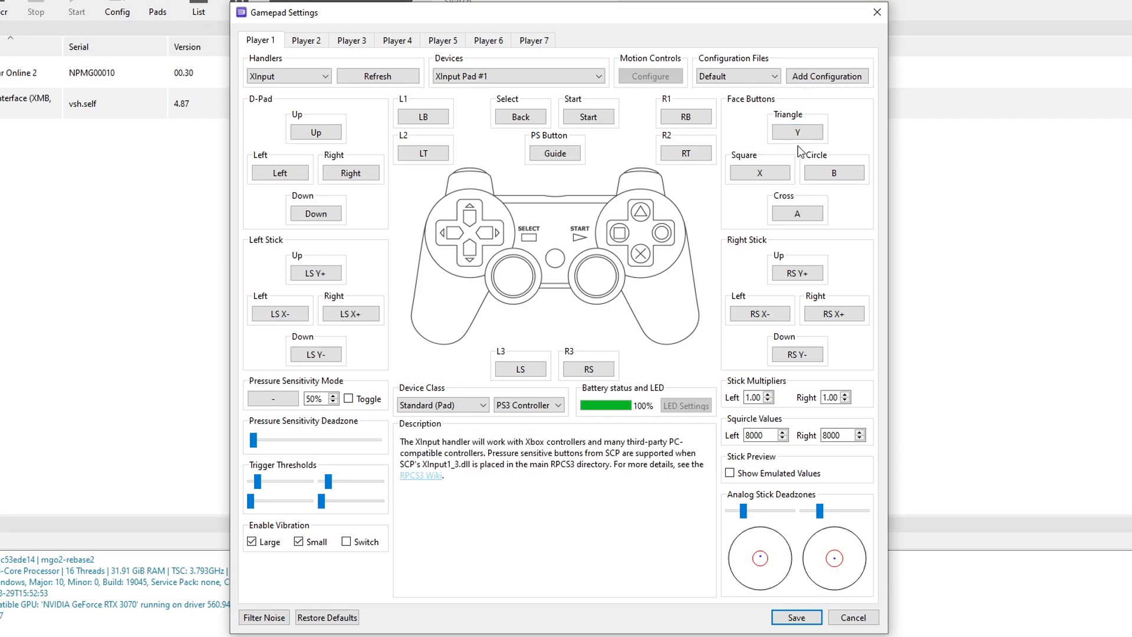
pyautogui.click(797, 131)
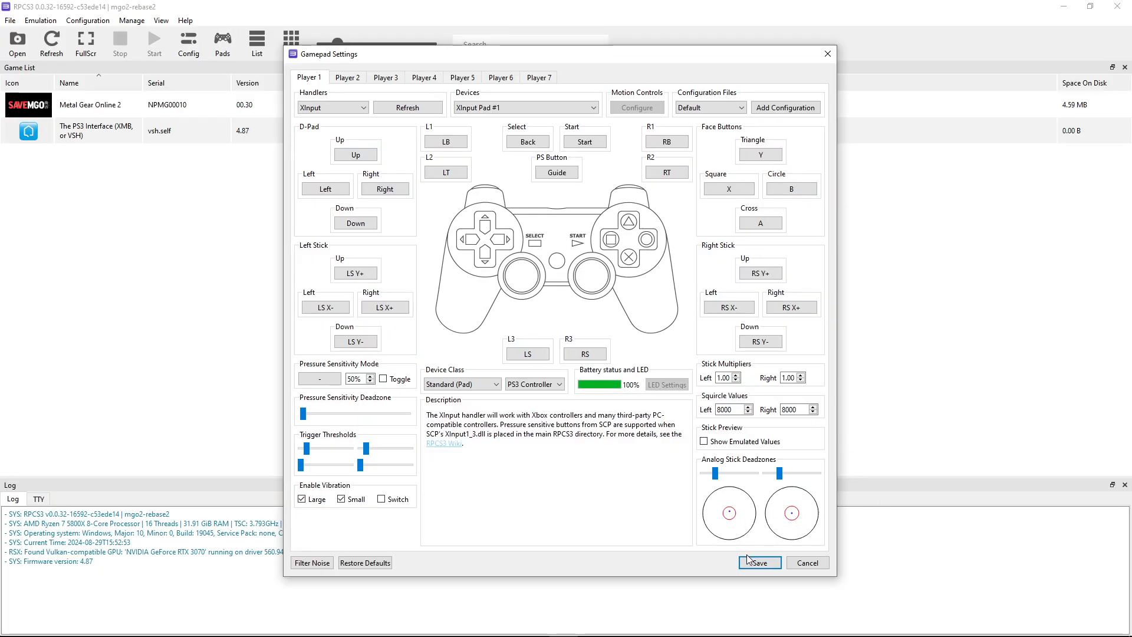
pyautogui.click(758, 562)
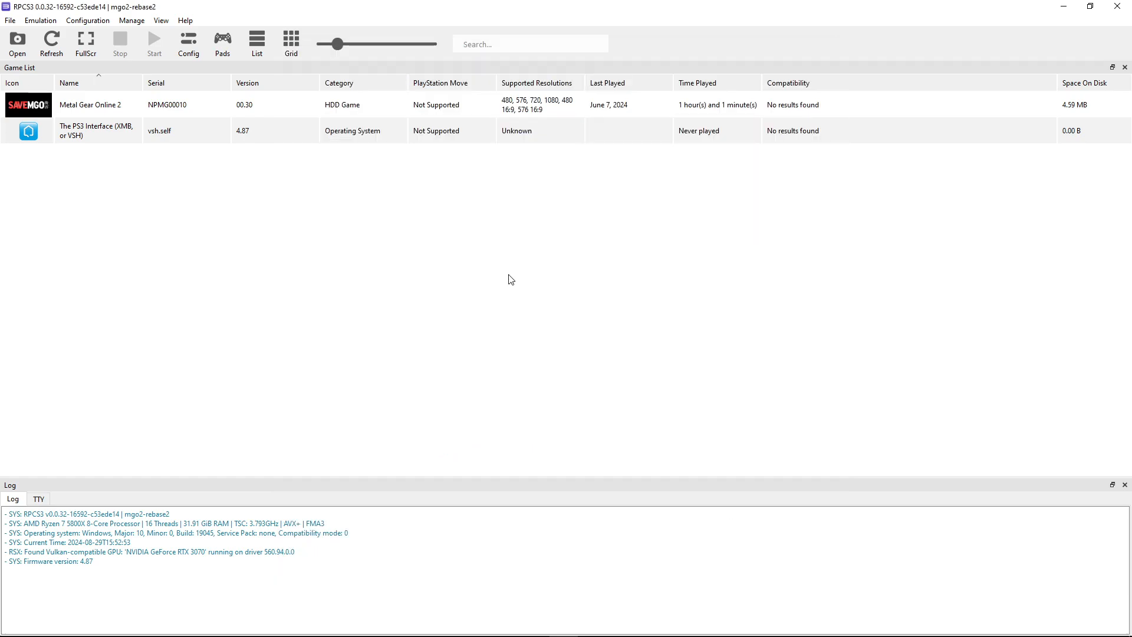
pyautogui.moveTo(381, 239)
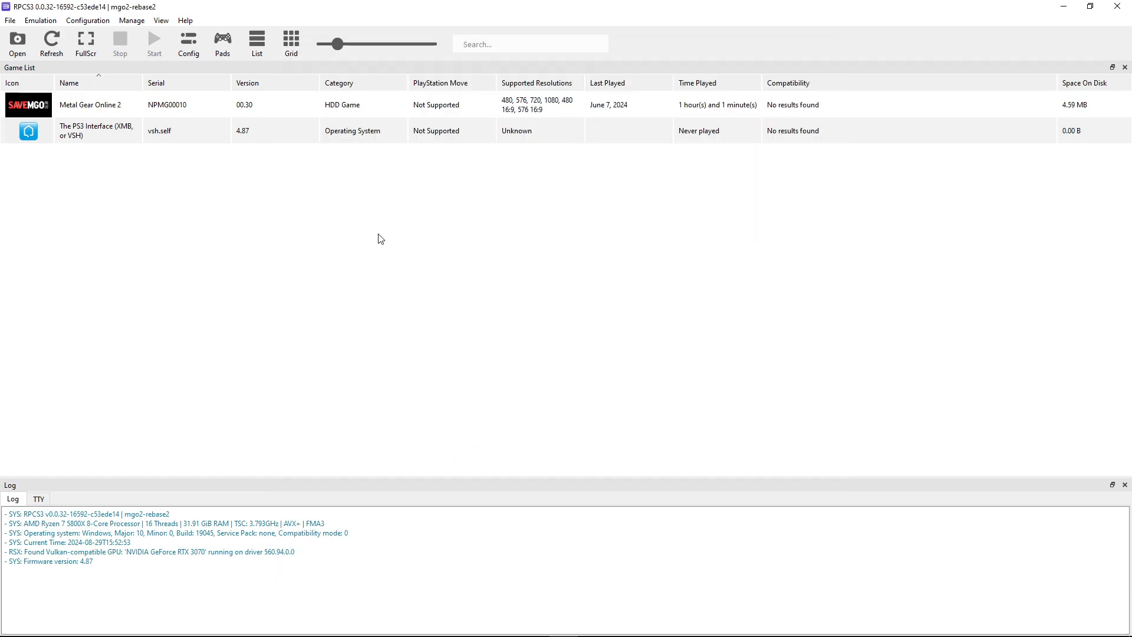
pyautogui.moveTo(99, 129)
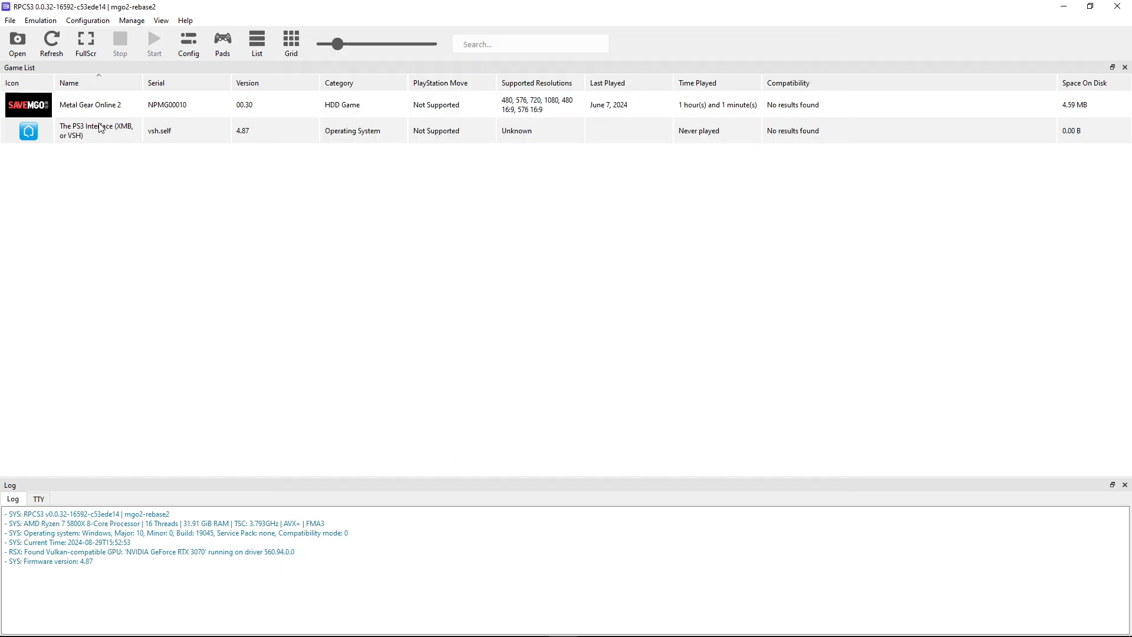
# Boot Metal Gear Online 2, dismiss the update notice, and relaunch to the title screen
pyautogui.click(95, 105)
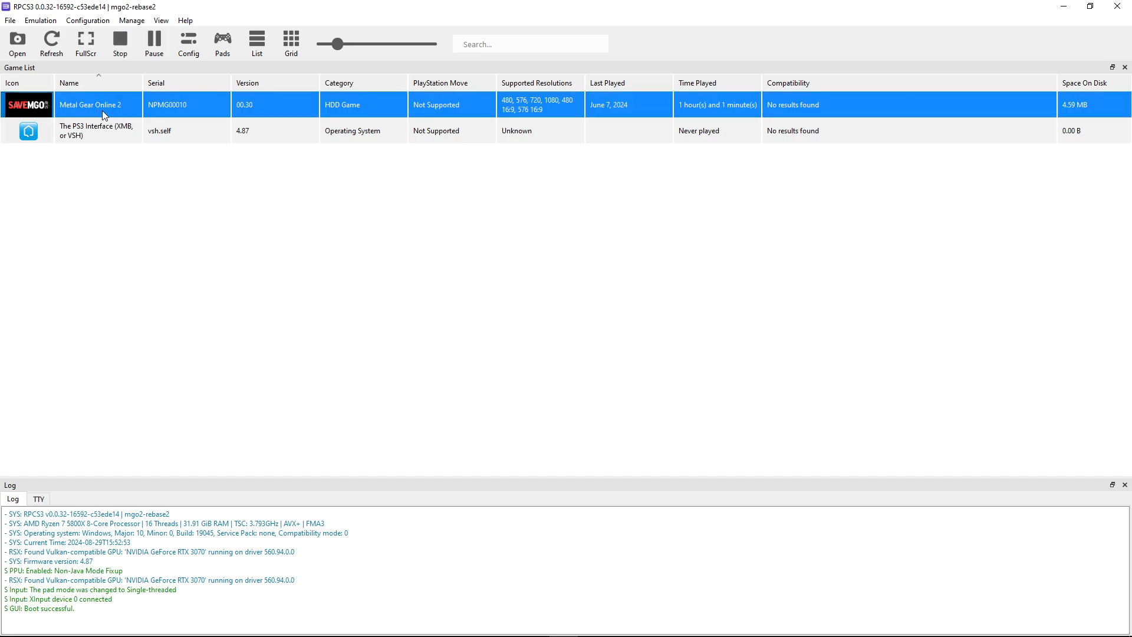
pyautogui.doubleClick(95, 103)
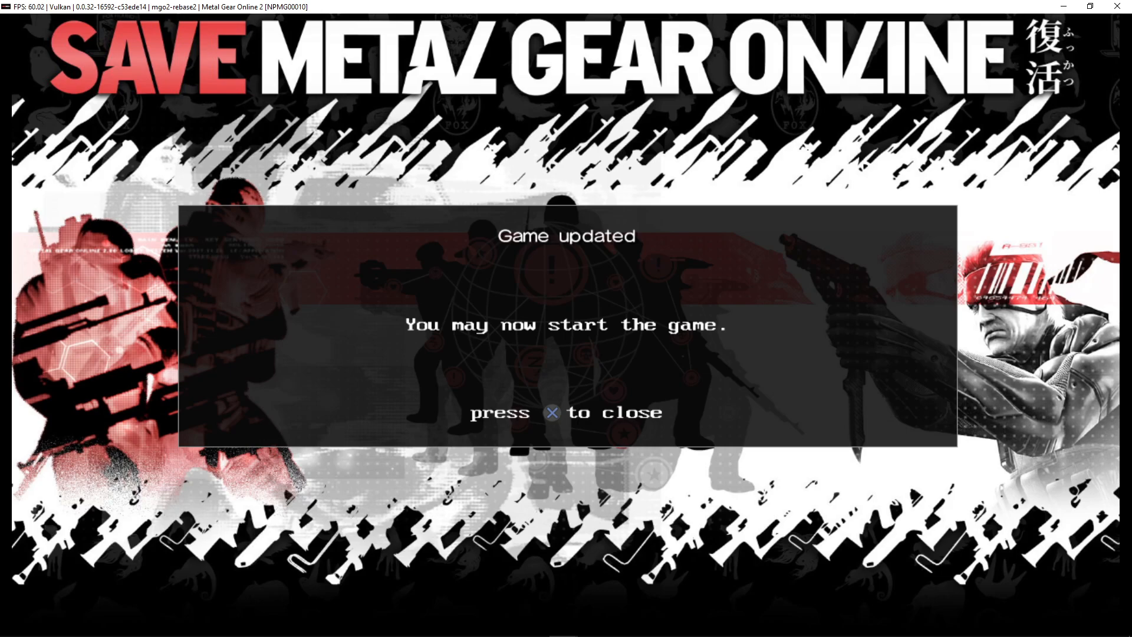
pyautogui.press('x')
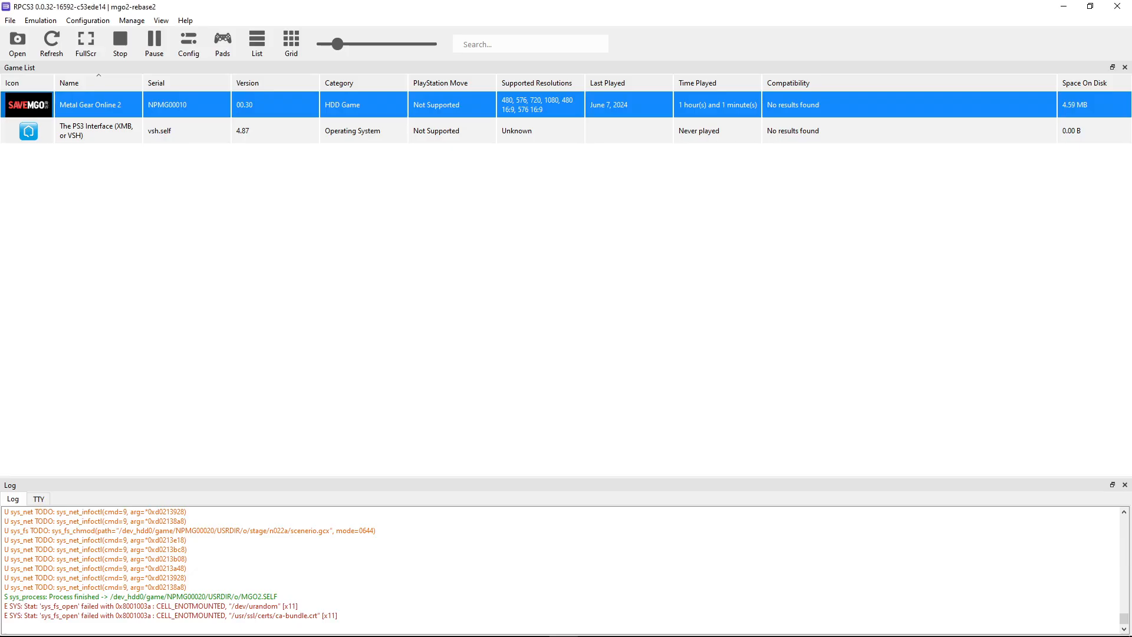
pyautogui.doubleClick(94, 104)
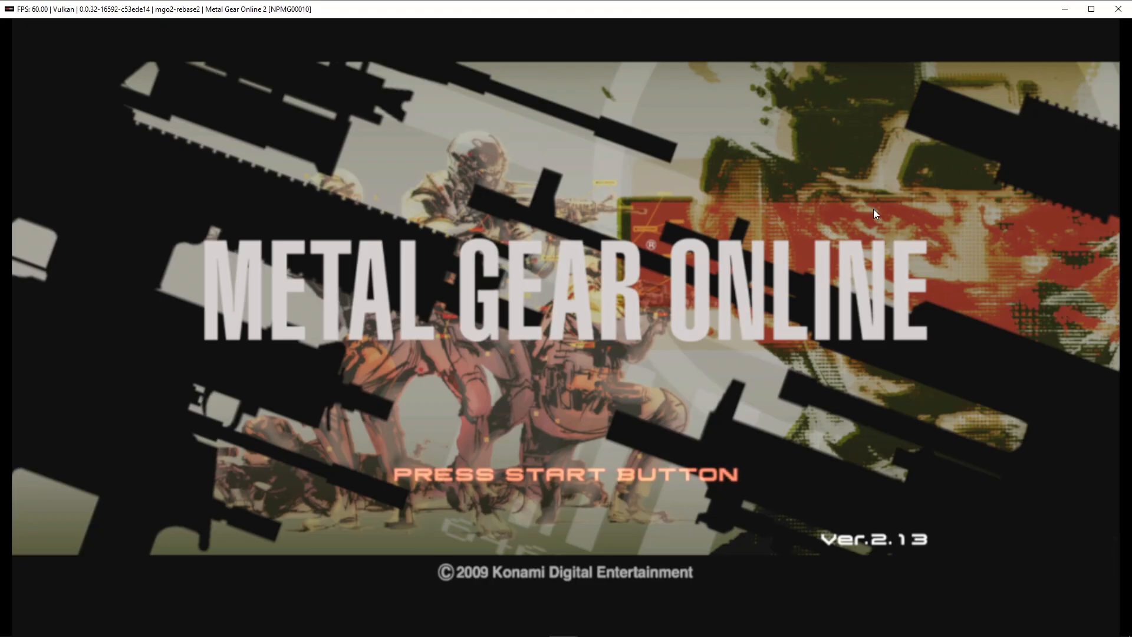
pyautogui.moveTo(578, 165)
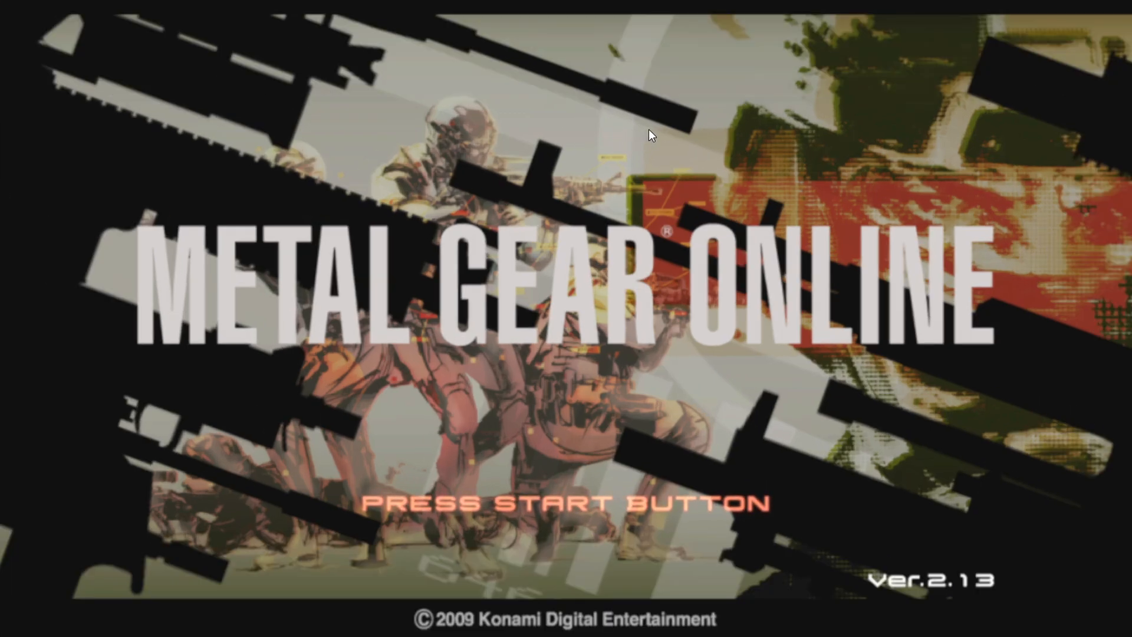
pyautogui.moveTo(679, 133)
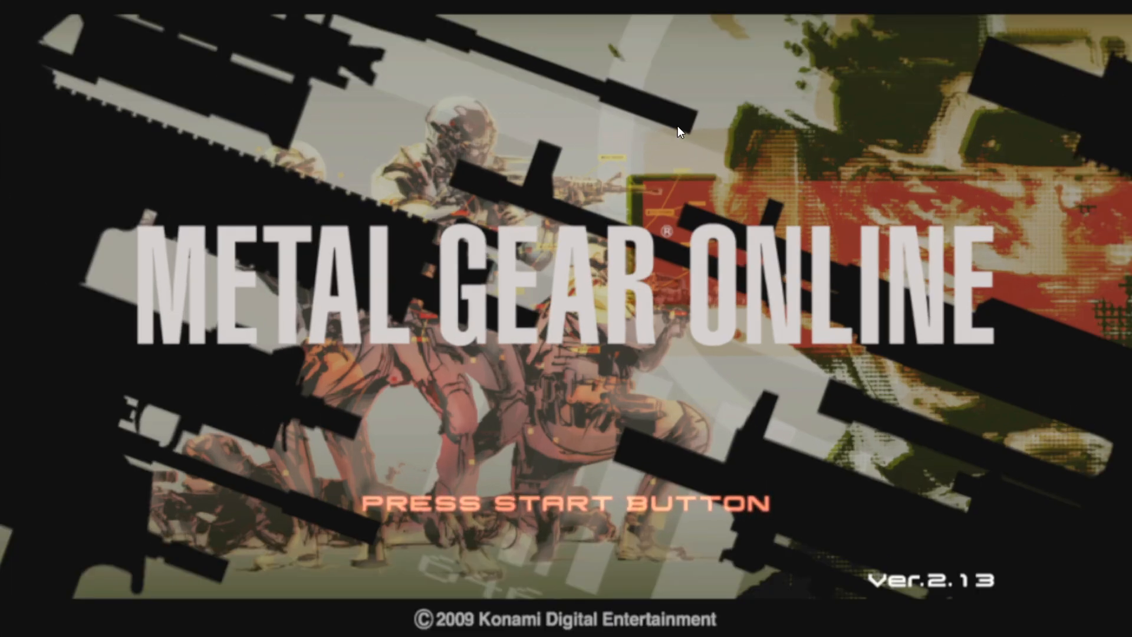
pyautogui.moveTo(1088, 118)
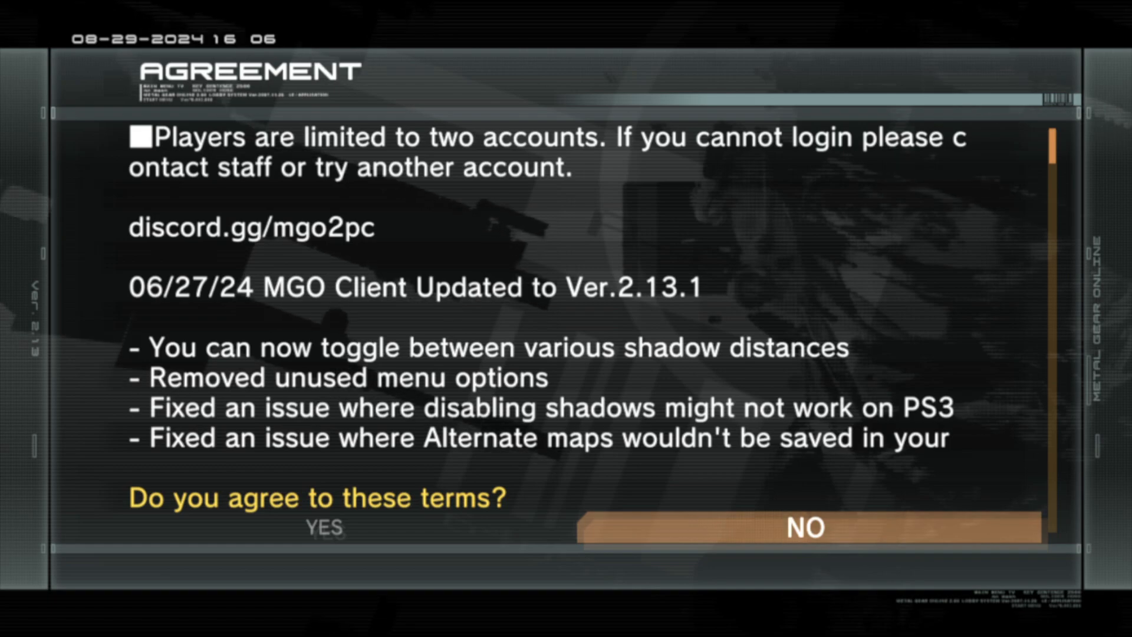
# Accept the MGO agreement and set the login Save option to 'Save your ID and password'
pyautogui.scroll(-3)
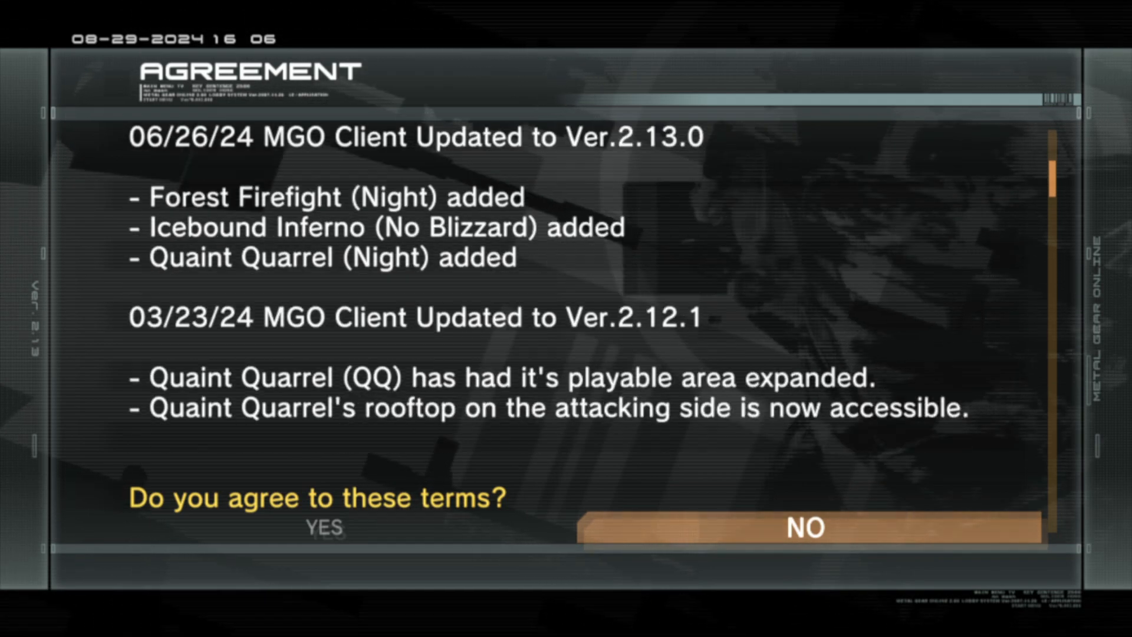
pyautogui.scroll(-3)
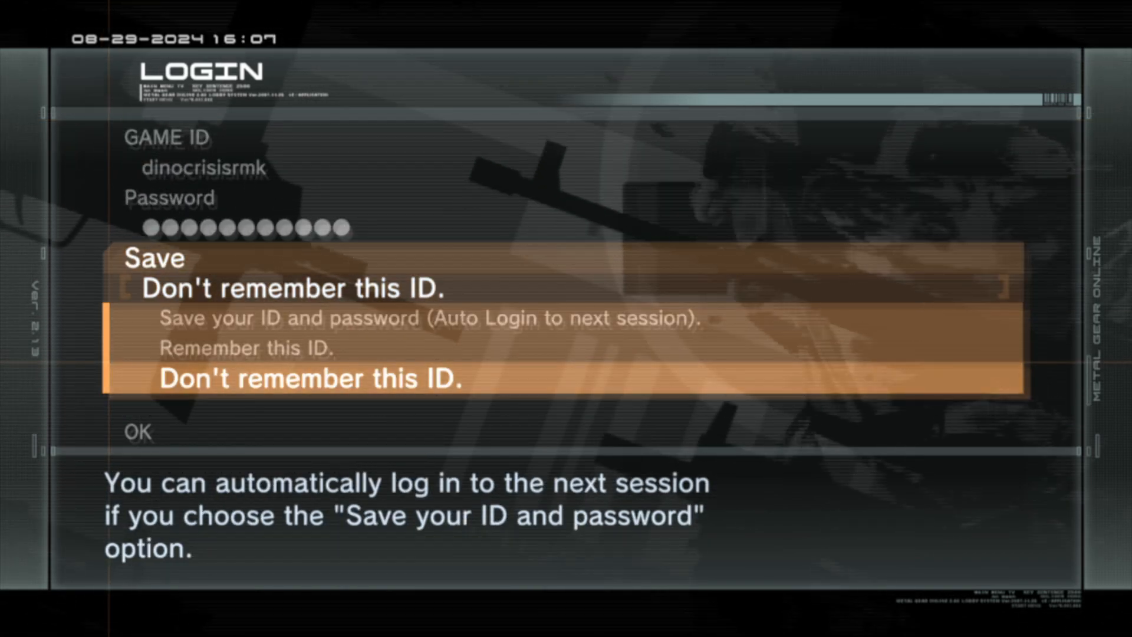
pyautogui.press('up')
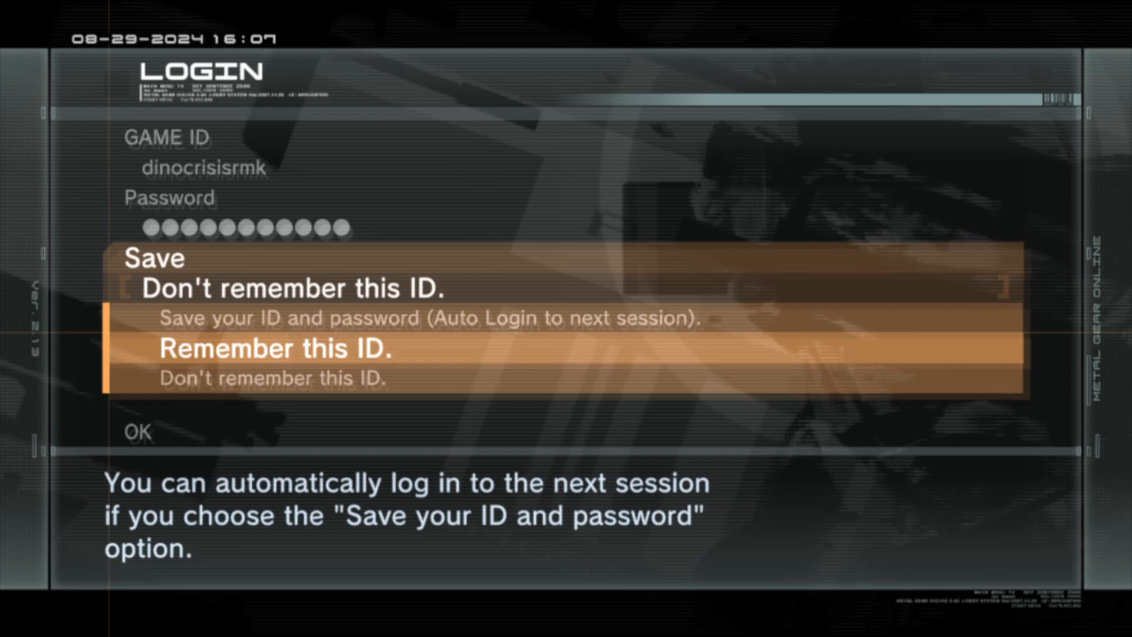
pyautogui.press('Up')
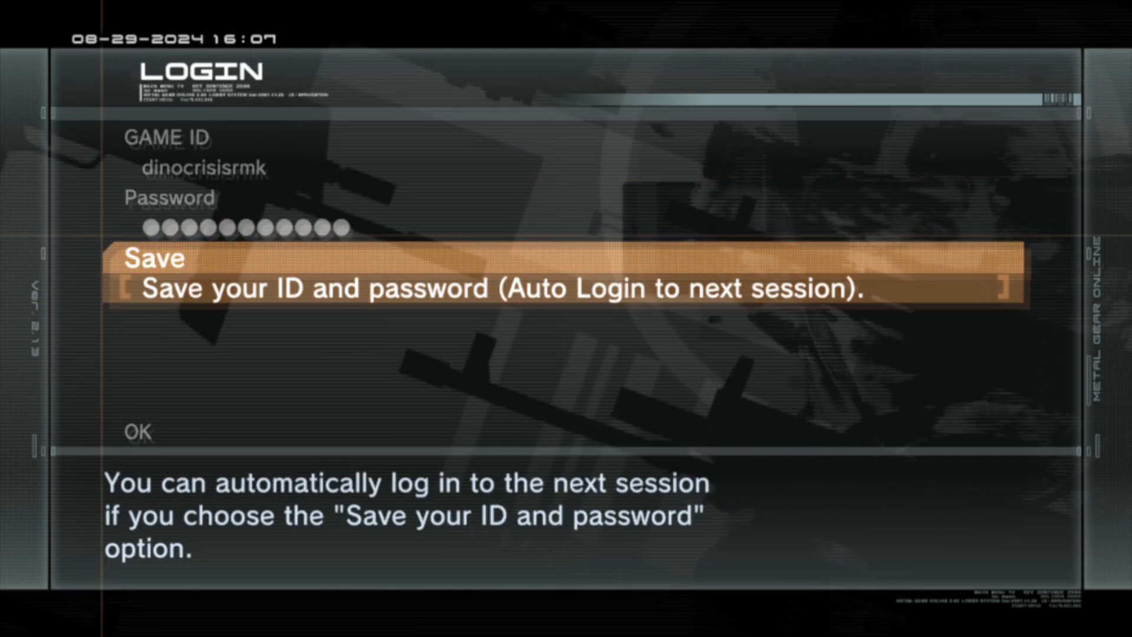
pyautogui.press('down')
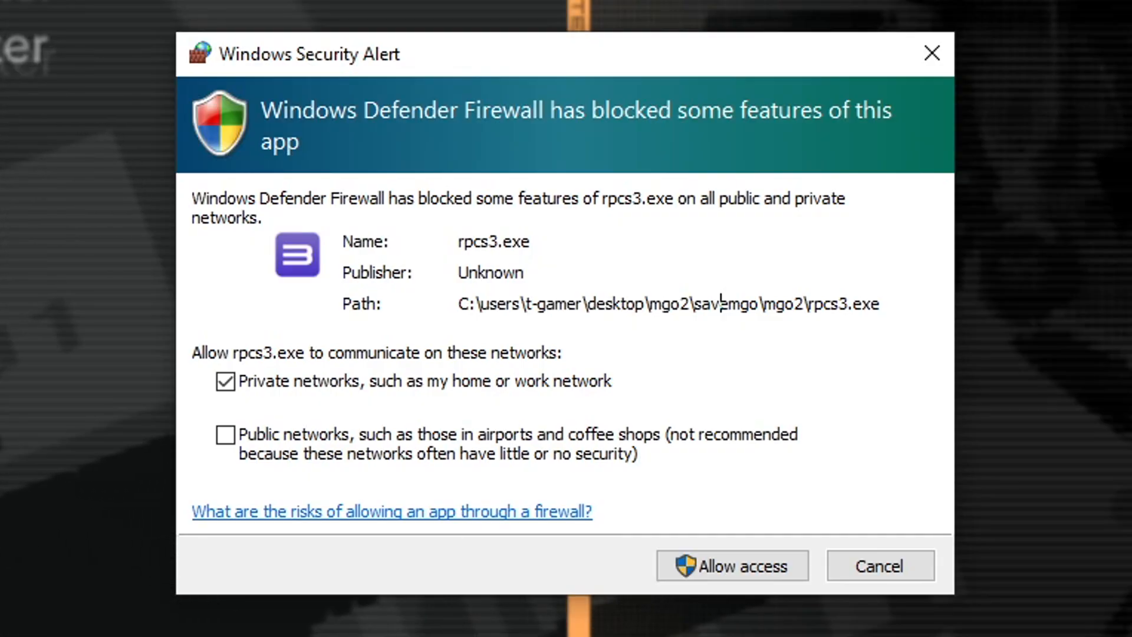
pyautogui.moveTo(476, 98)
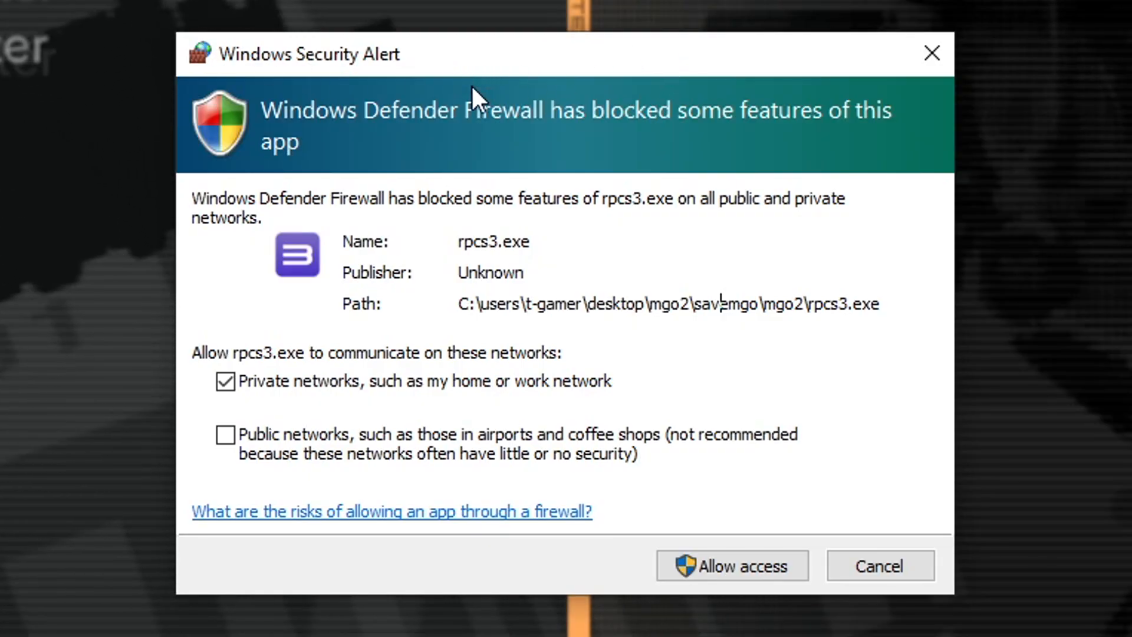
pyautogui.moveTo(453, 142)
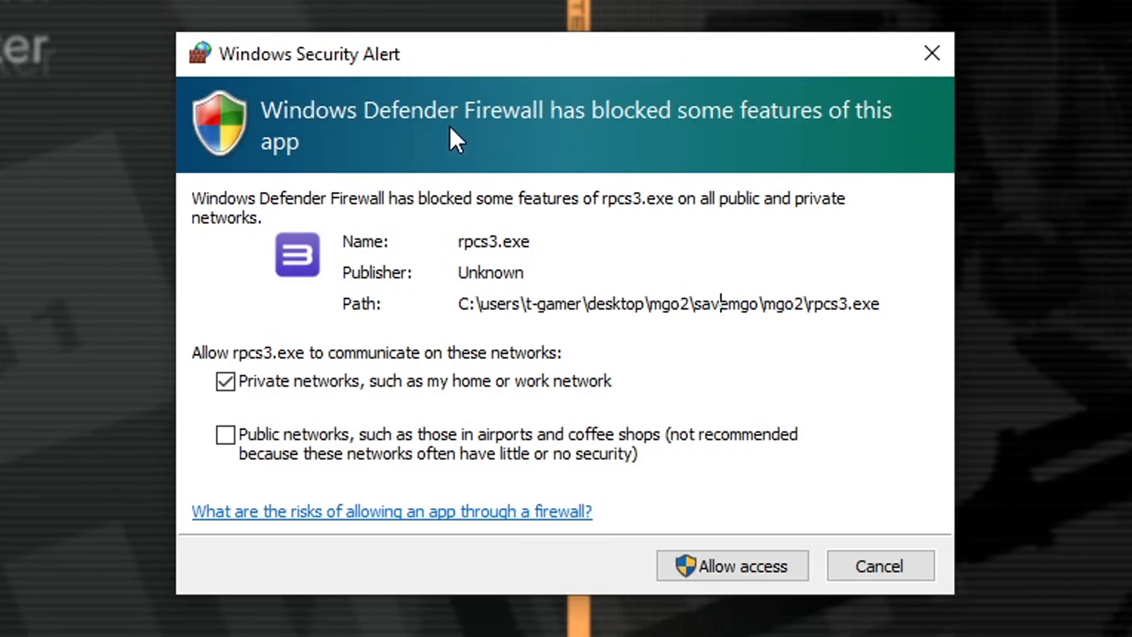
pyautogui.moveTo(588, 238)
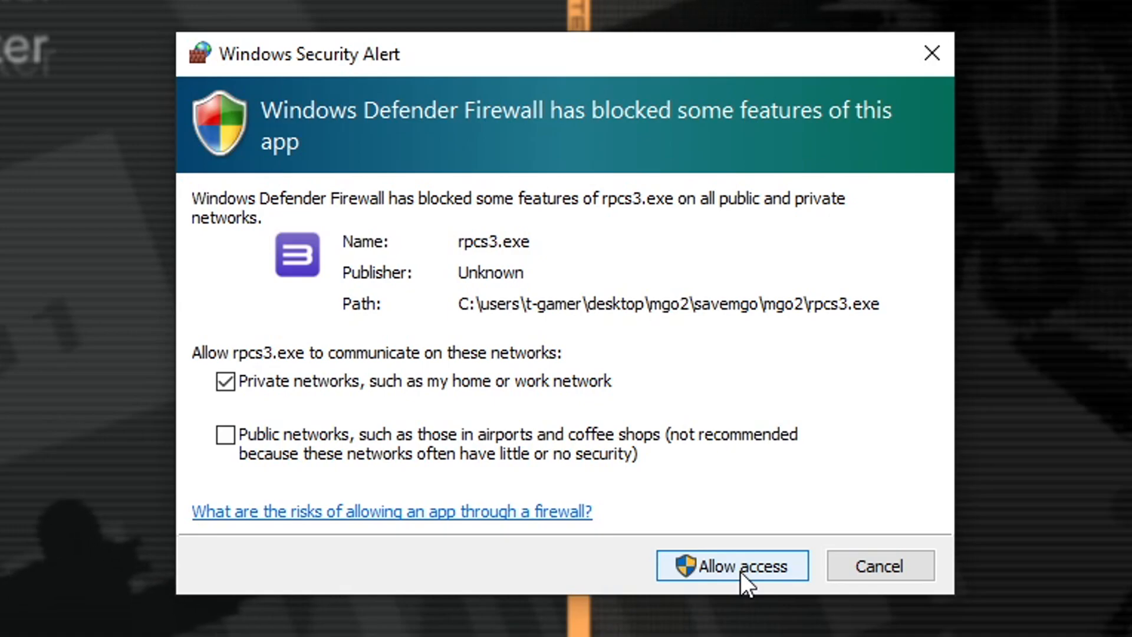
pyautogui.moveTo(1110, 254)
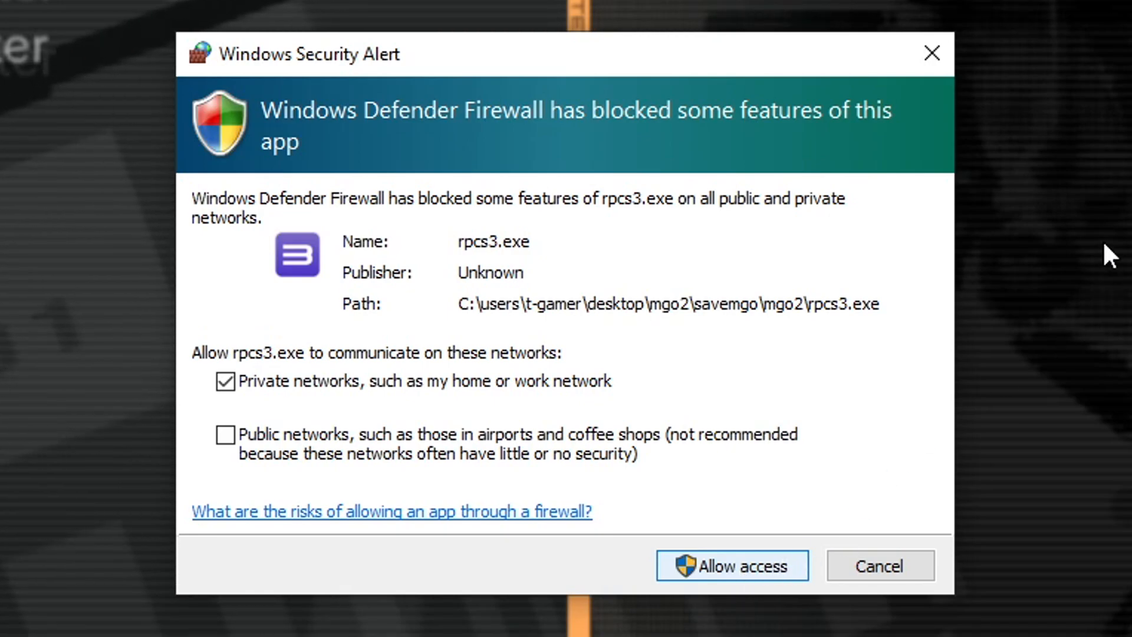
# Allow rpcs3.exe through Windows Defender Firewall on private networks
pyautogui.click(731, 565)
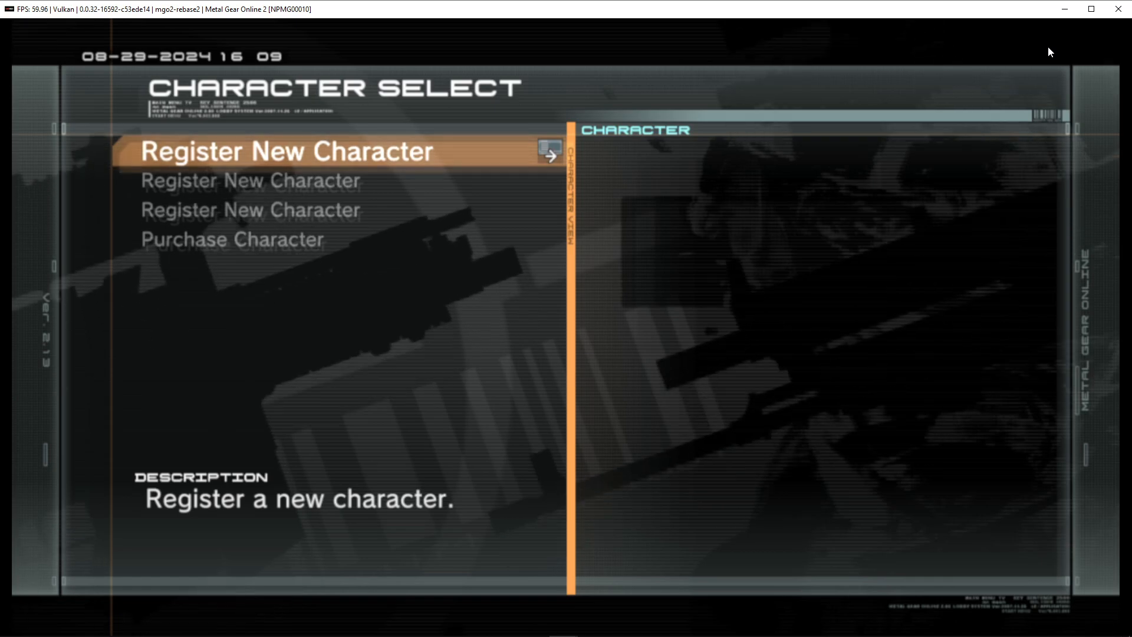
# Continue with the existing character and enter the Free Battle Lobby via Lobby Select
pyautogui.click(286, 152)
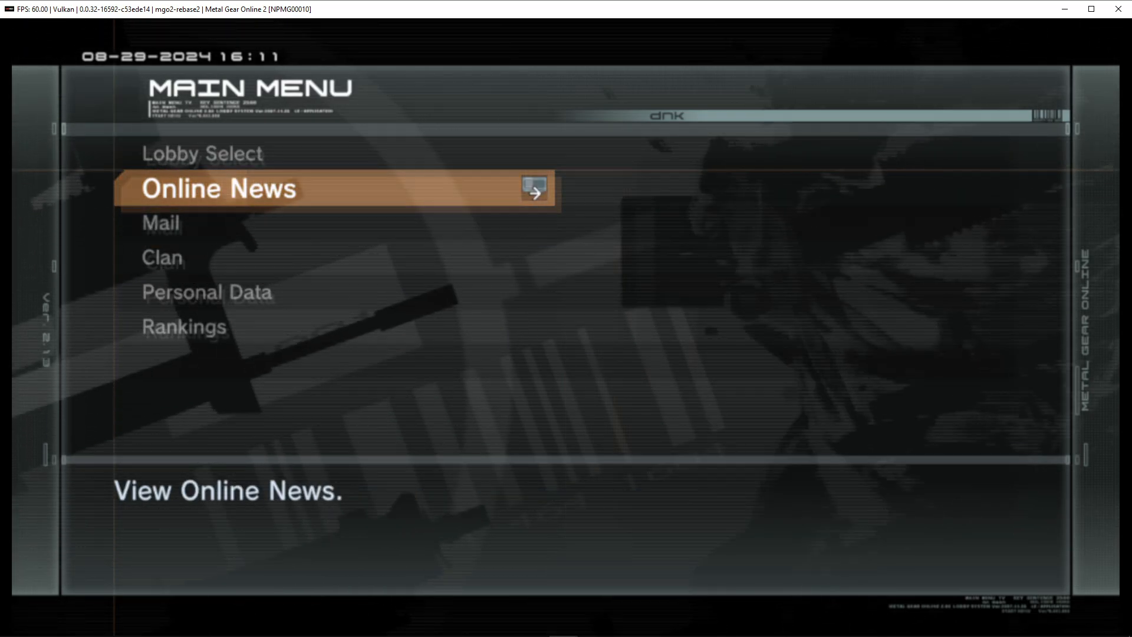
pyautogui.press('Up')
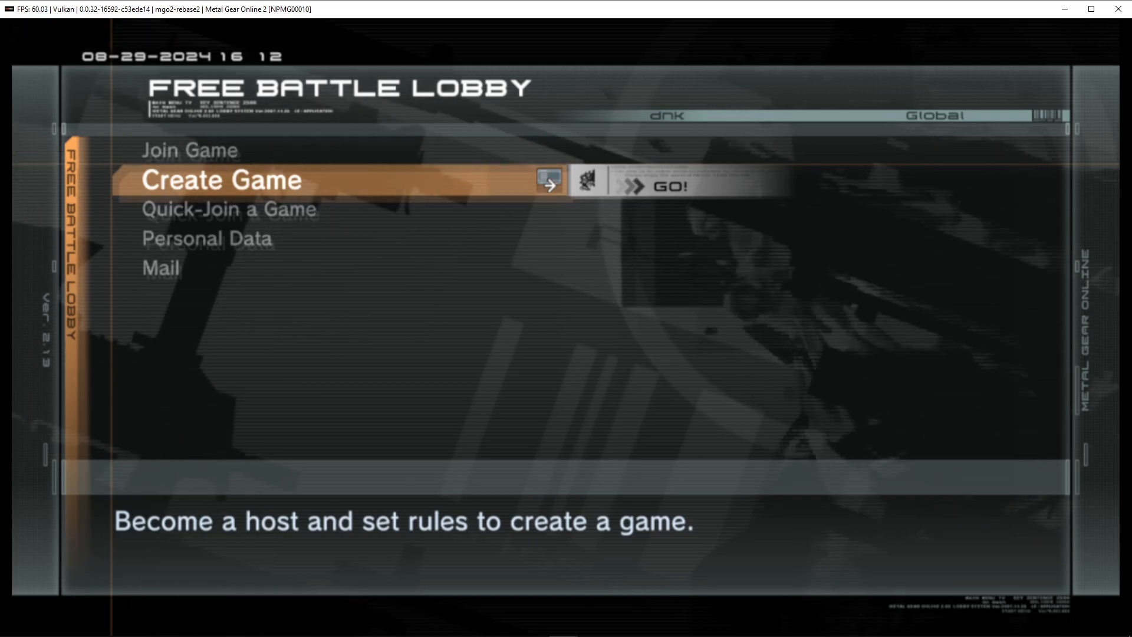
pyautogui.press('up')
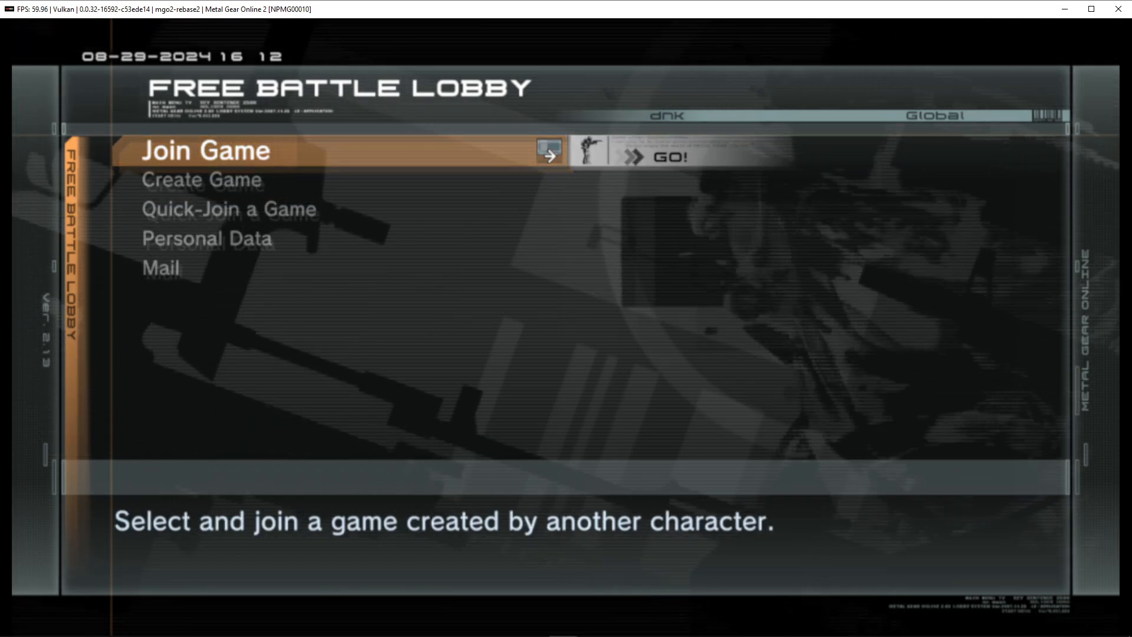
# Join the TSNE room and confirm OK on the level warning to spawn on the battlefield
pyautogui.click(205, 149)
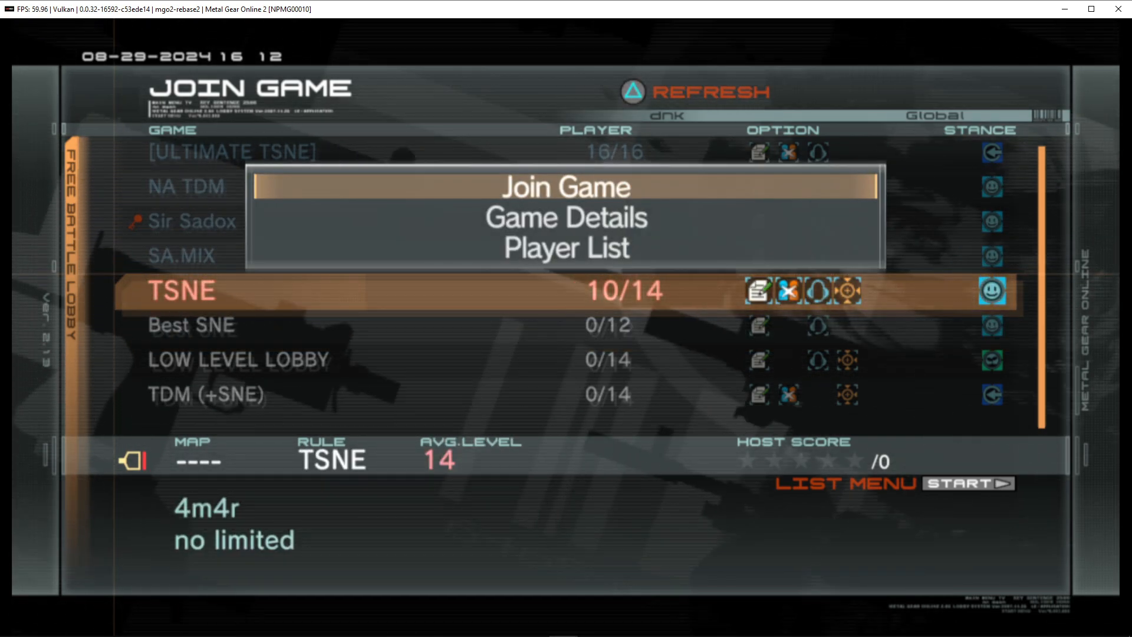
pyautogui.click(565, 186)
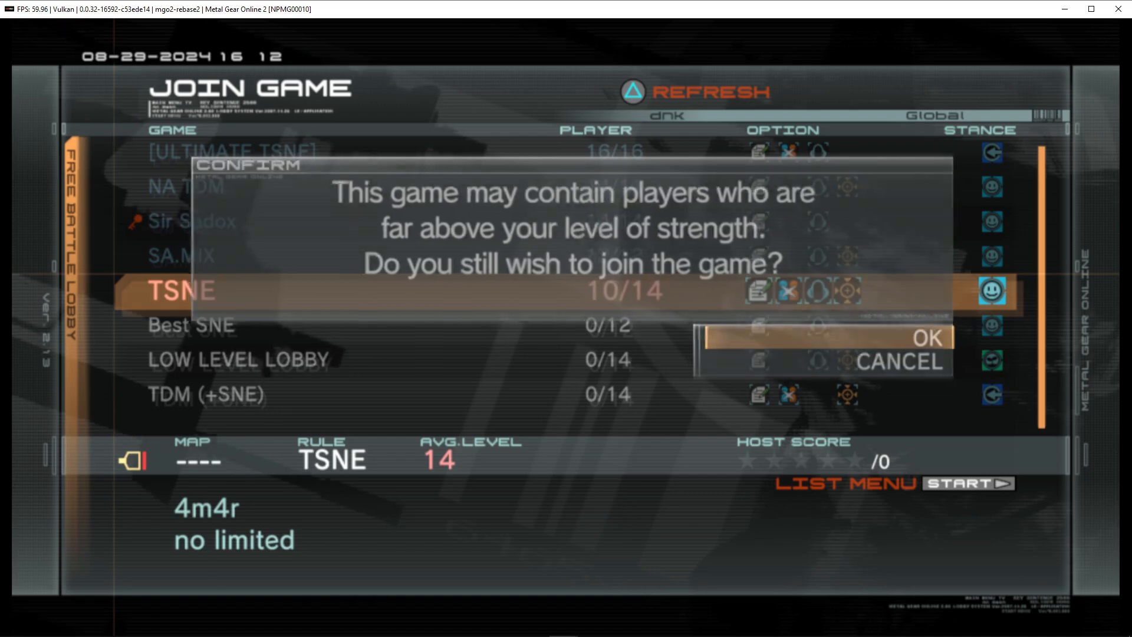
pyautogui.click(928, 338)
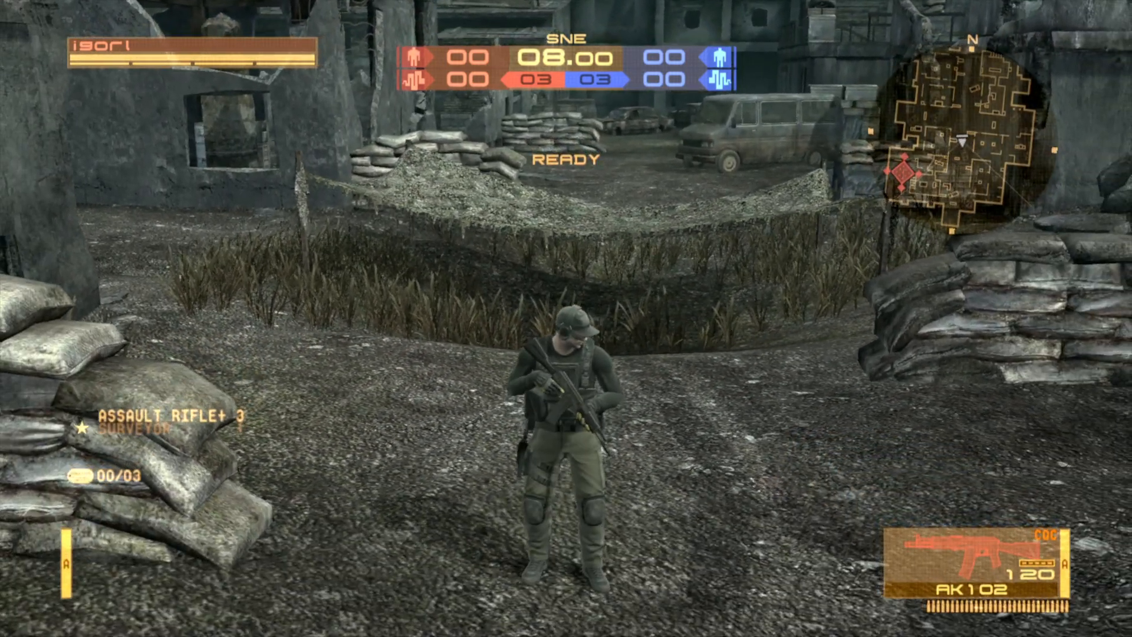
# Close the running game window, stopping emulation and returning to the RPCS3 game list
pyautogui.press('L3')
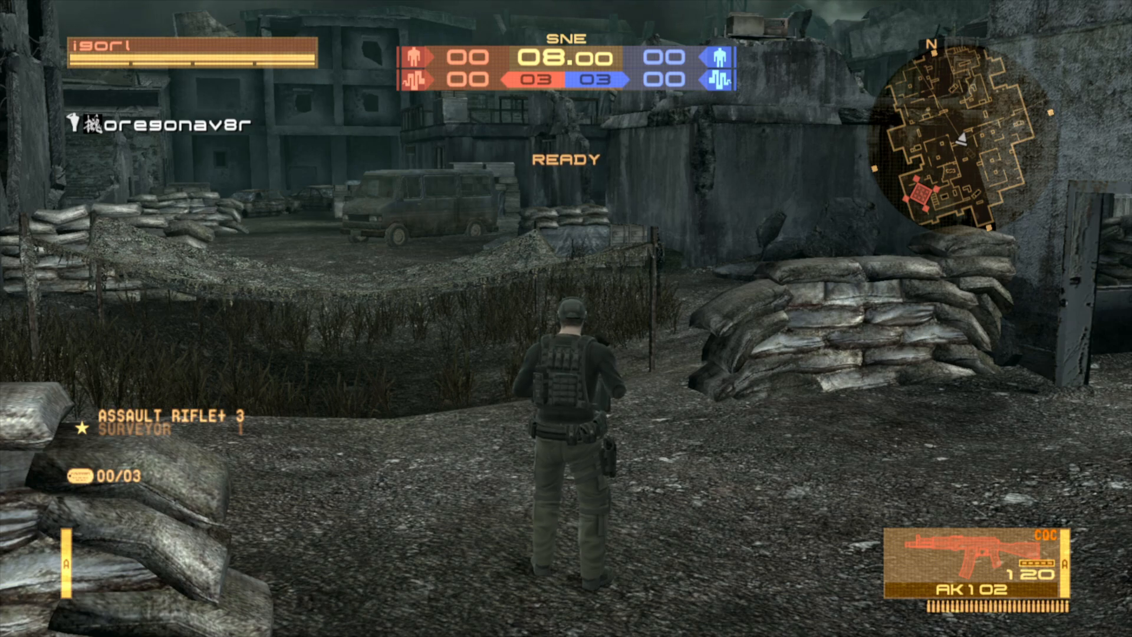
pyautogui.click(120, 44)
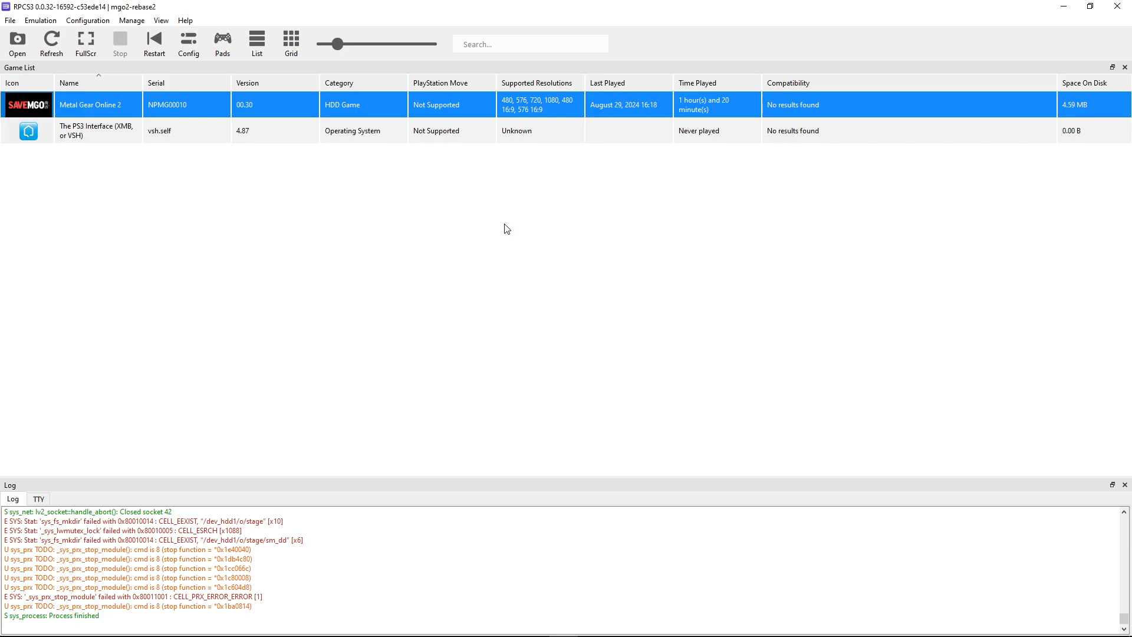
pyautogui.moveTo(484, 244)
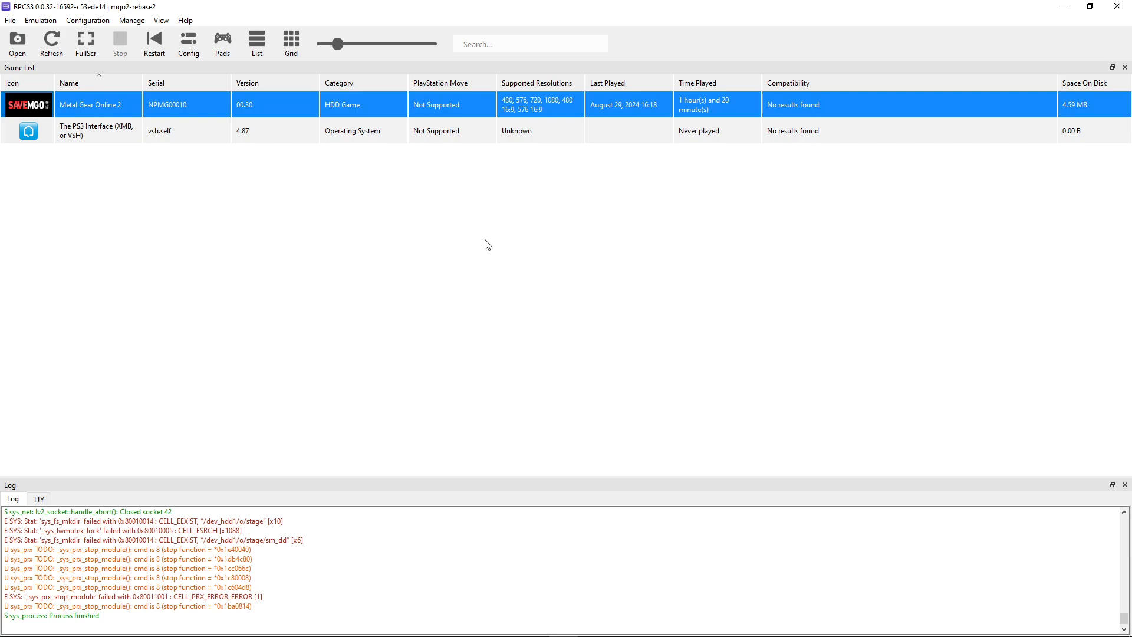
pyautogui.moveTo(276, 107)
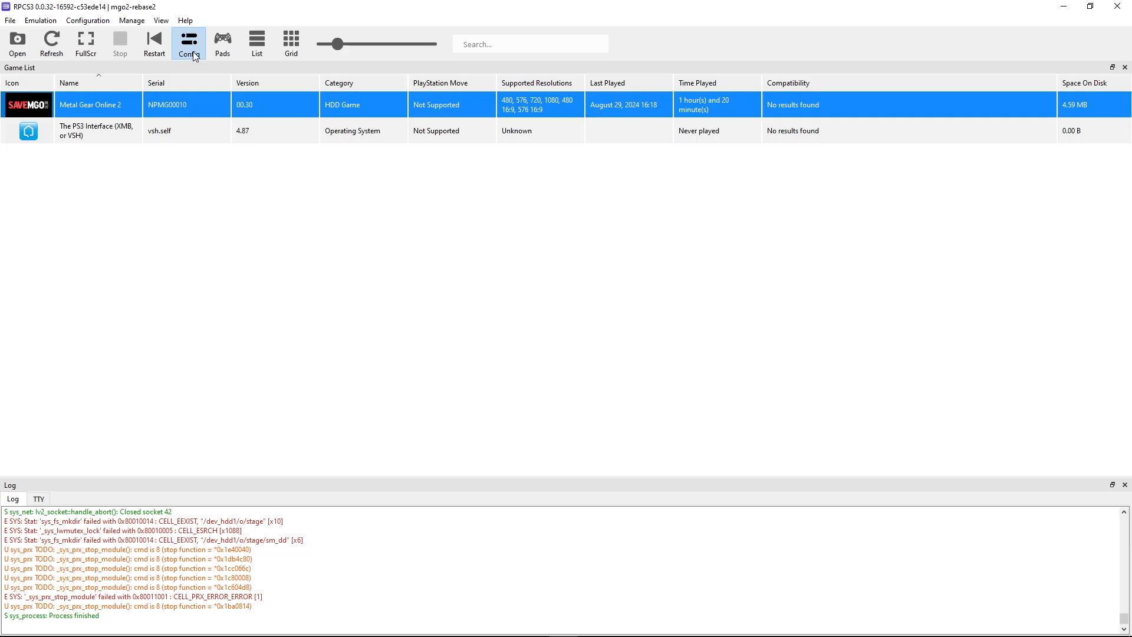
# Review the Preferred SPU Threads choices in the CPU settings, leaving them on Auto
pyautogui.click(188, 43)
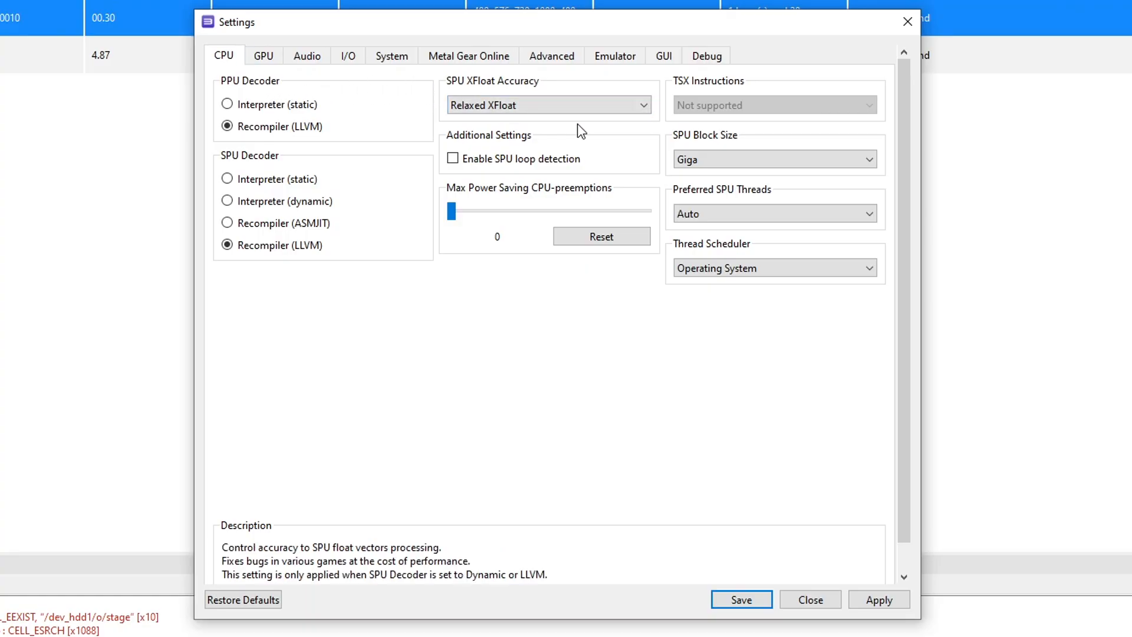
pyautogui.moveTo(735, 201)
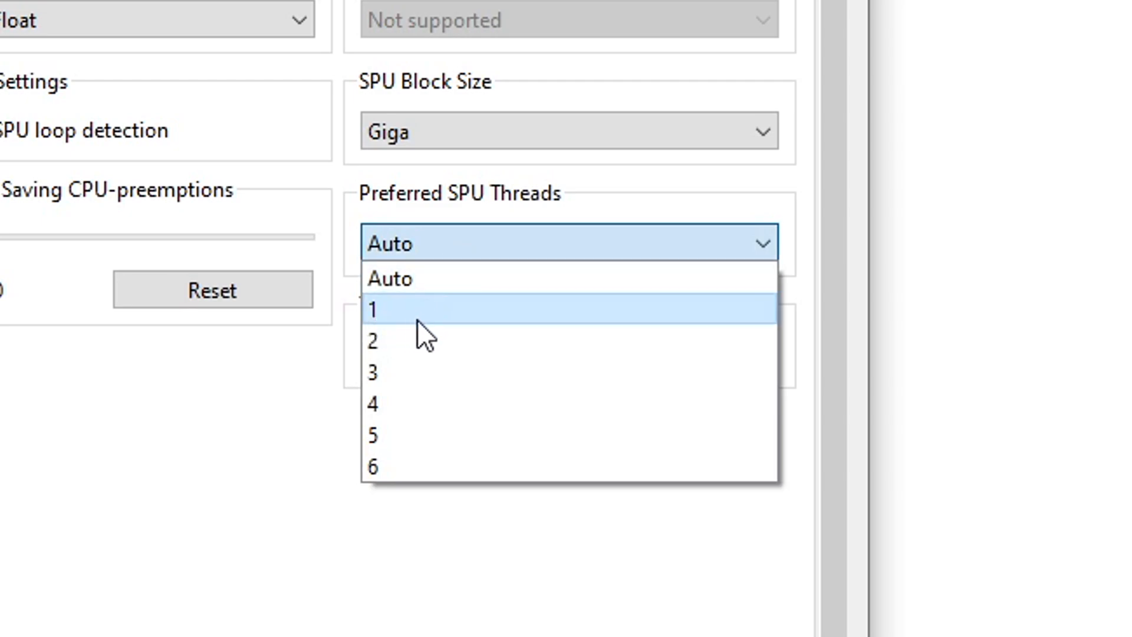
pyautogui.moveTo(422, 333)
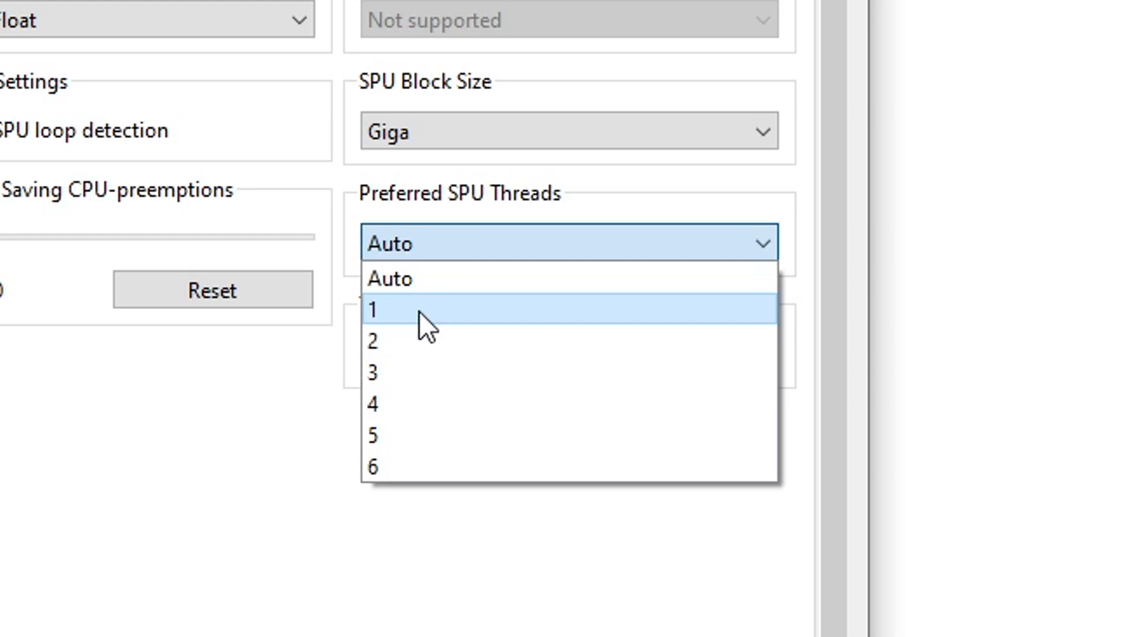
pyautogui.moveTo(462, 262)
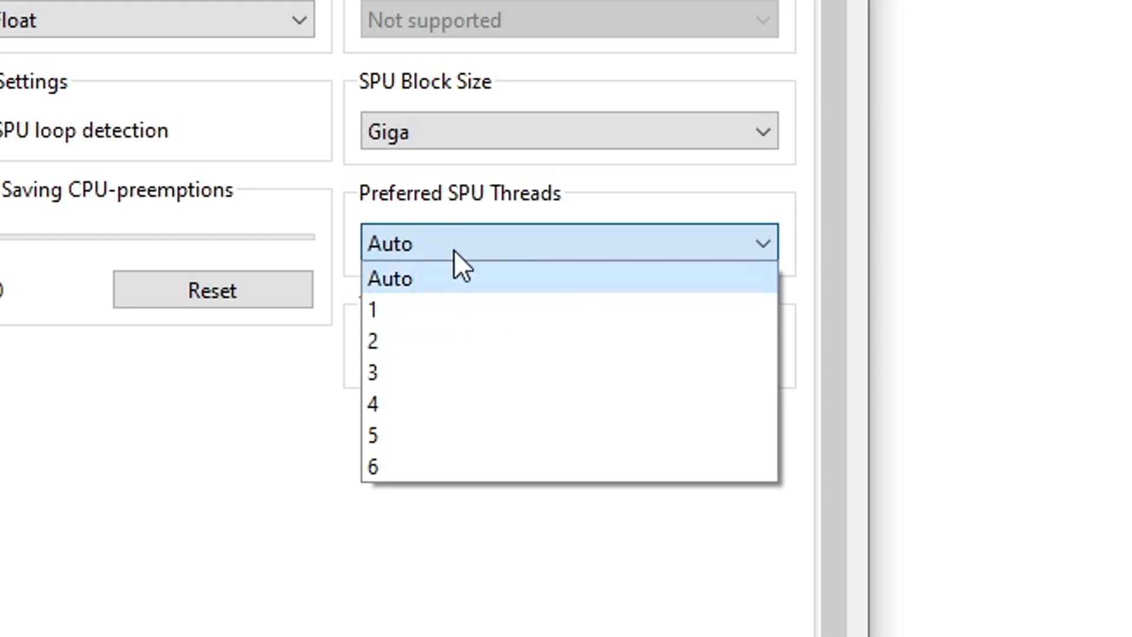
pyautogui.click(390, 278)
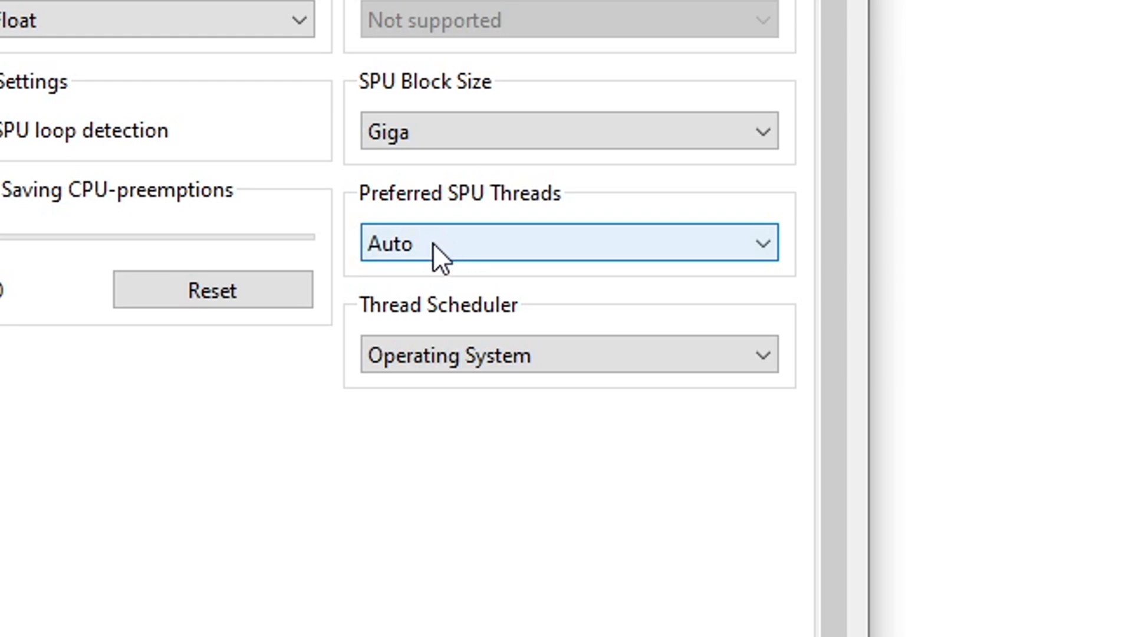
pyautogui.click(567, 243)
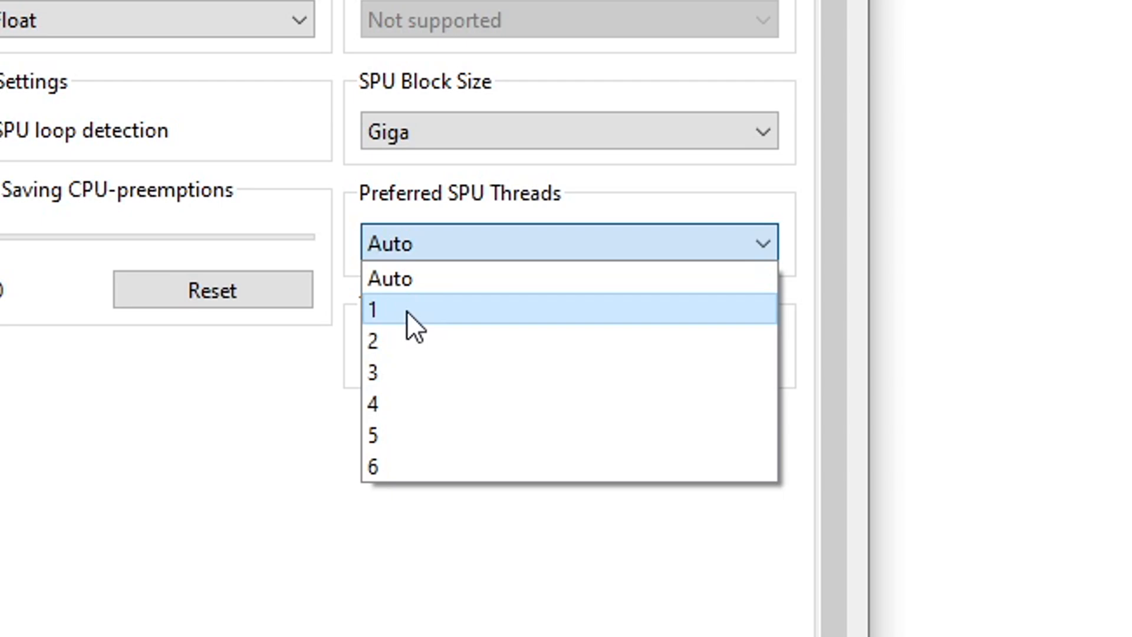
pyautogui.moveTo(418, 340)
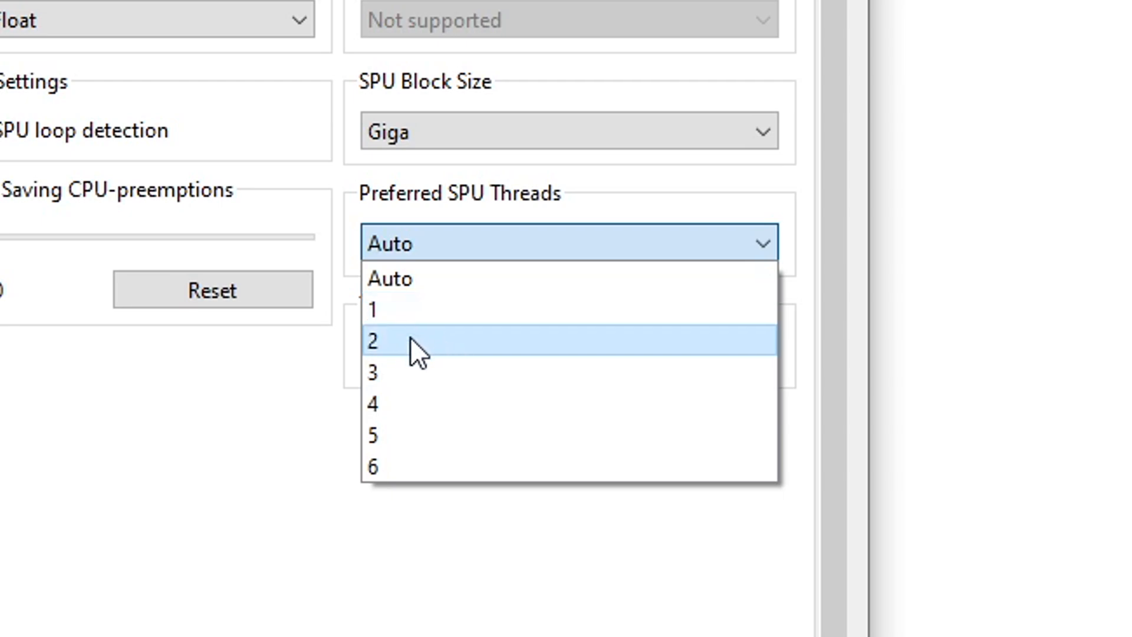
pyautogui.moveTo(425, 347)
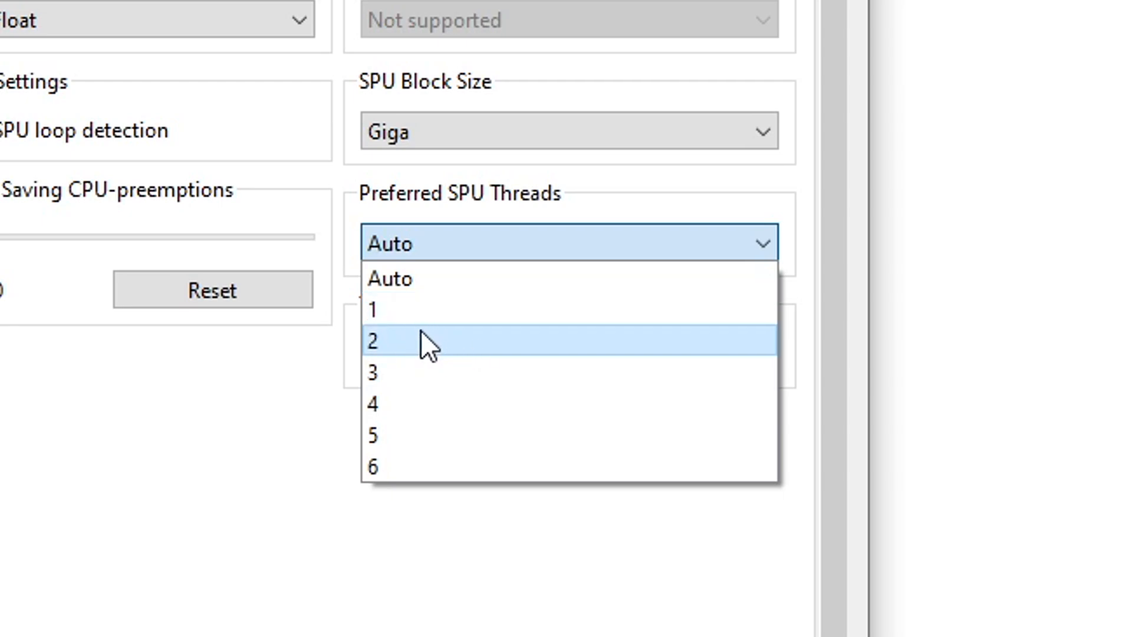
pyautogui.click(390, 278)
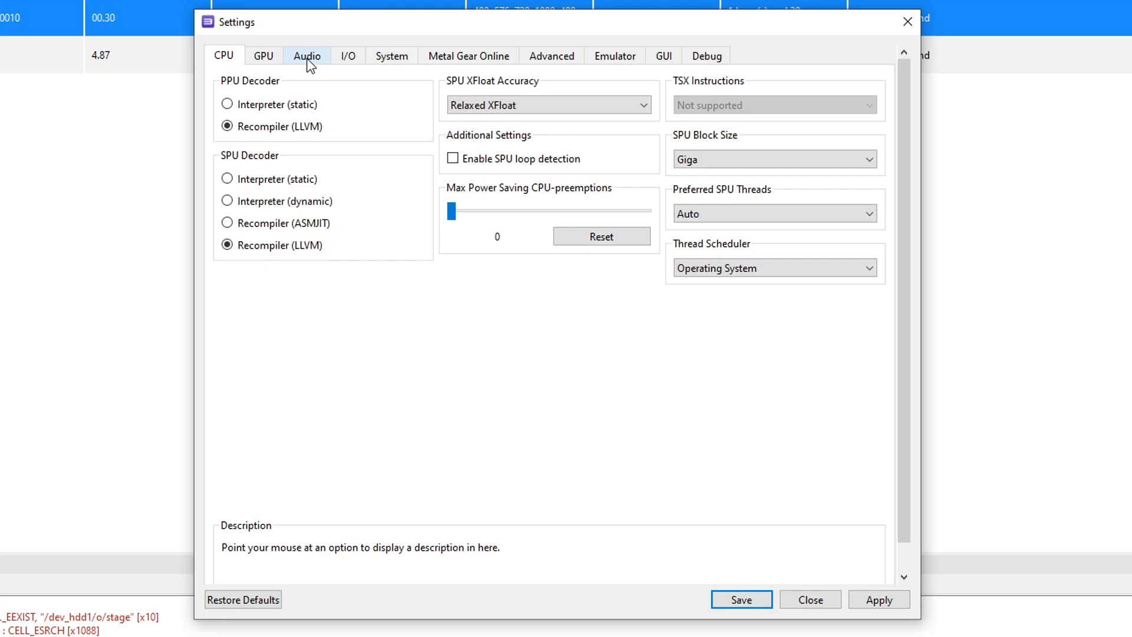
# Enable audio time stretching with Cubeb kept as output, then move to the Advanced settings
pyautogui.click(307, 55)
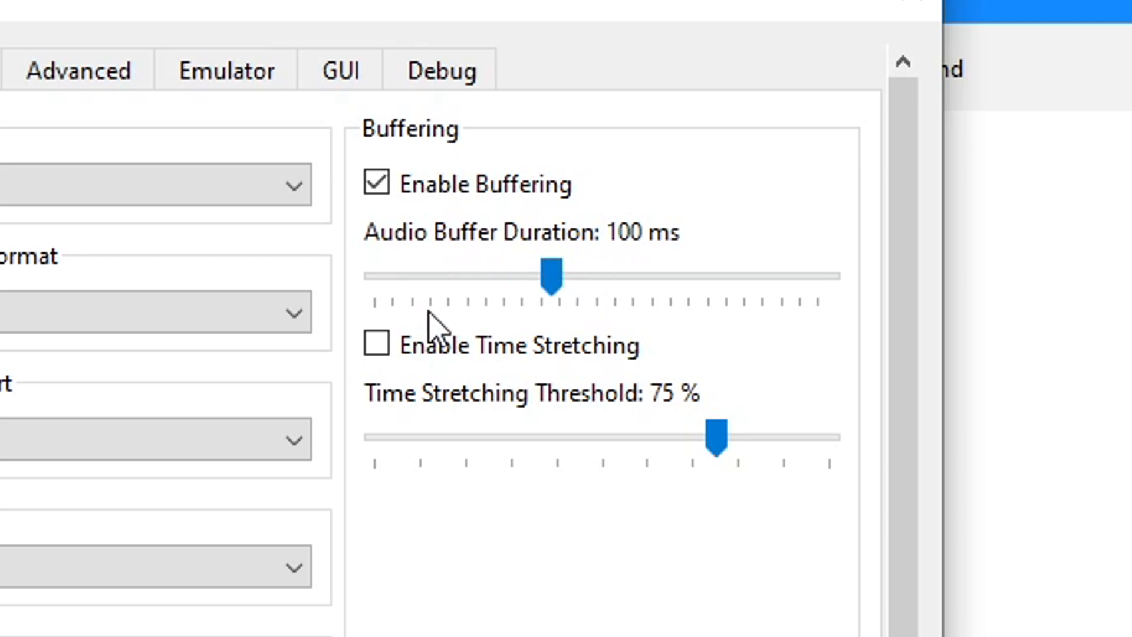
pyautogui.click(377, 345)
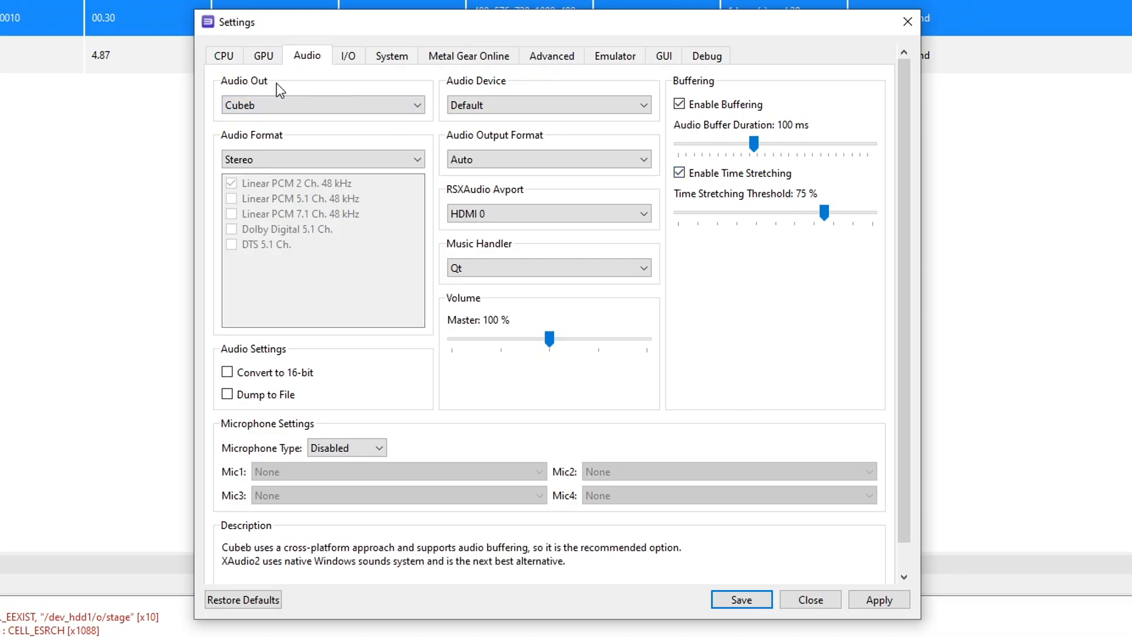
pyautogui.click(323, 105)
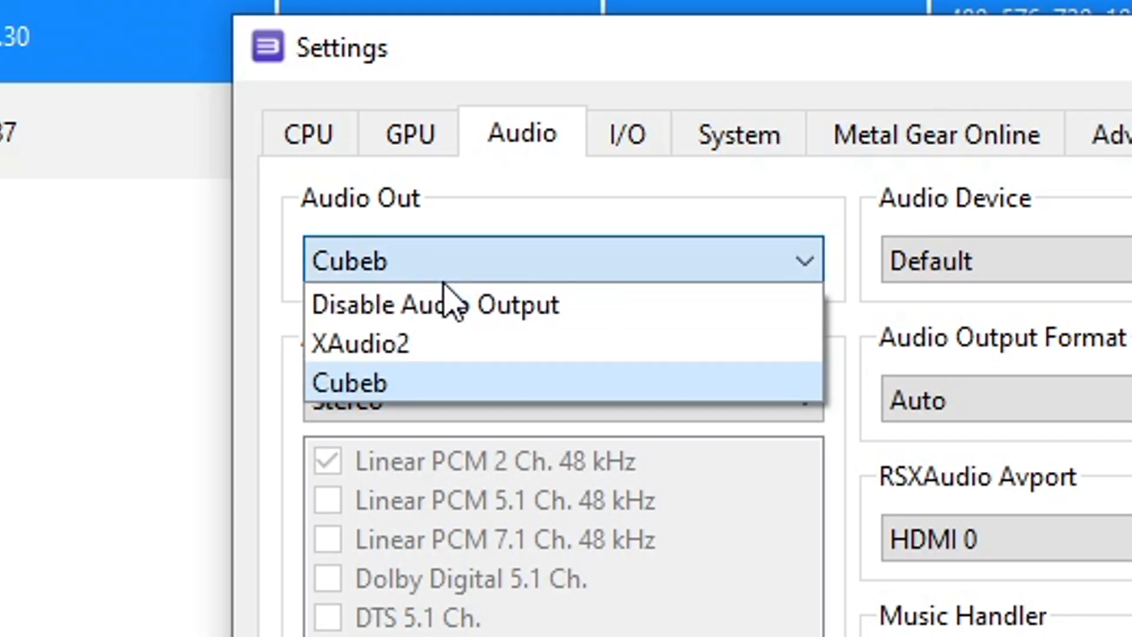
pyautogui.click(360, 342)
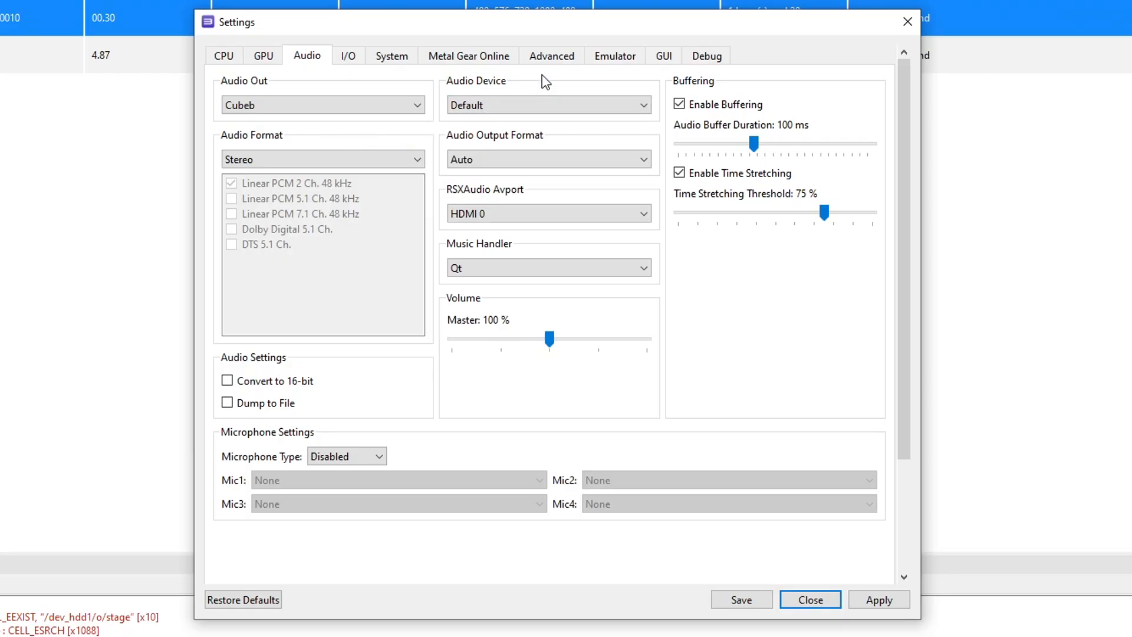
pyautogui.click(551, 56)
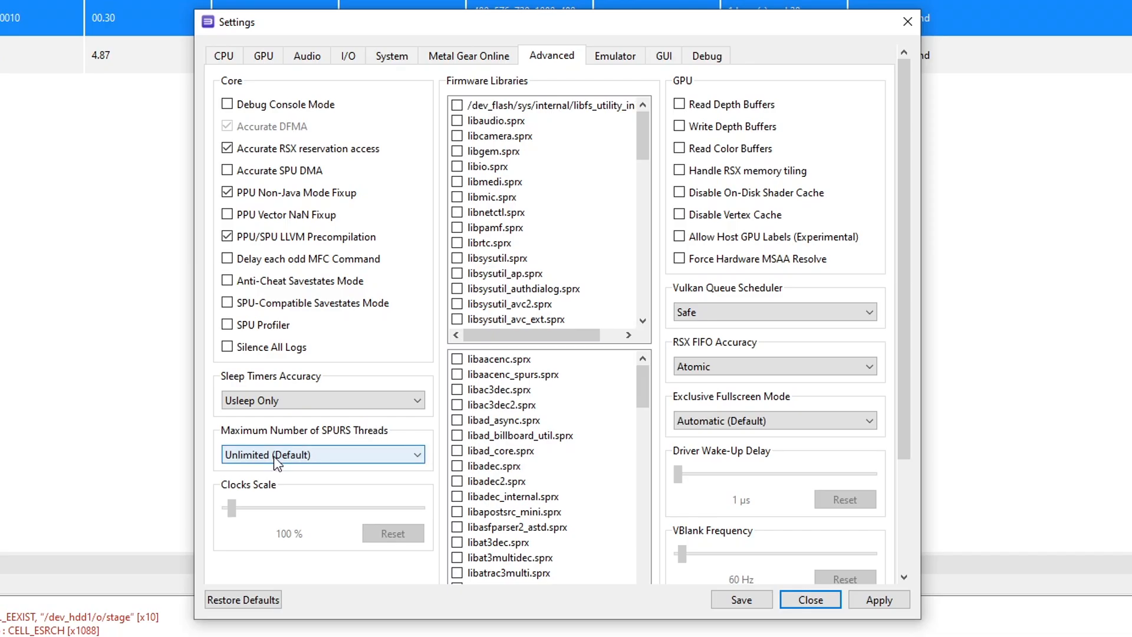
pyautogui.click(320, 454)
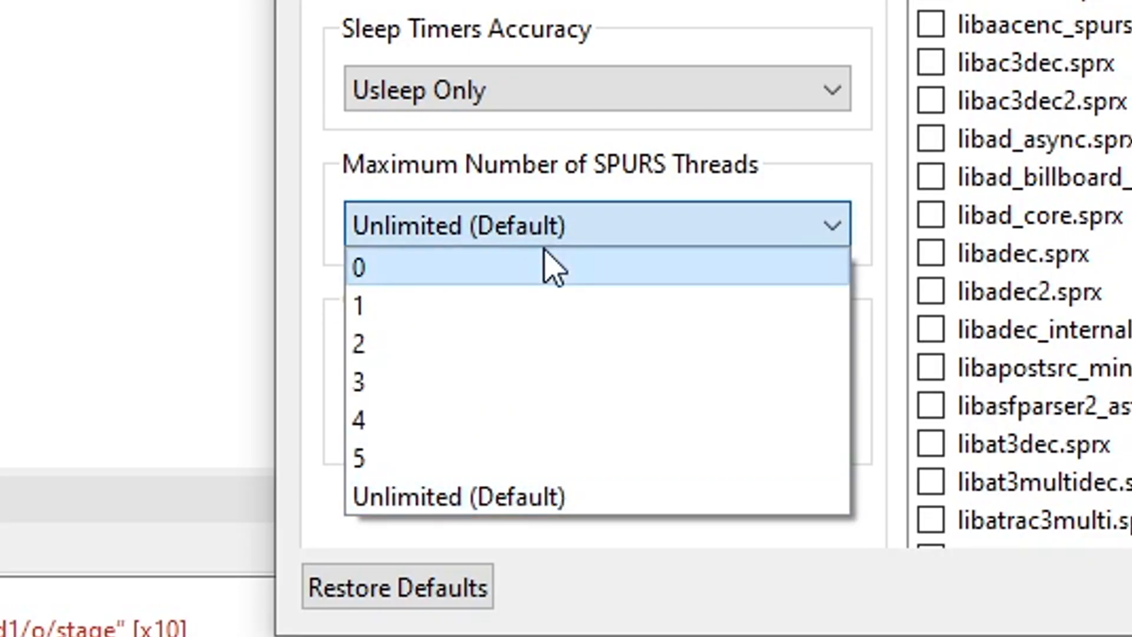
pyautogui.moveTo(432, 307)
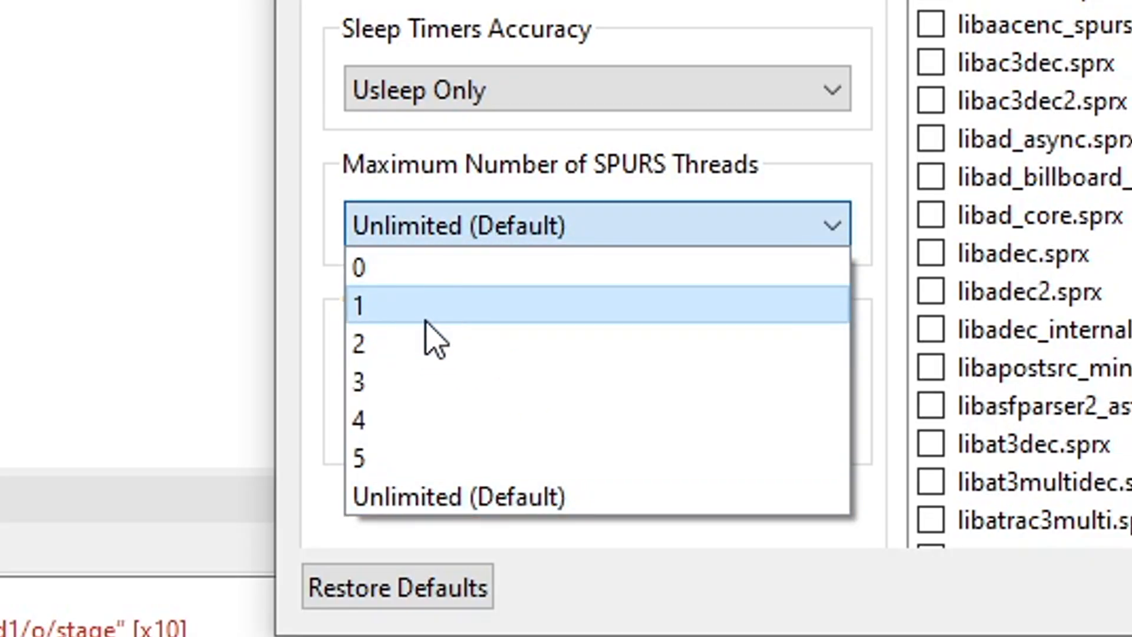
pyautogui.moveTo(448, 300)
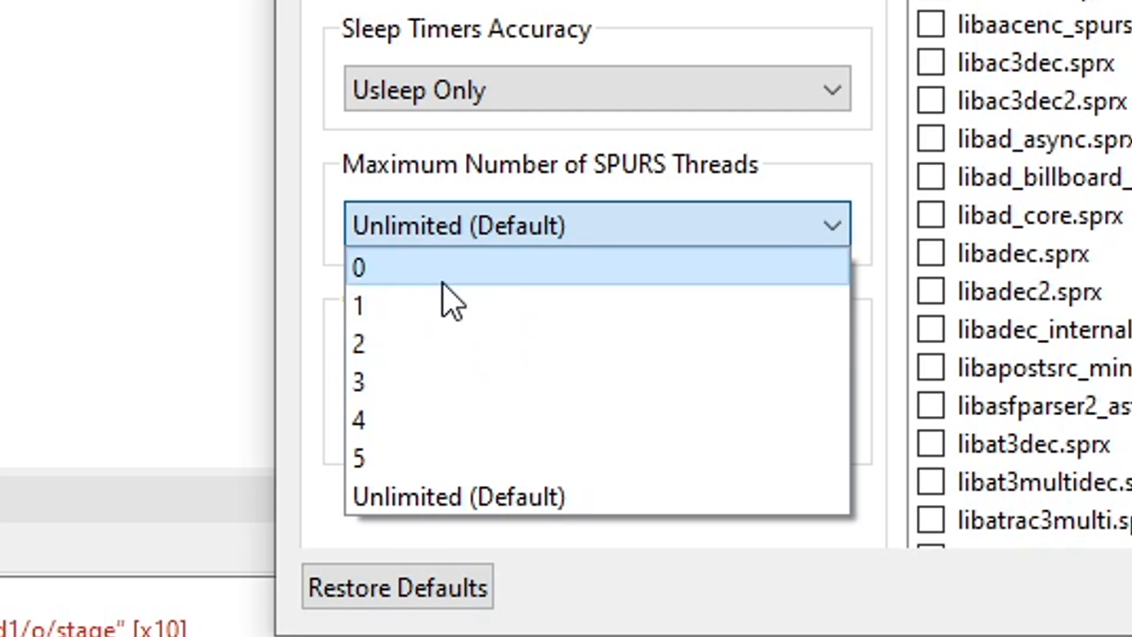
pyautogui.click(358, 267)
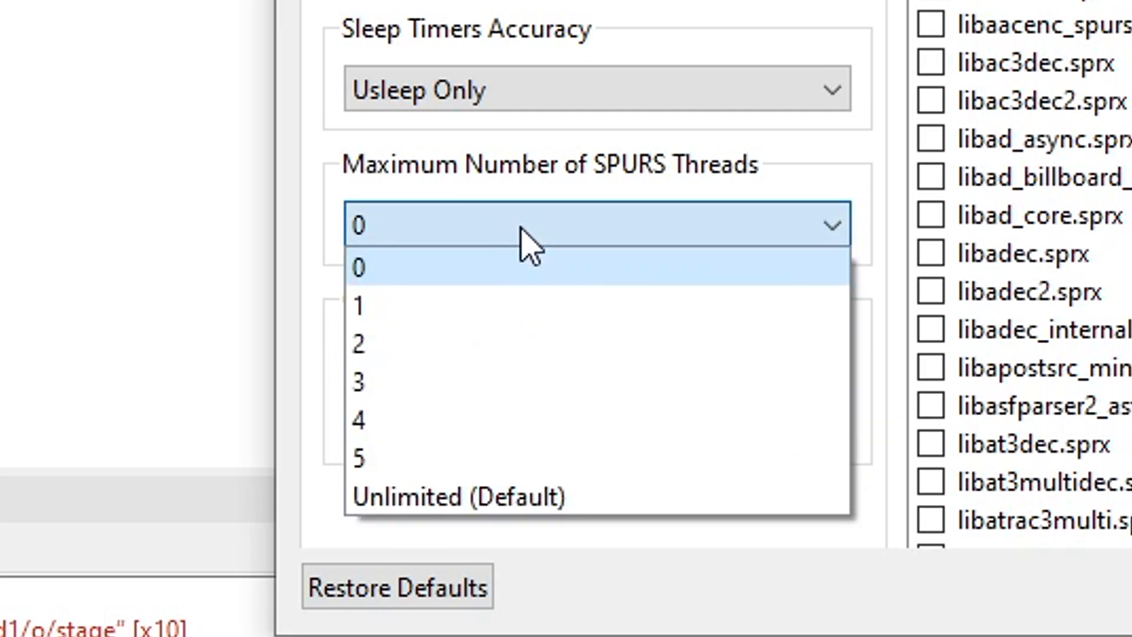
pyautogui.moveTo(390, 307)
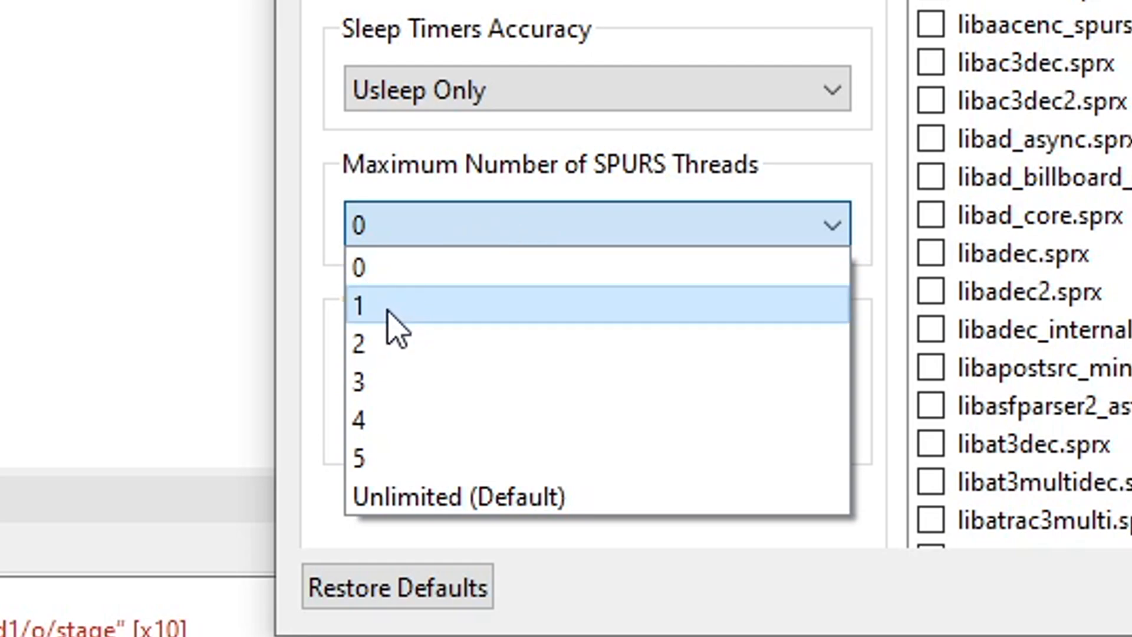
pyautogui.click(359, 268)
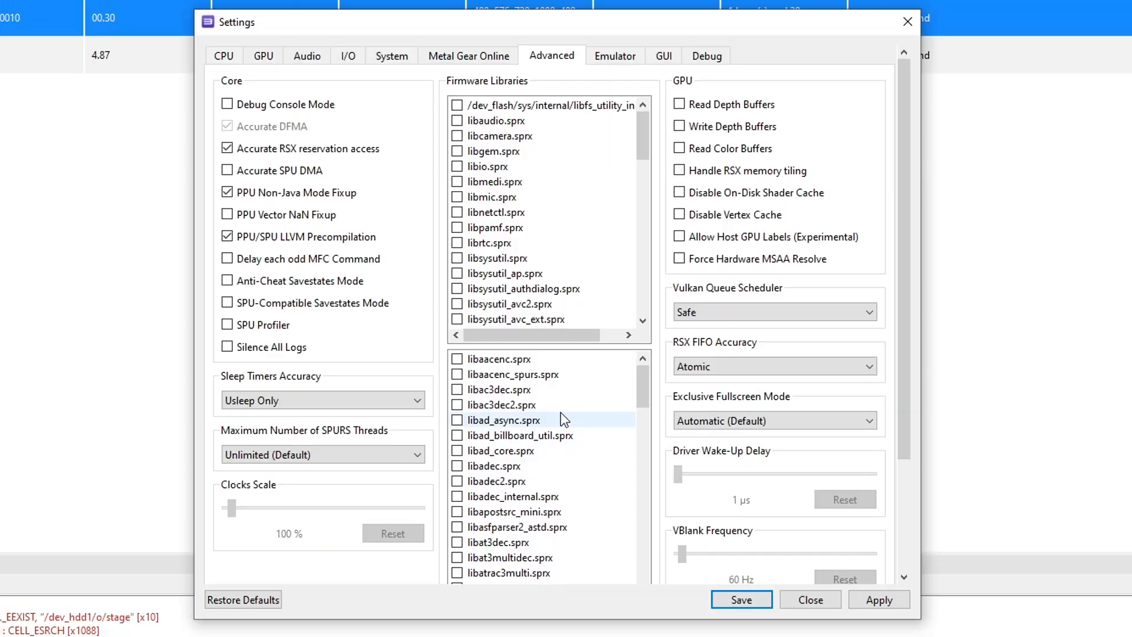
pyautogui.moveTo(531, 211)
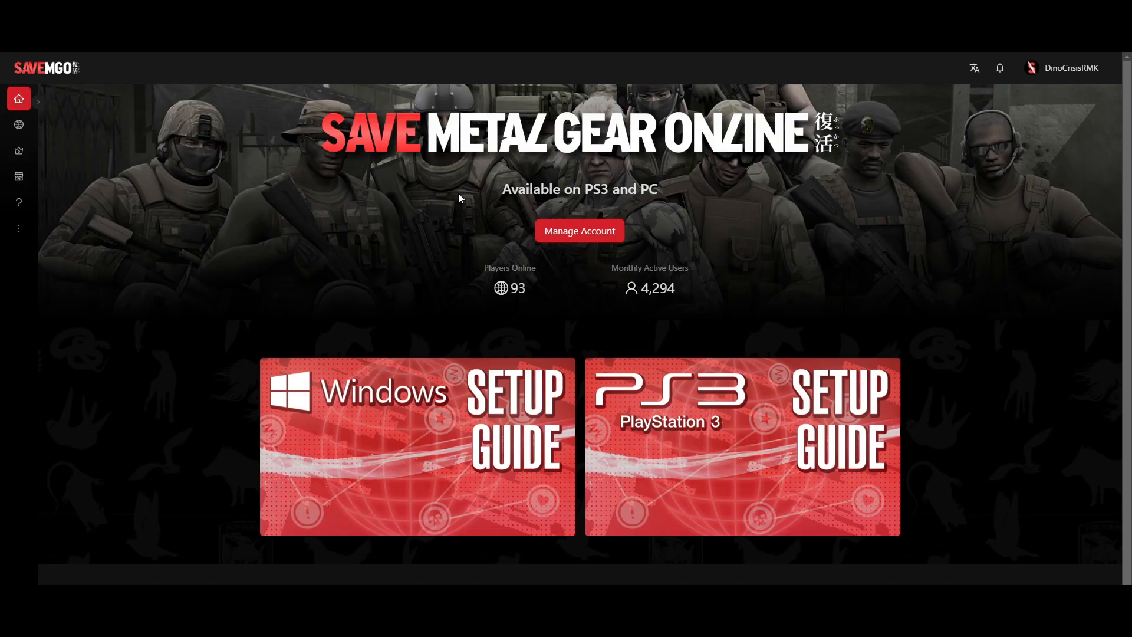
pyautogui.moveTo(429, 201)
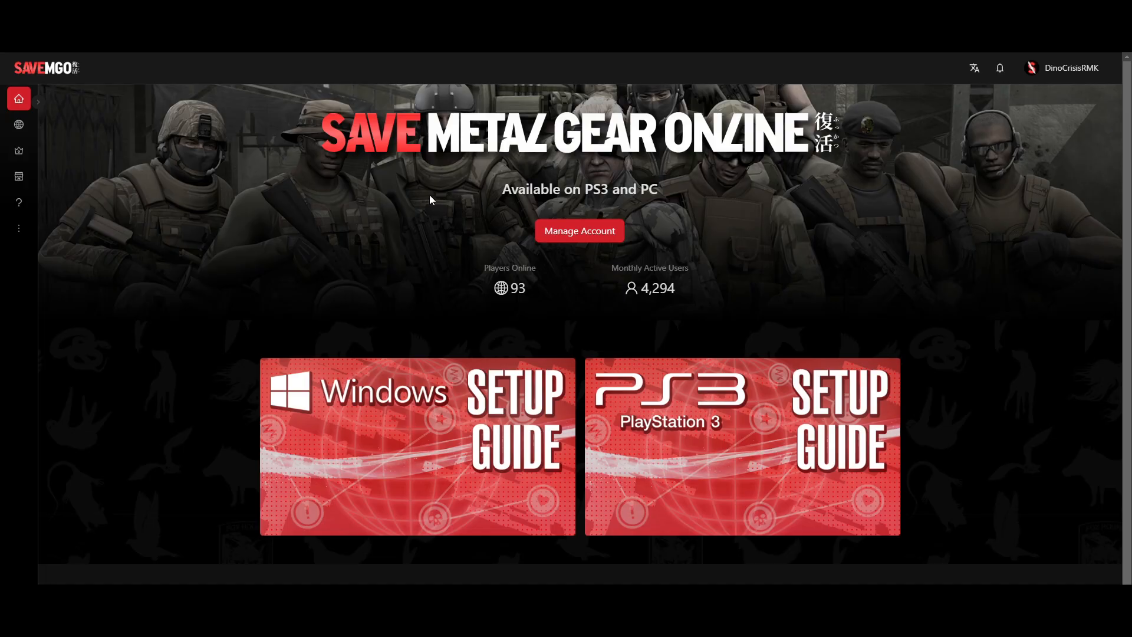
pyautogui.moveTo(153, 74)
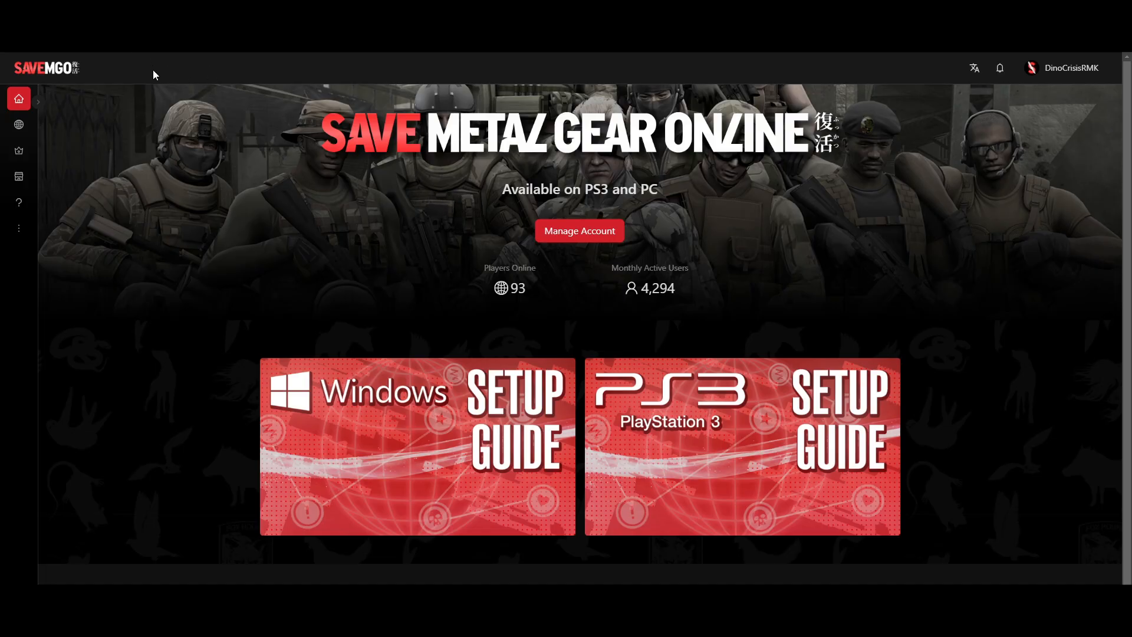
# View the Reward Shop's Chest Harness (A) Fish Camo item priced at 1750 points
pyautogui.click(1069, 68)
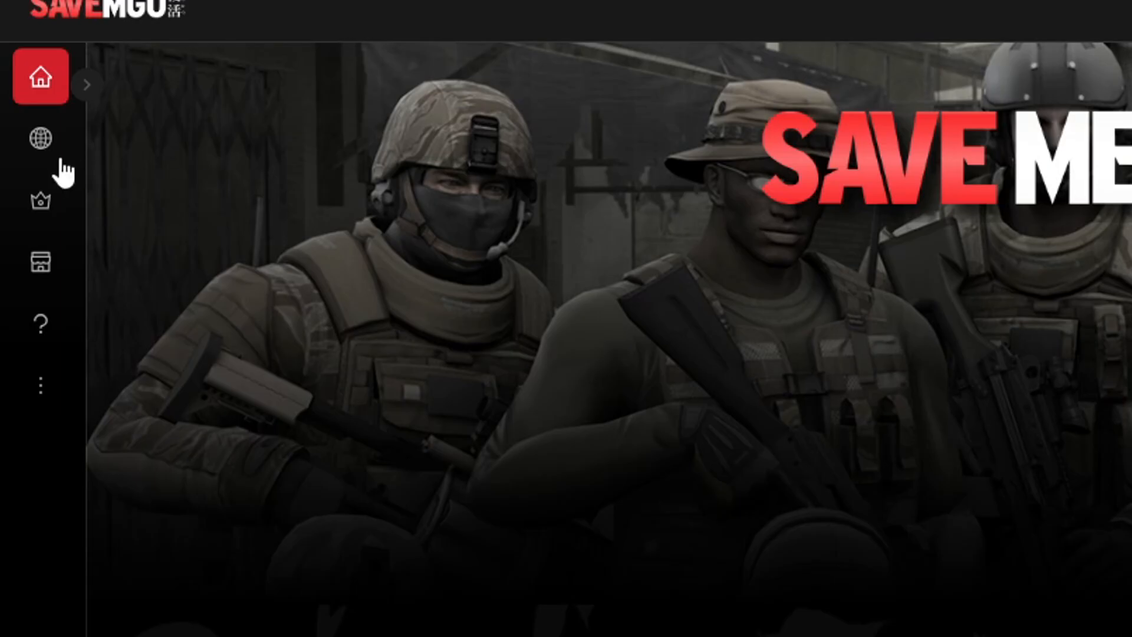
pyautogui.moveTo(40, 261)
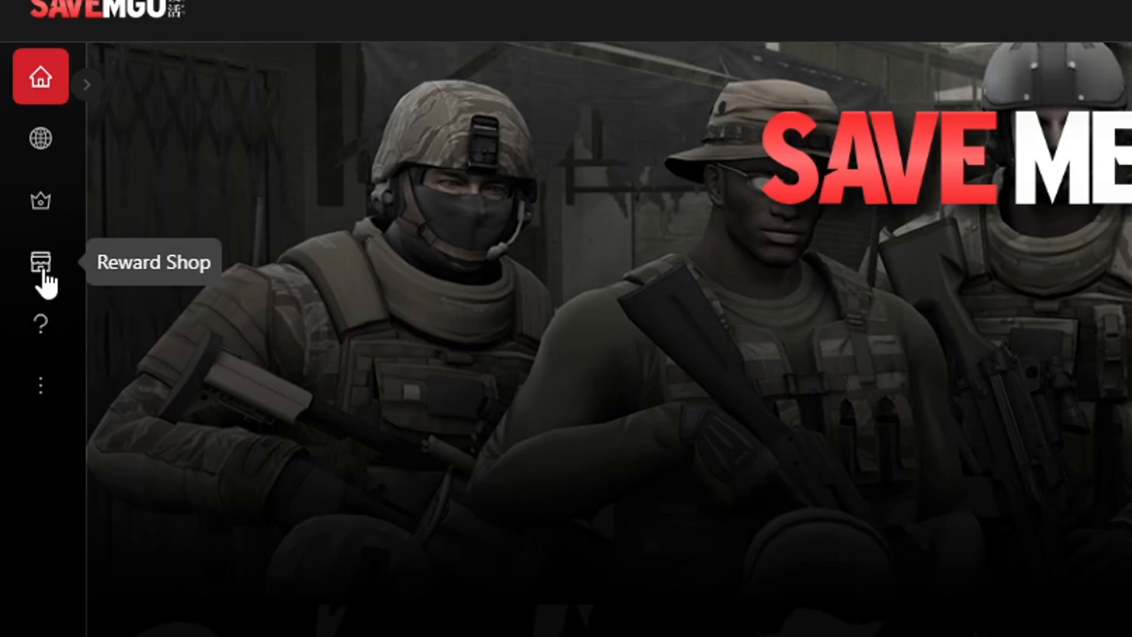
pyautogui.click(40, 266)
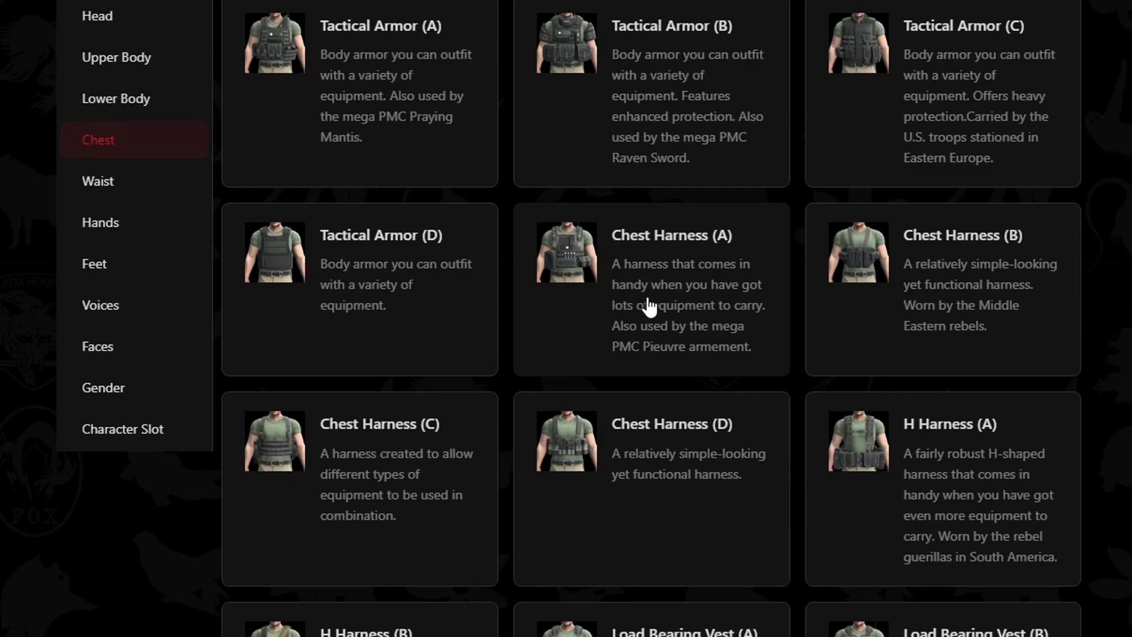
pyautogui.click(651, 289)
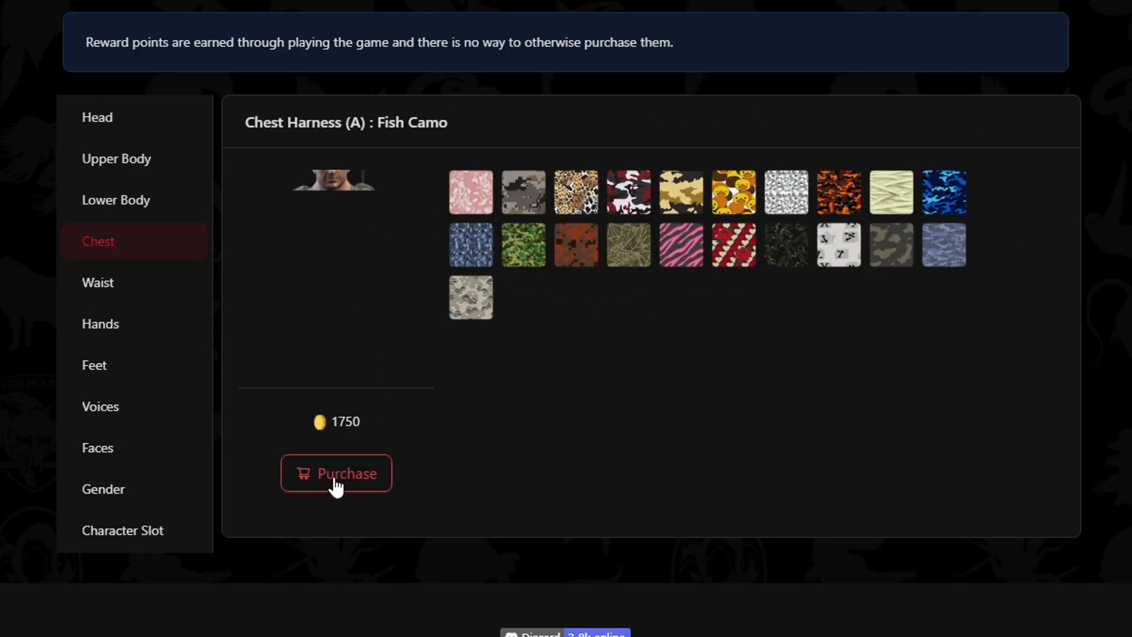
pyautogui.scroll(3)
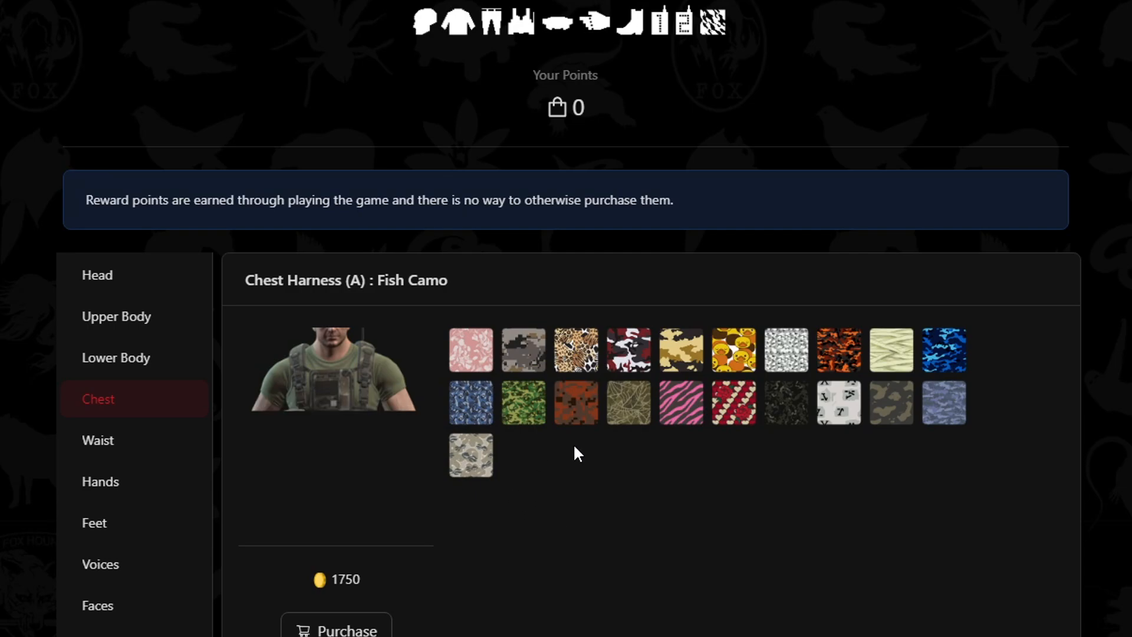
pyautogui.scroll(3)
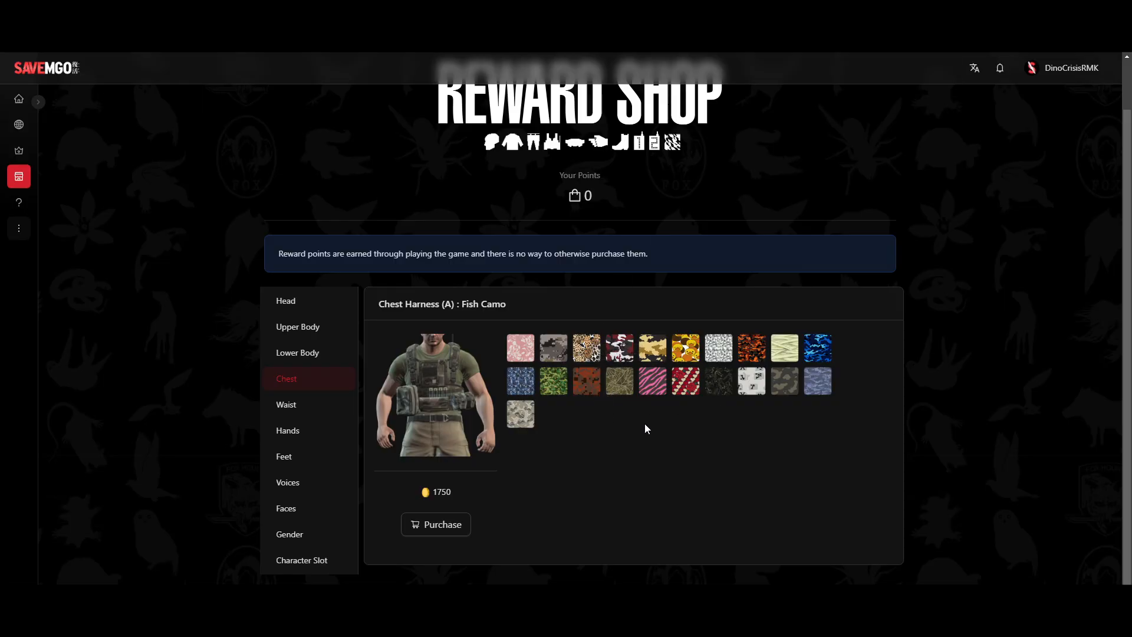
pyautogui.moveTo(677, 429)
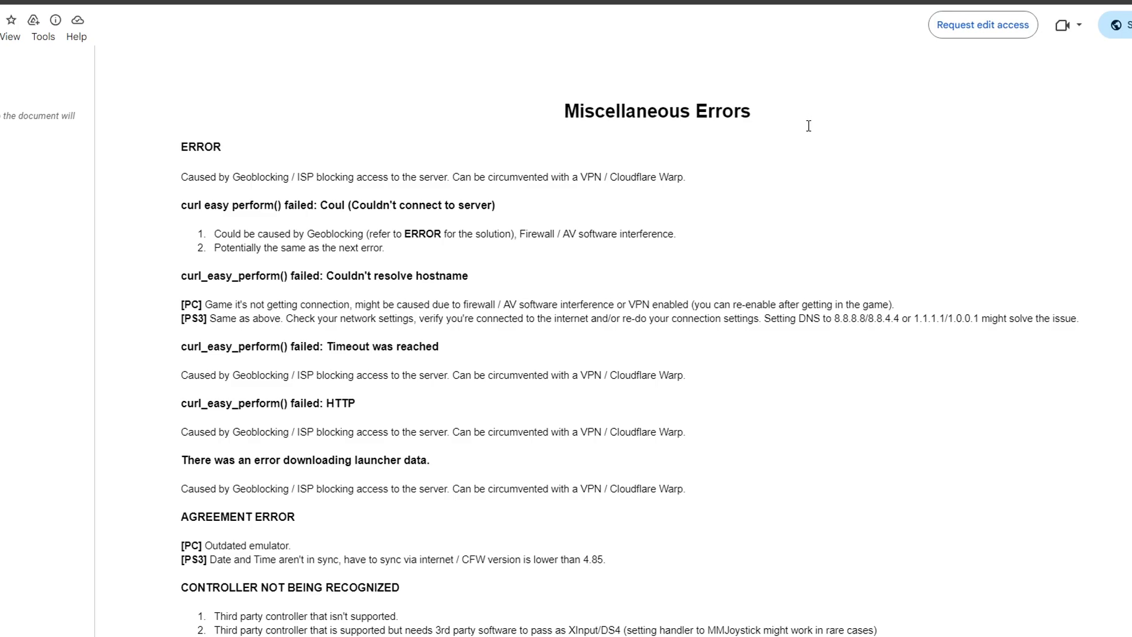
# Scroll through the Miscellaneous Errors and In-Game Error Codes sections of the troubleshooting doc
pyautogui.scroll(-3)
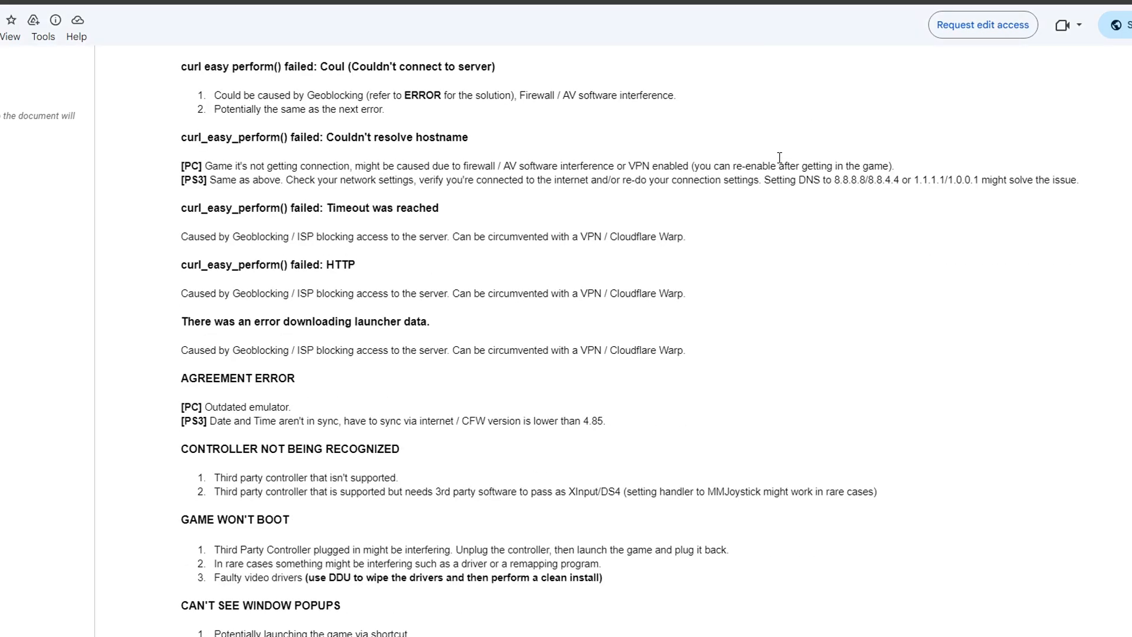
pyautogui.scroll(-3)
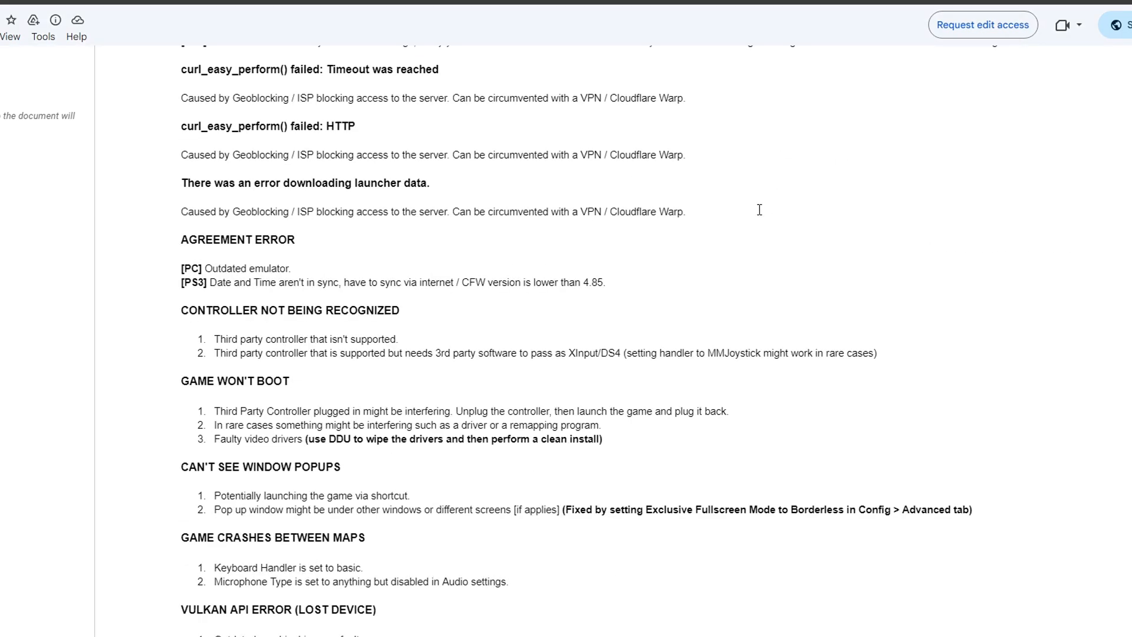
pyautogui.scroll(-3)
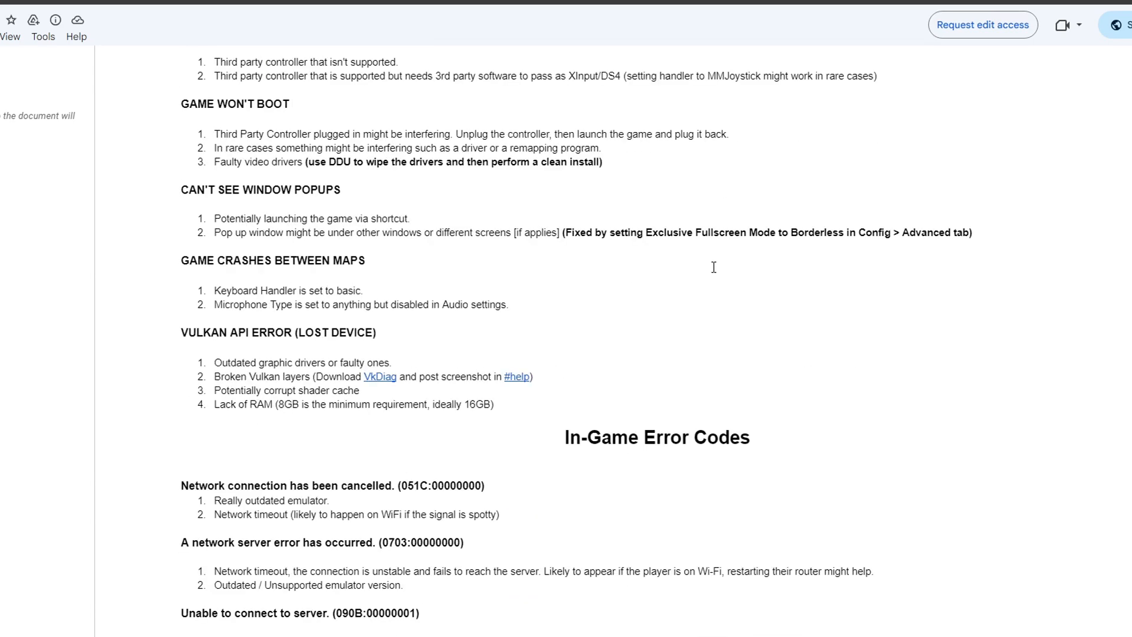
pyautogui.scroll(-3)
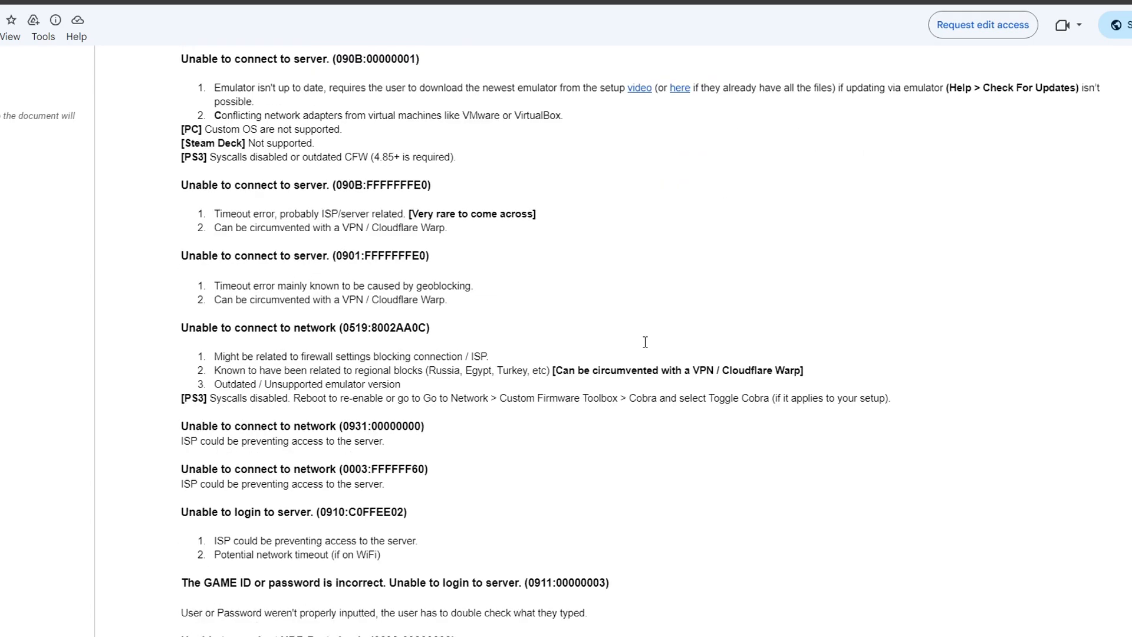
pyautogui.scroll(3)
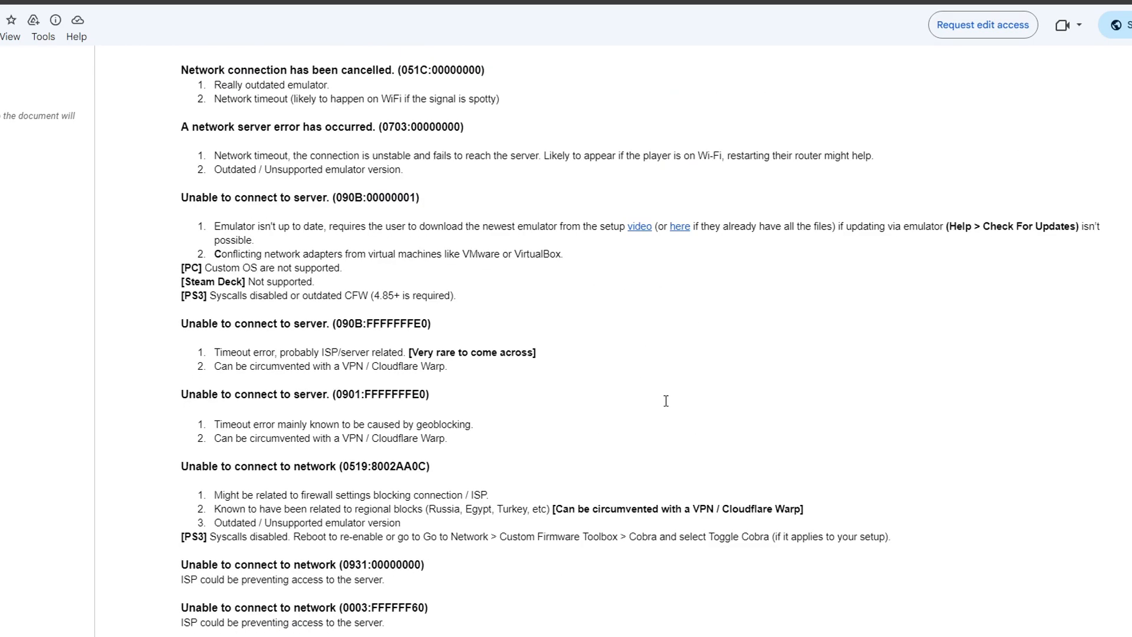
pyautogui.scroll(-3)
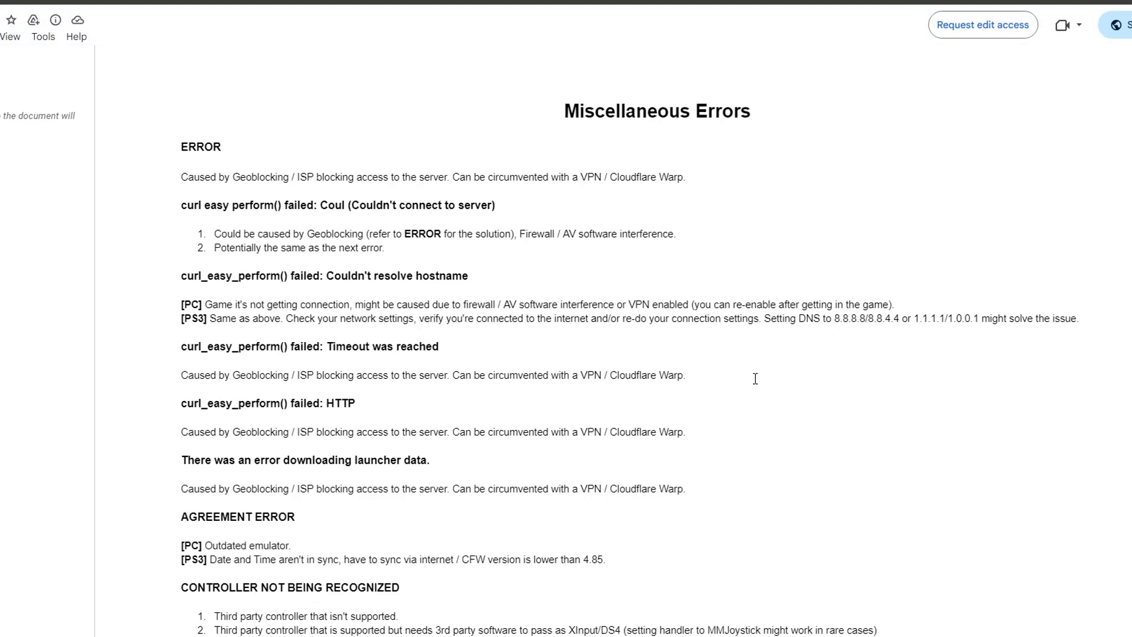